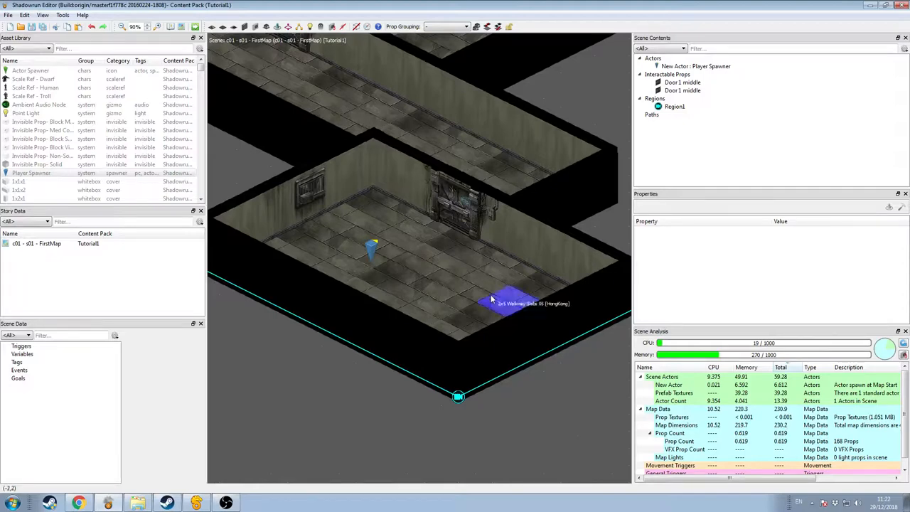
{"action": "mouse_move", "coordinate": [475, 244]}
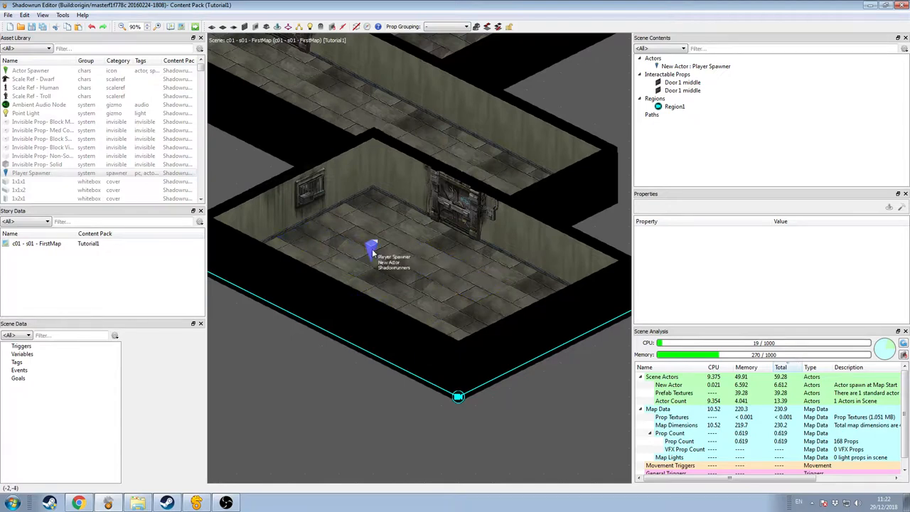
- Select the original player spawn point while placing three more spawners beside it
{"action": "left_click", "coordinate": [372, 253]}
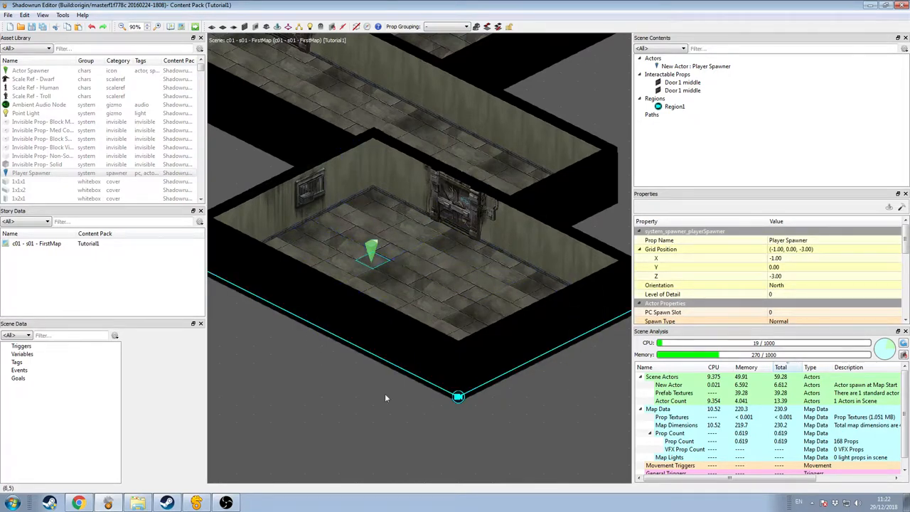
{"action": "mouse_move", "coordinate": [514, 273]}
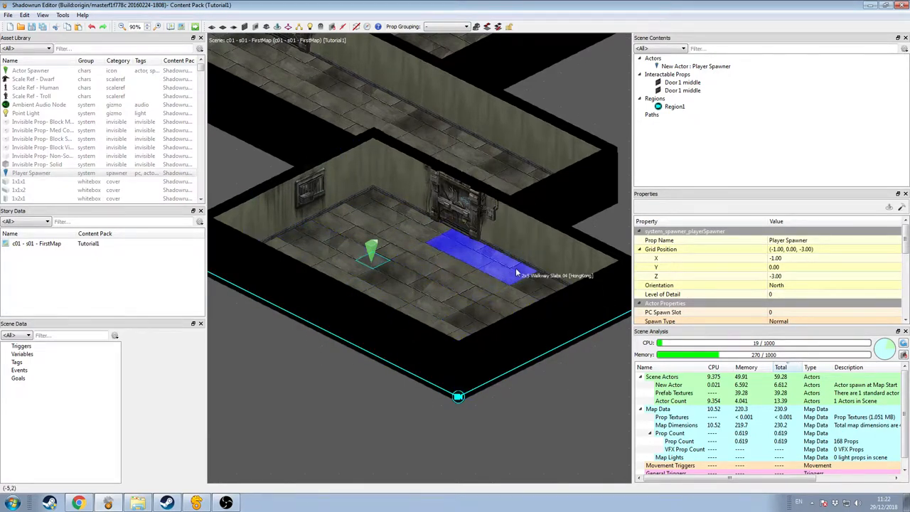
{"action": "mouse_move", "coordinate": [560, 217]}
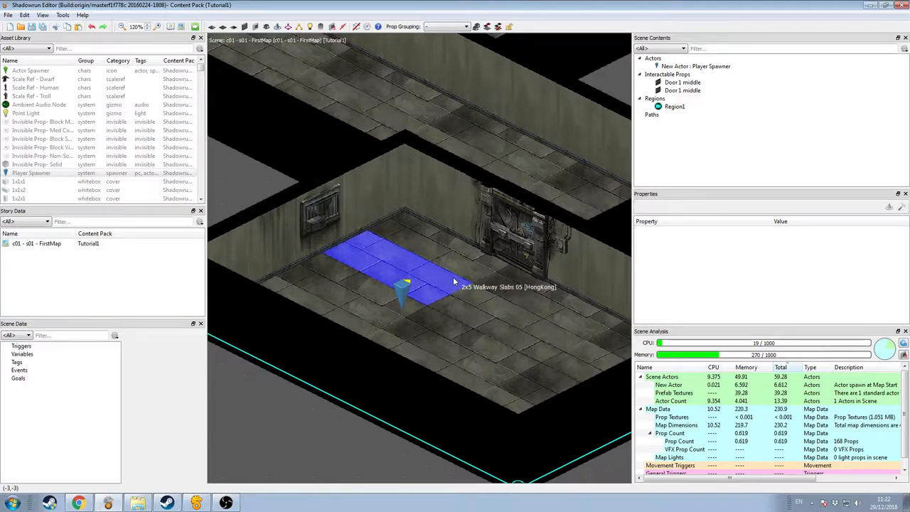
{"action": "mouse_move", "coordinate": [384, 298]}
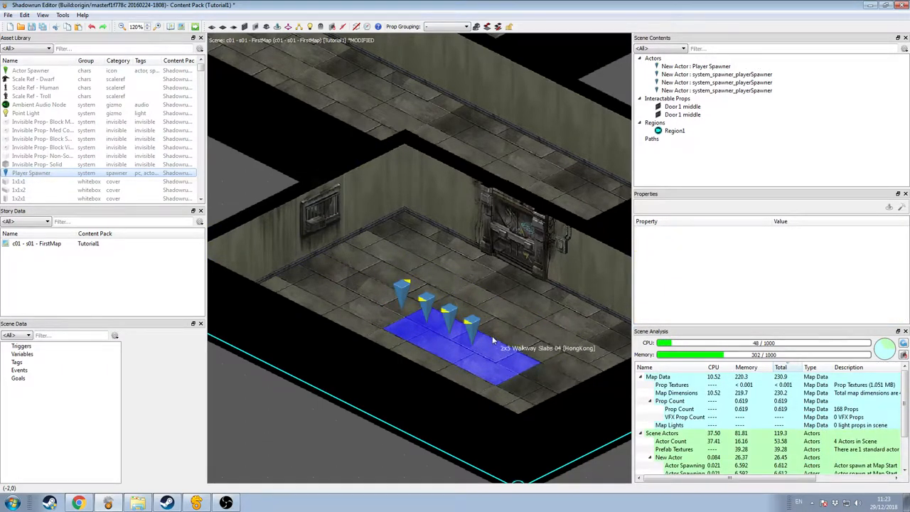
{"action": "left_click", "coordinate": [427, 299]}
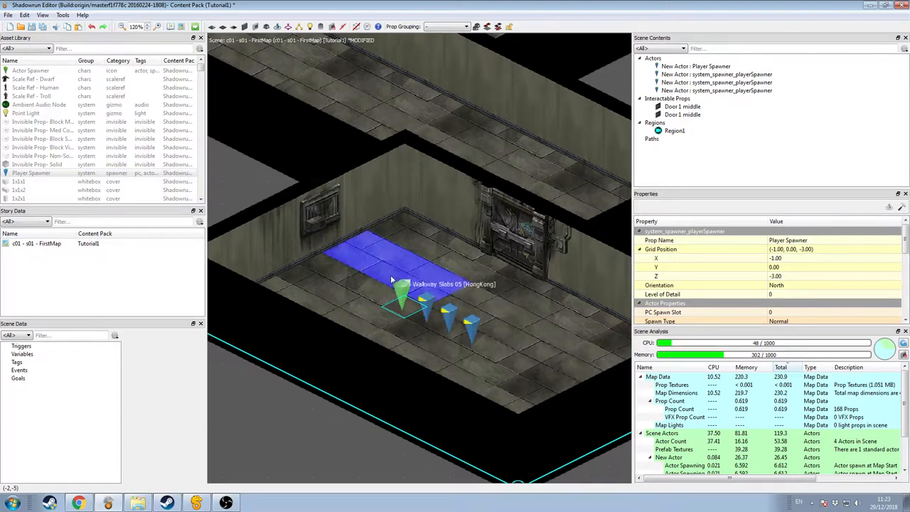
{"action": "mouse_move", "coordinate": [700, 268]}
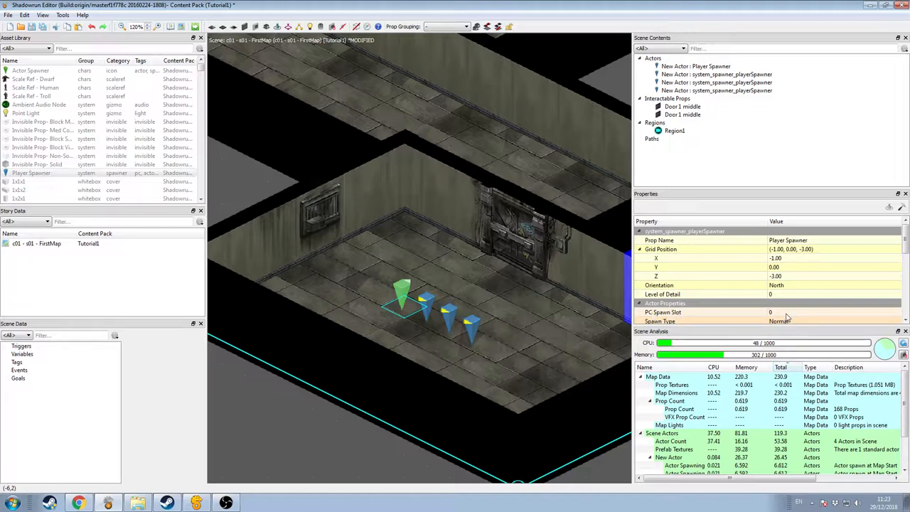
{"action": "mouse_move", "coordinate": [748, 310]}
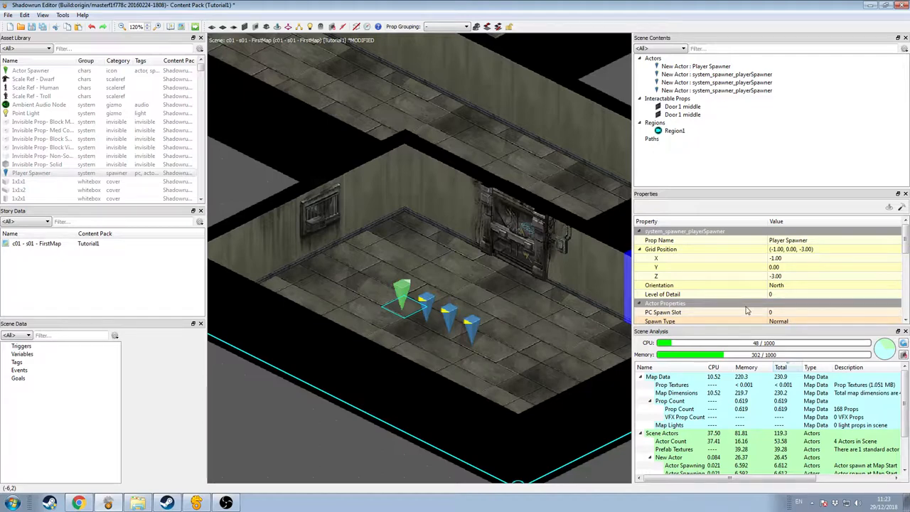
{"action": "mouse_move", "coordinate": [441, 306]}
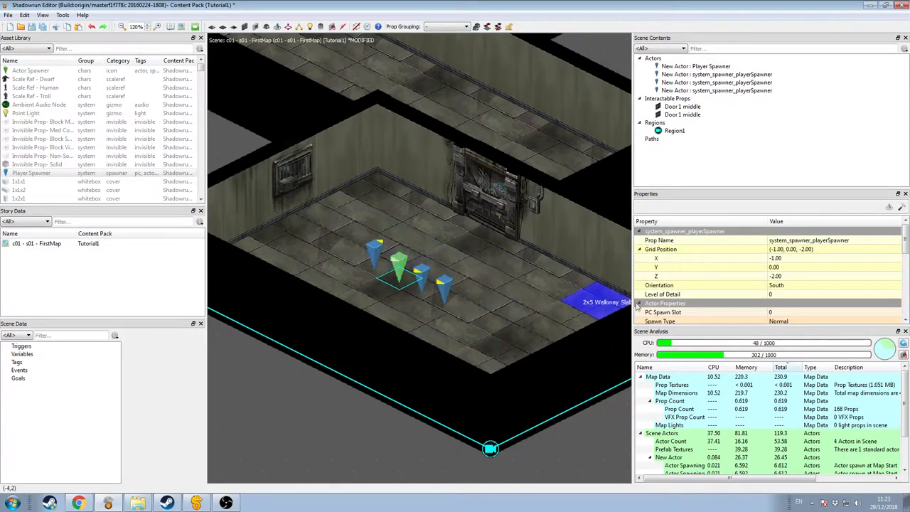
{"action": "mouse_move", "coordinate": [387, 247]}
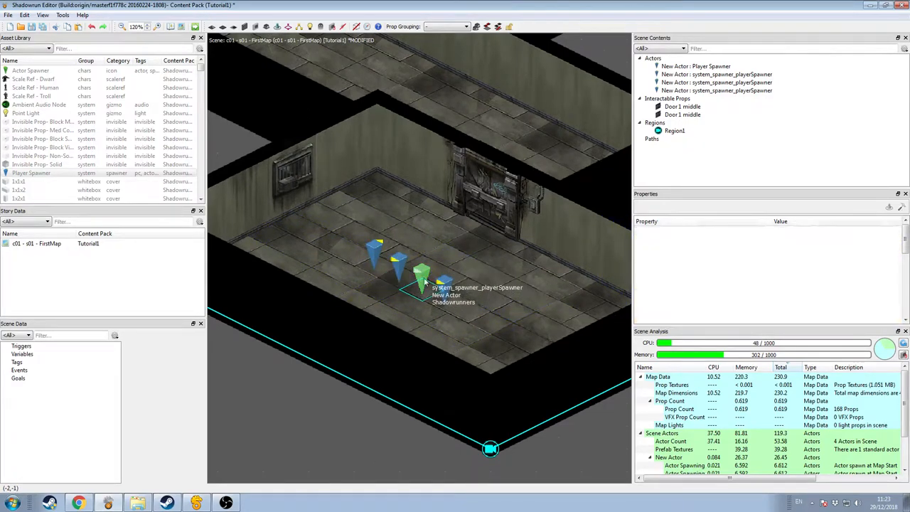
- Select one of the new spawn points to edit its PC Spawn Slot
{"action": "left_click", "coordinate": [421, 273]}
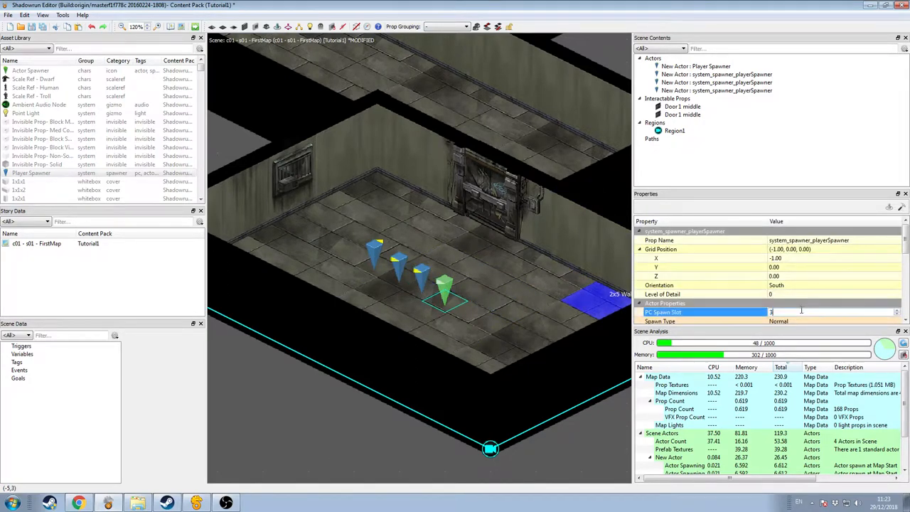
{"action": "mouse_move", "coordinate": [489, 293]}
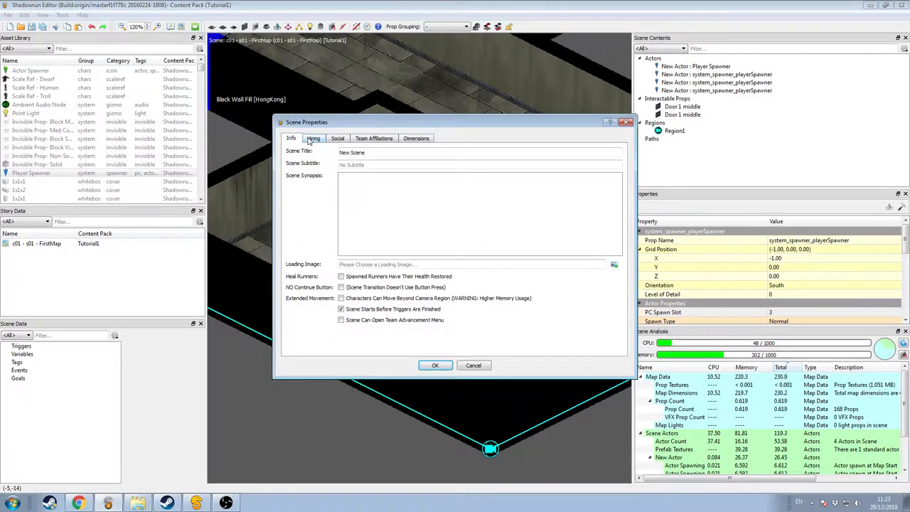
- Enable the hiring screen at map start and set the number of available hiring slots
{"action": "left_click", "coordinate": [312, 138]}
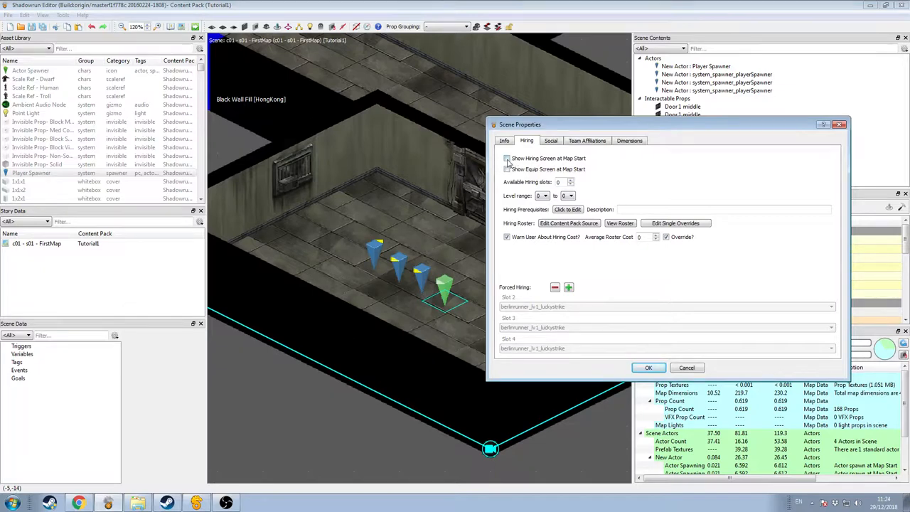
{"action": "left_click", "coordinate": [507, 158]}
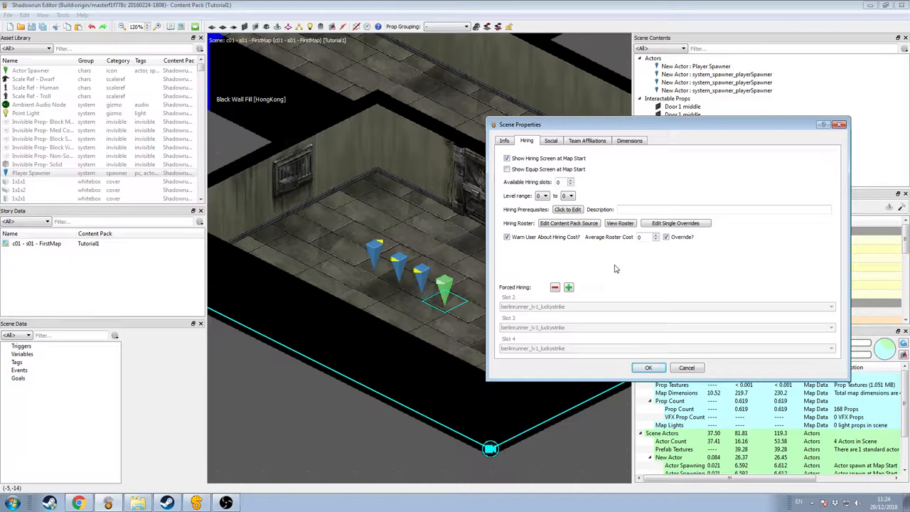
{"action": "mouse_move", "coordinate": [377, 277]}
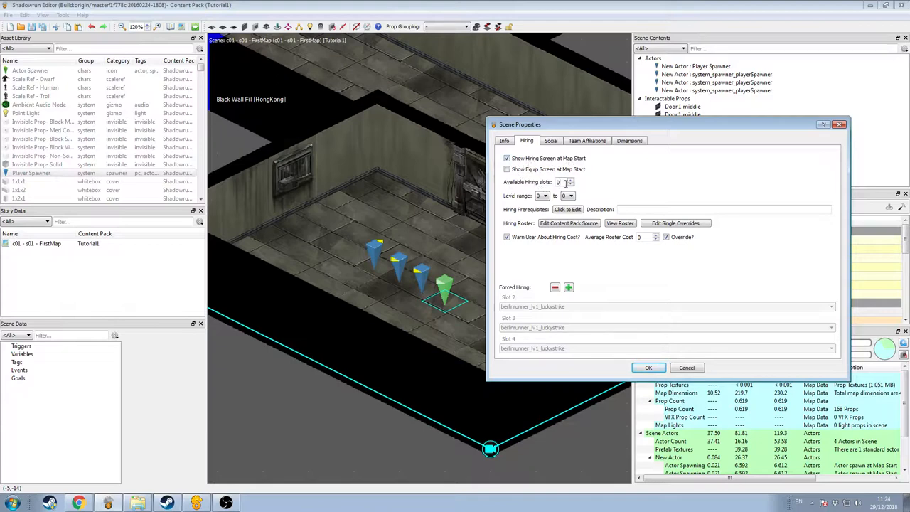
{"action": "left_click", "coordinate": [569, 179]}
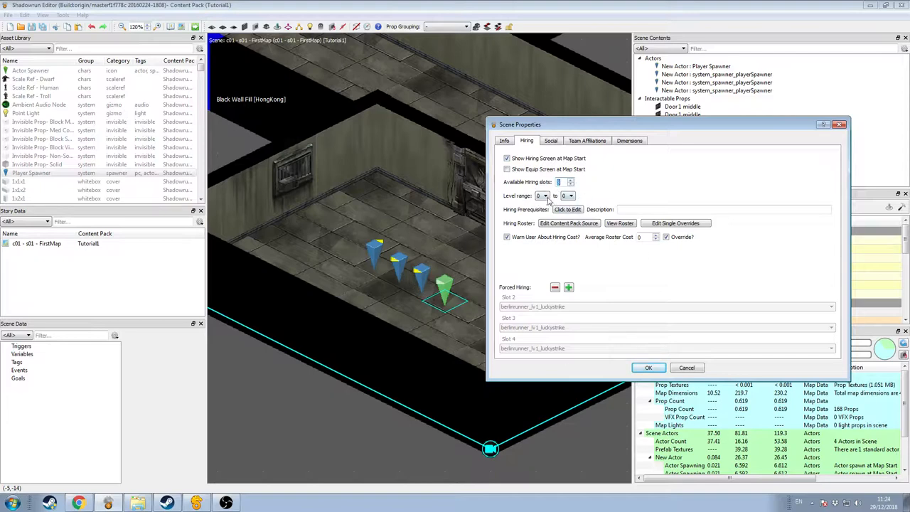
- Choose the lowest and highest hireable runner levels
{"action": "left_click", "coordinate": [543, 197]}
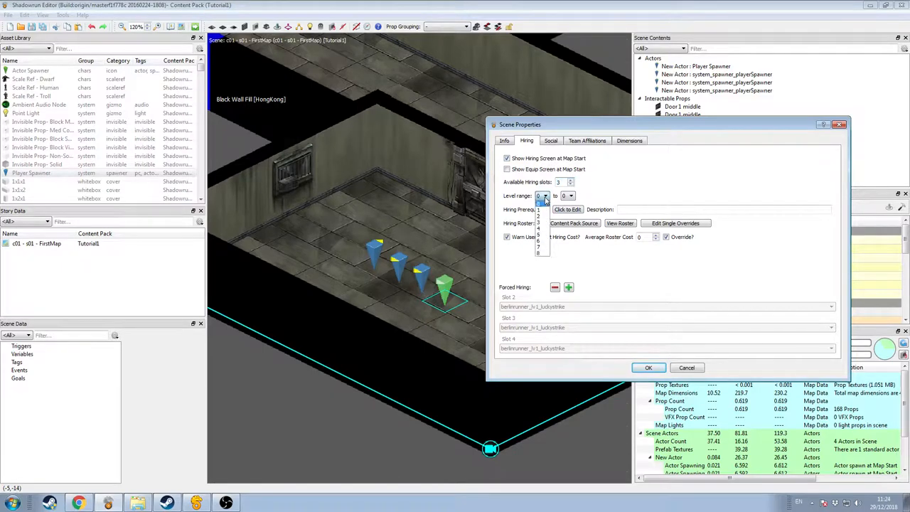
{"action": "left_click", "coordinate": [539, 196]}
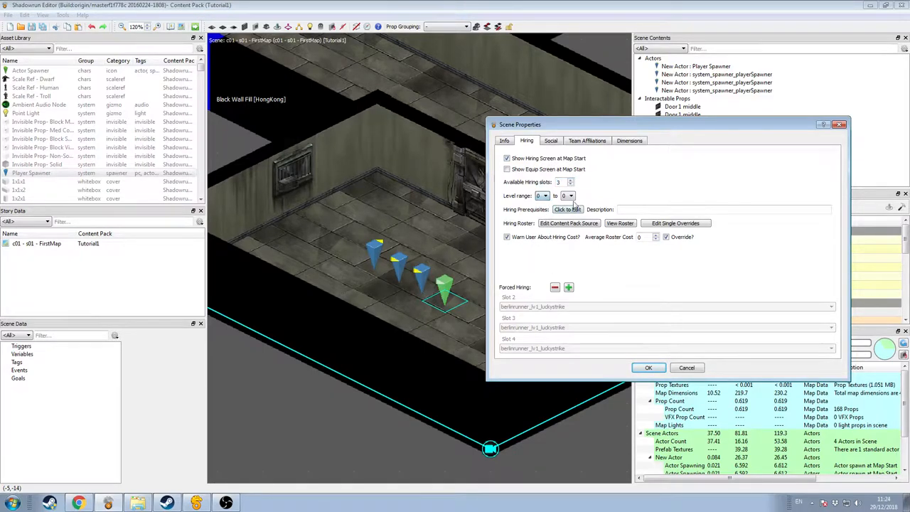
{"action": "left_click", "coordinate": [572, 196]}
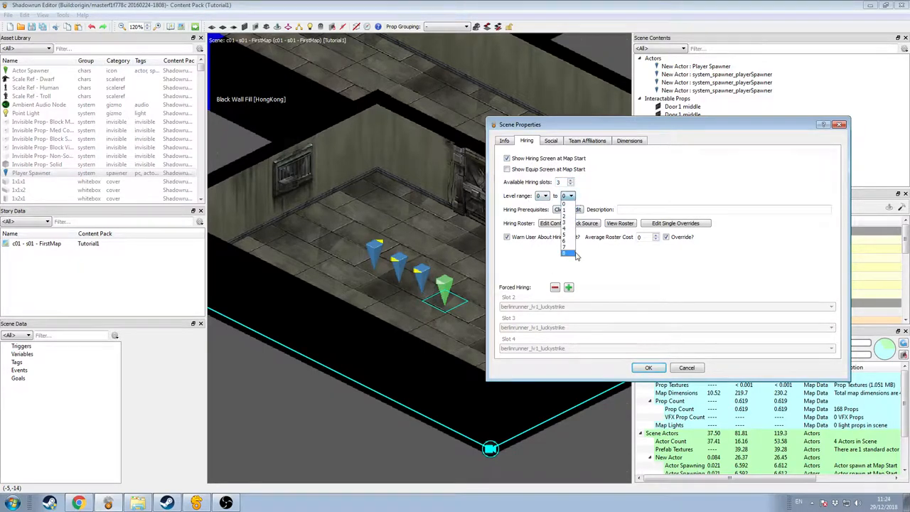
{"action": "left_click", "coordinate": [563, 253]}
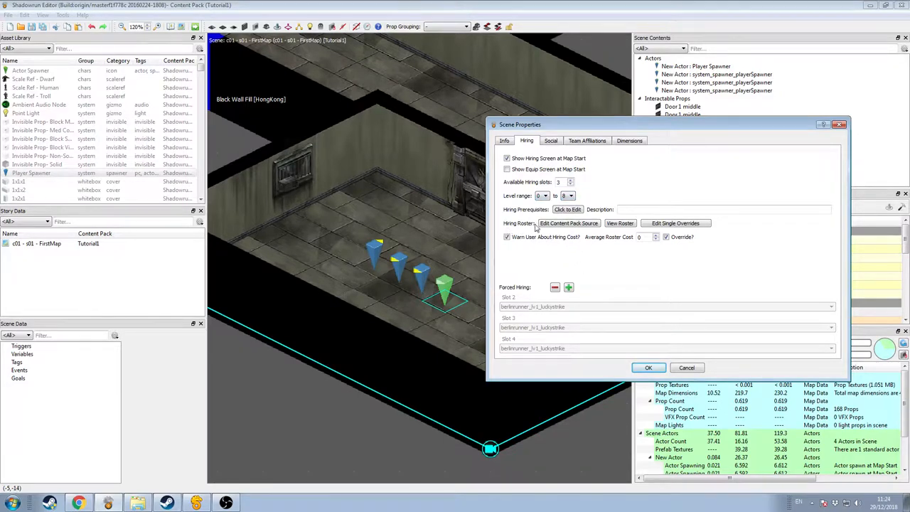
{"action": "mouse_move", "coordinate": [569, 223]}
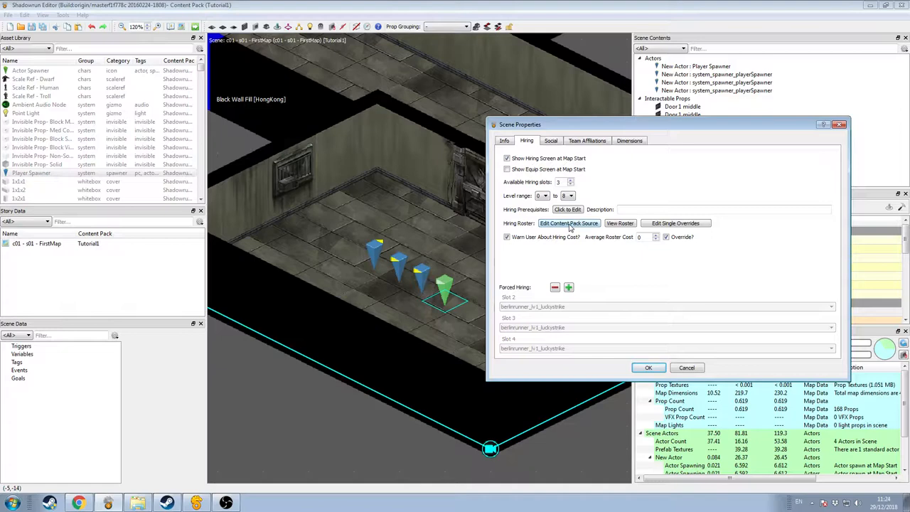
- Set the hiring content pack sources to HongKong and hk_crew and confirm
{"action": "left_click", "coordinate": [569, 222]}
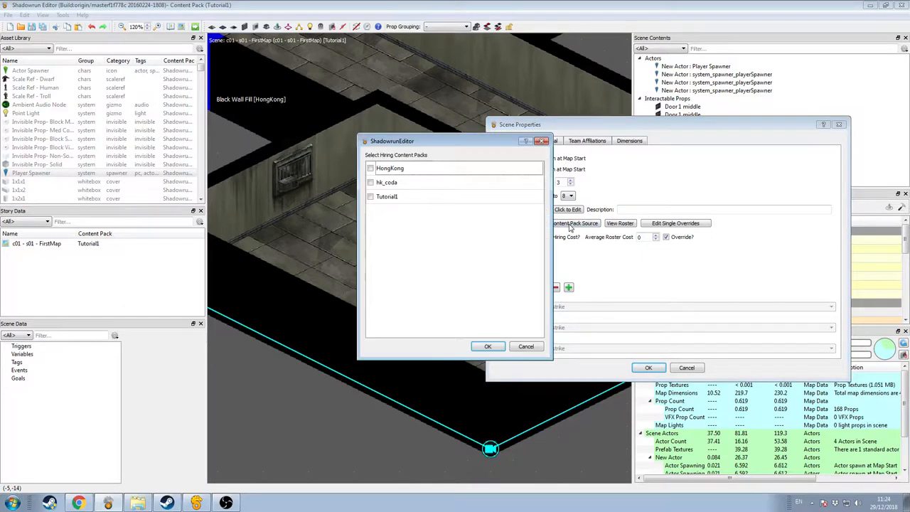
{"action": "mouse_move", "coordinate": [458, 159]}
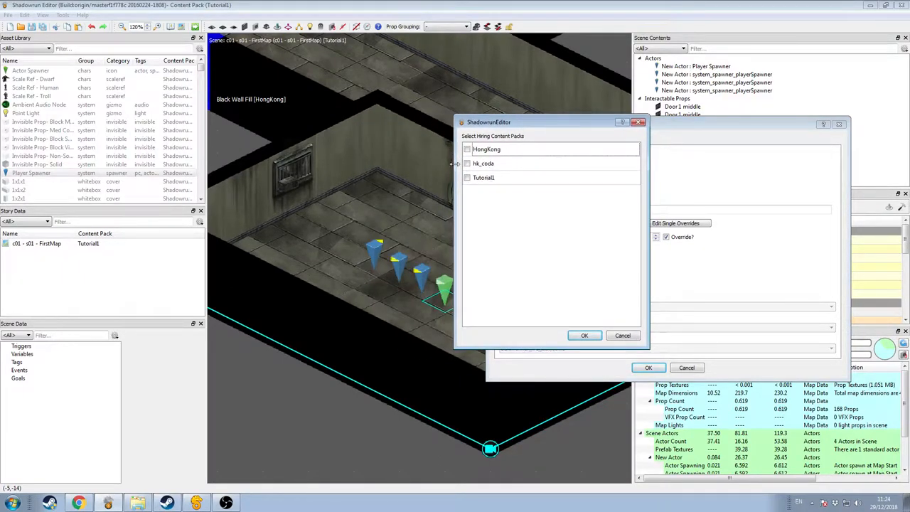
{"action": "mouse_move", "coordinate": [543, 164]}
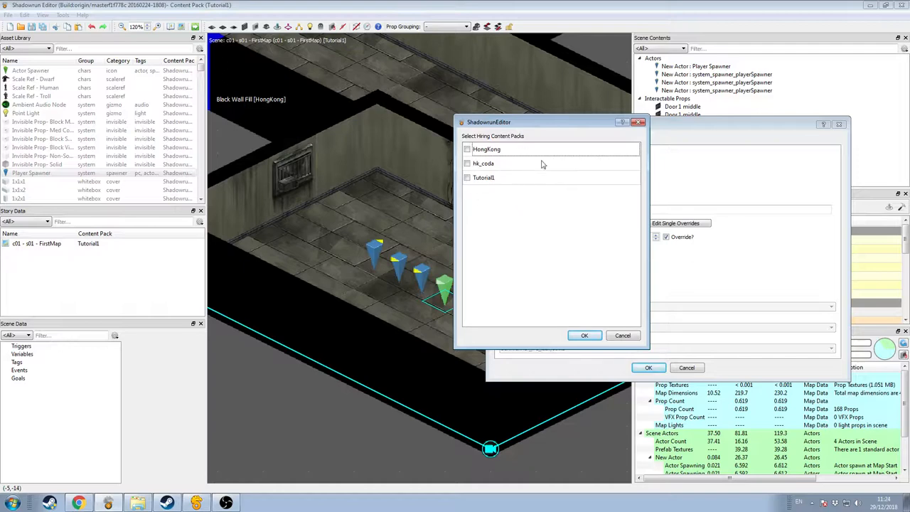
{"action": "mouse_move", "coordinate": [509, 178]}
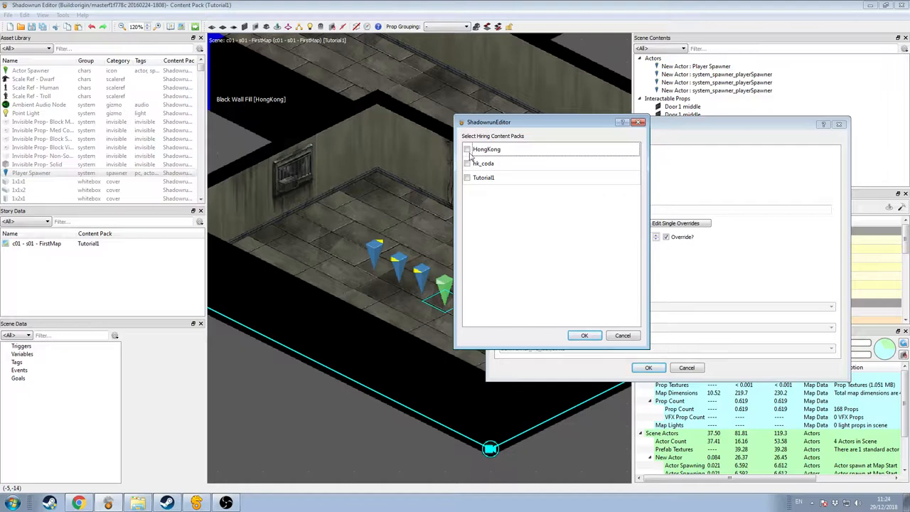
{"action": "left_click", "coordinate": [467, 150]}
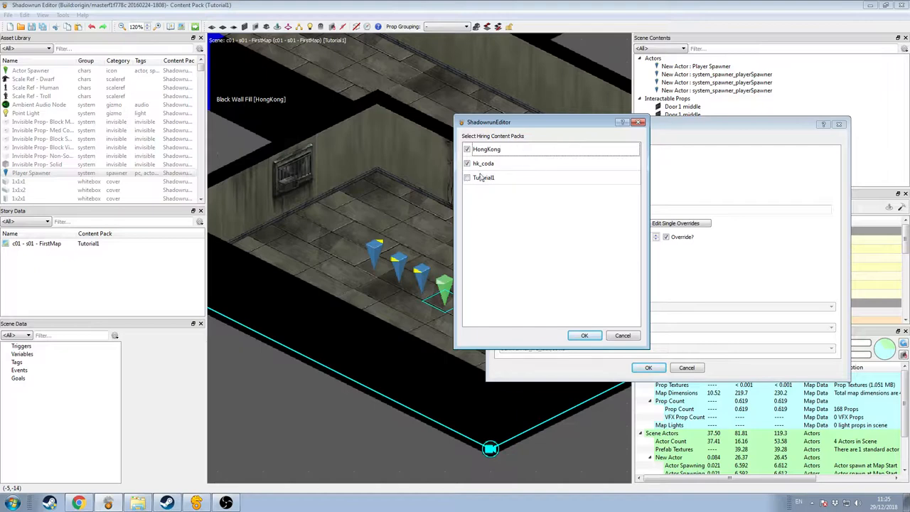
{"action": "mouse_move", "coordinate": [498, 162]}
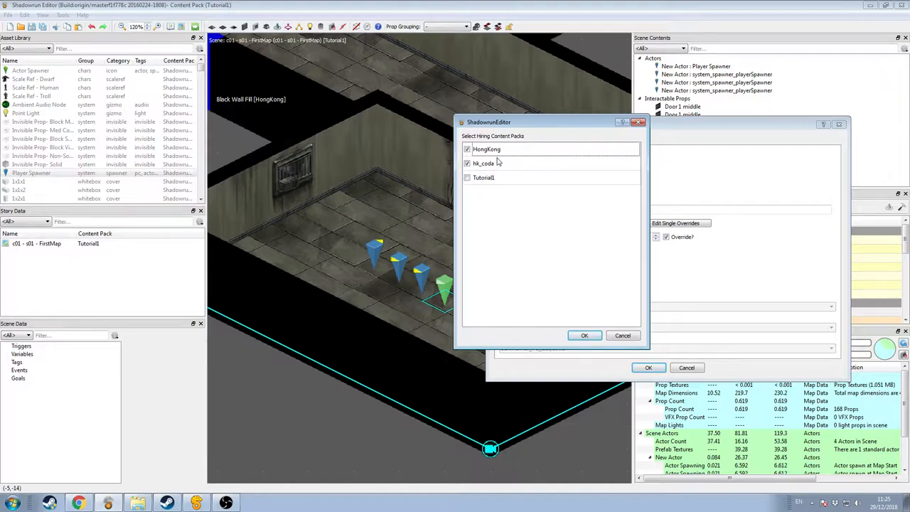
{"action": "mouse_move", "coordinate": [293, 55]}
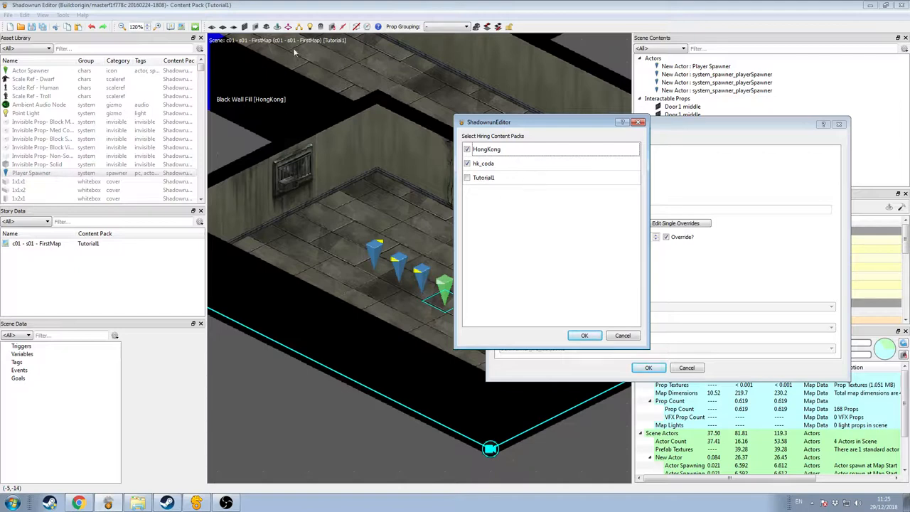
{"action": "mouse_move", "coordinate": [415, 245]}
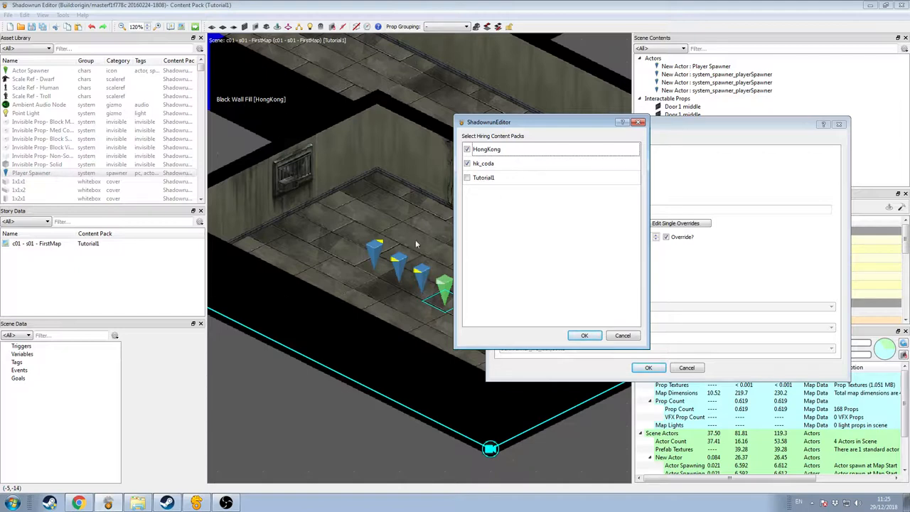
{"action": "mouse_move", "coordinate": [429, 213]}
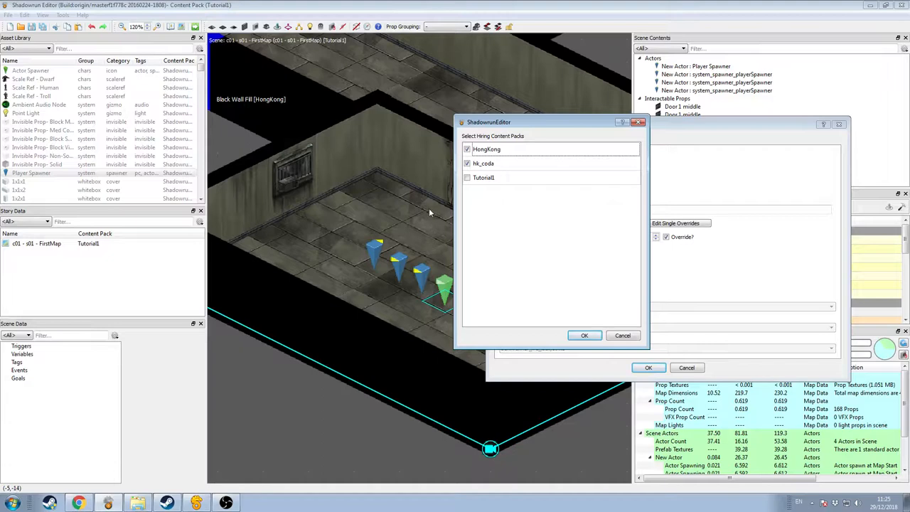
{"action": "mouse_move", "coordinate": [552, 202]}
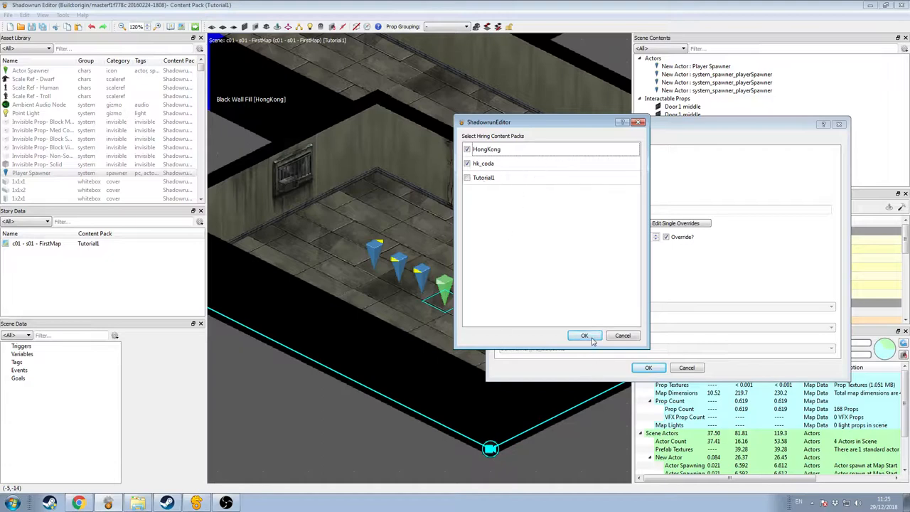
{"action": "left_click", "coordinate": [583, 335]}
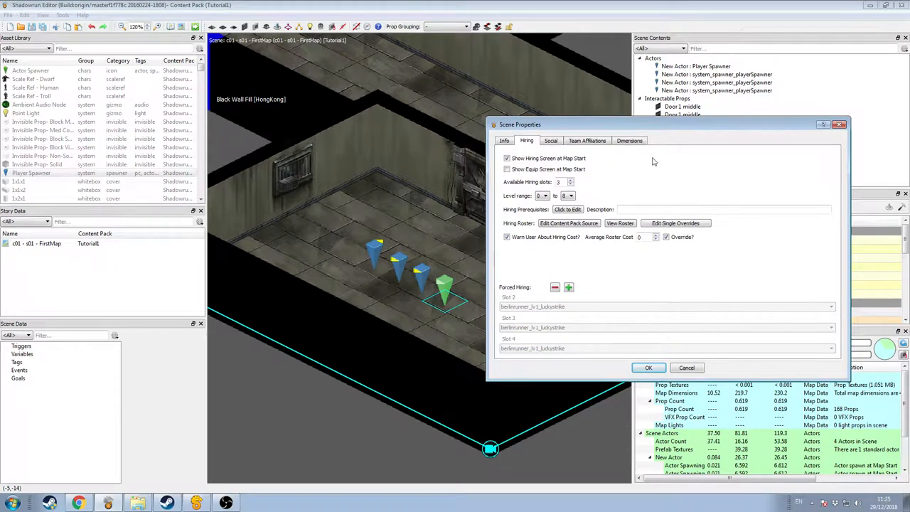
{"action": "mouse_move", "coordinate": [495, 295]}
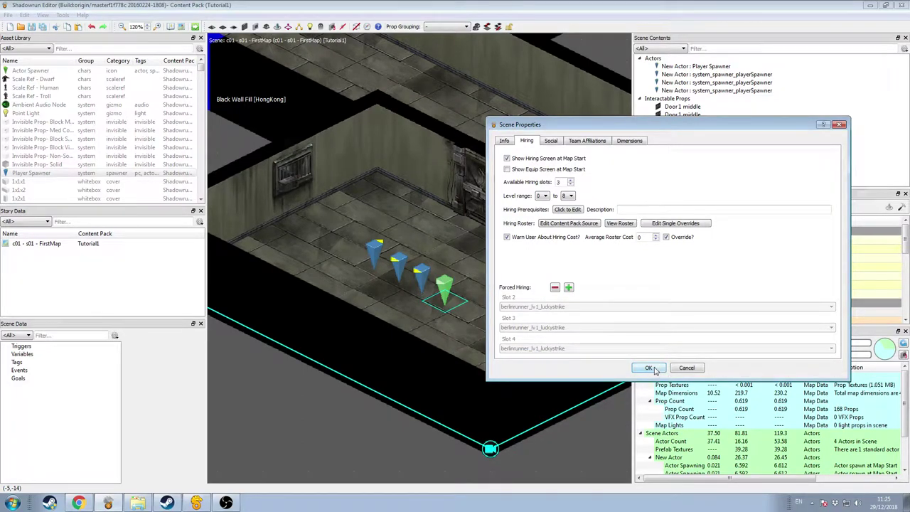
- Apply the scene properties and pick a Main Character Override in the Scene Scratchpad
{"action": "left_click", "coordinate": [649, 367]}
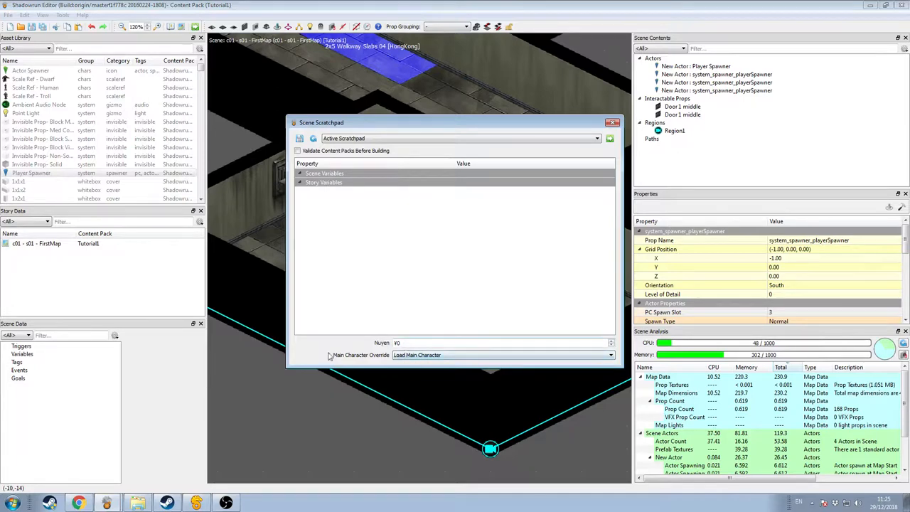
{"action": "left_click", "coordinate": [608, 354]}
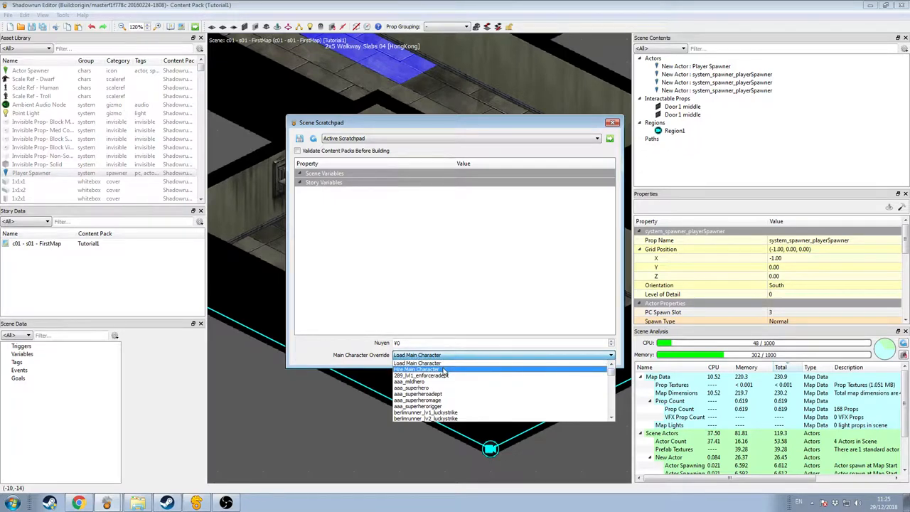
{"action": "left_click", "coordinate": [415, 368]}
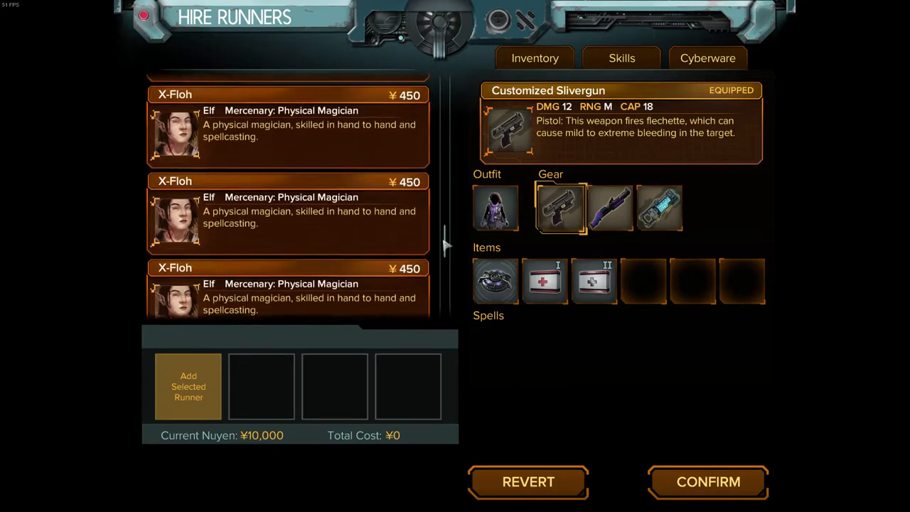
- Browse the Hire Runners list and select an Is0bel runner entry
{"action": "scroll", "scroll_direction": "down", "scroll_amount": 3}
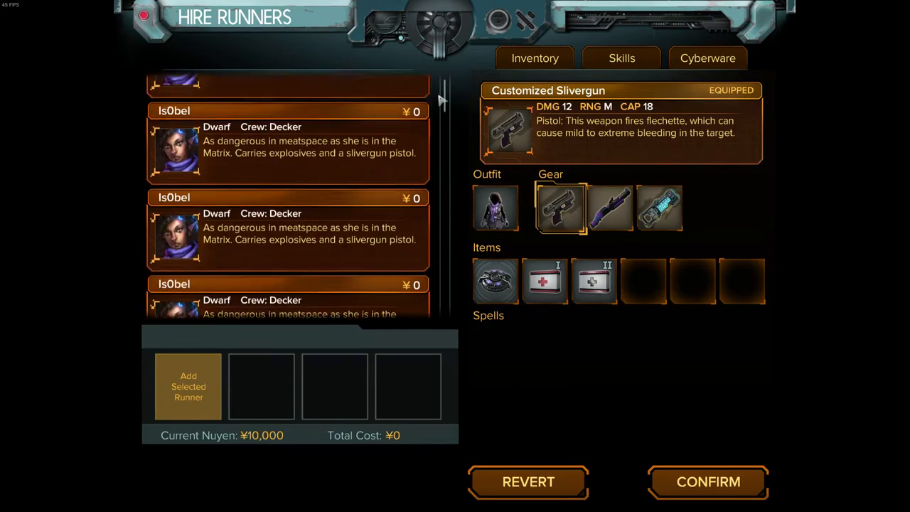
{"action": "scroll", "scroll_direction": "down", "scroll_amount": 3}
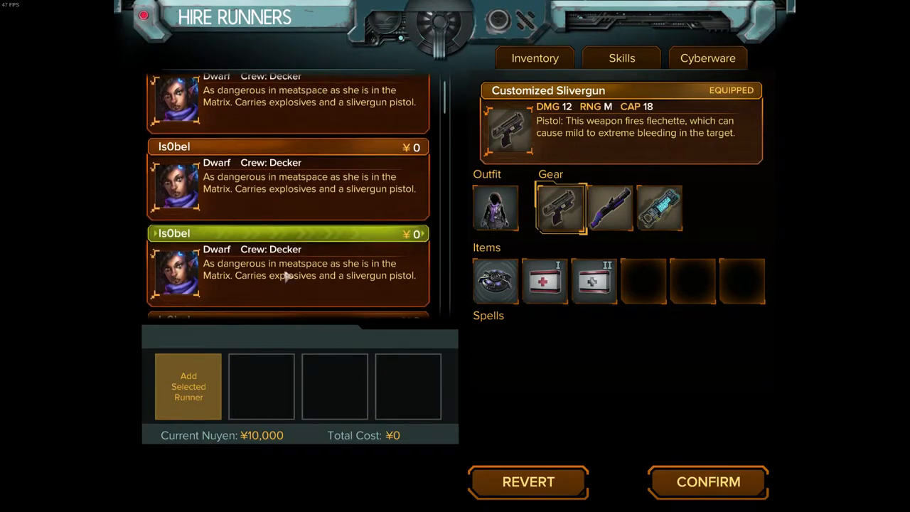
{"action": "scroll", "scroll_direction": "up", "scroll_amount": 3}
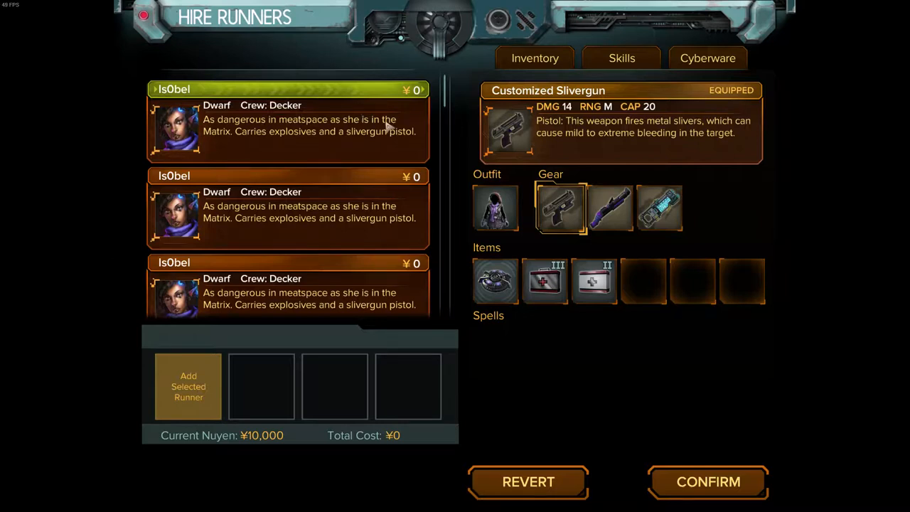
{"action": "mouse_move", "coordinate": [383, 142]}
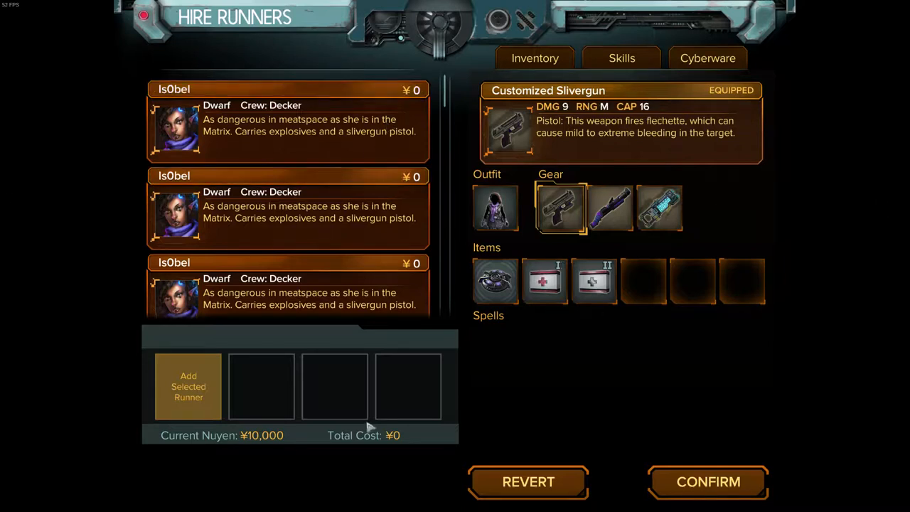
{"action": "mouse_move", "coordinate": [603, 397]}
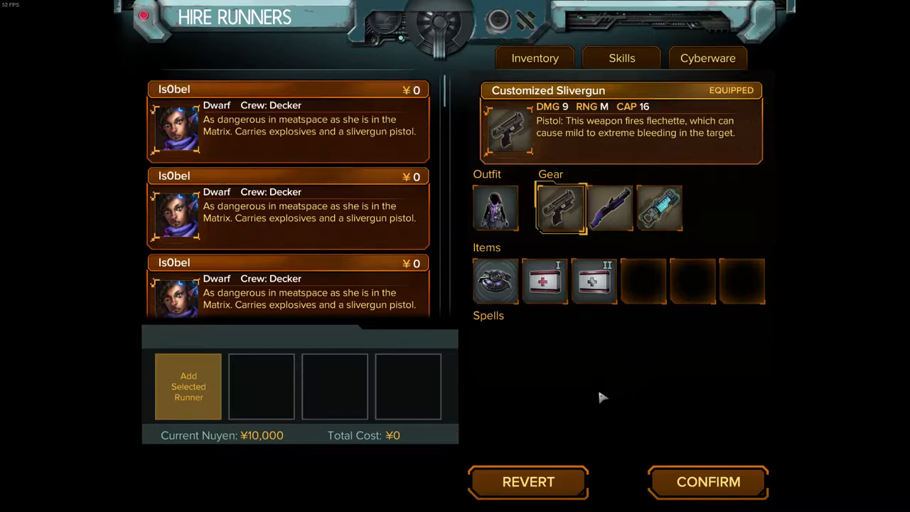
{"action": "mouse_move", "coordinate": [610, 391]}
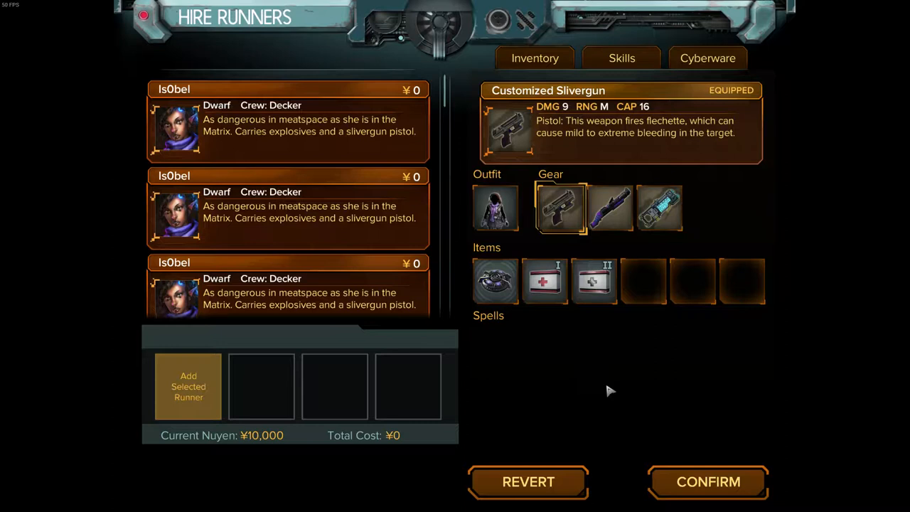
{"action": "left_click", "coordinate": [284, 116]}
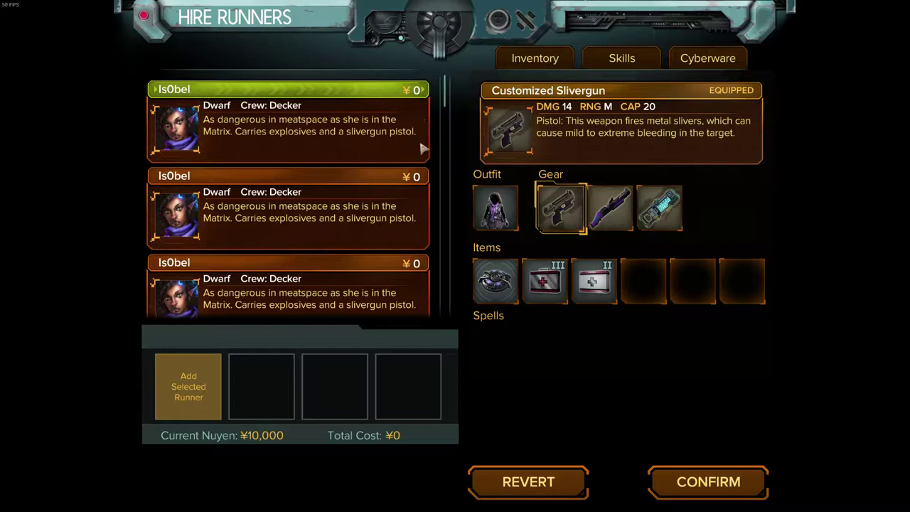
{"action": "mouse_move", "coordinate": [135, 198]}
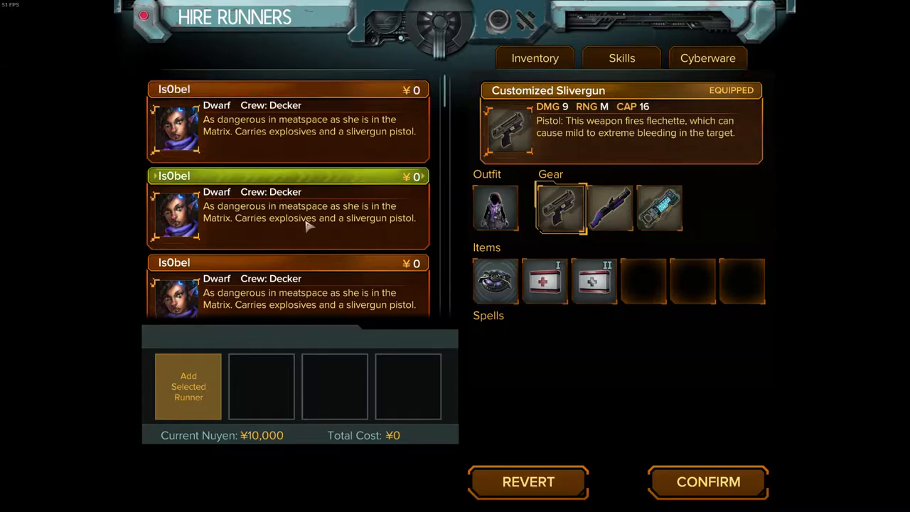
{"action": "scroll", "scroll_direction": "down", "scroll_amount": 3}
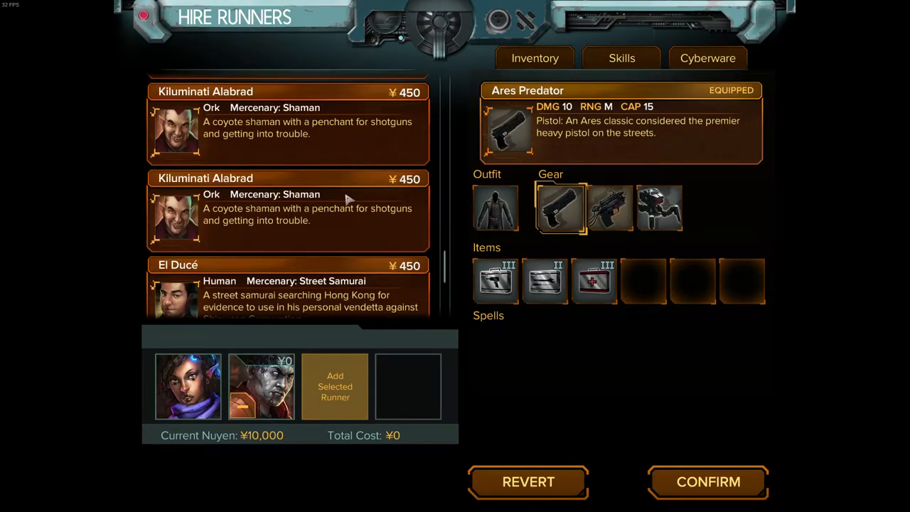
- Hire Kiluminati Alabrad and El Ducé for ¥900 and confirm to start the mission
{"action": "left_click", "coordinate": [288, 199]}
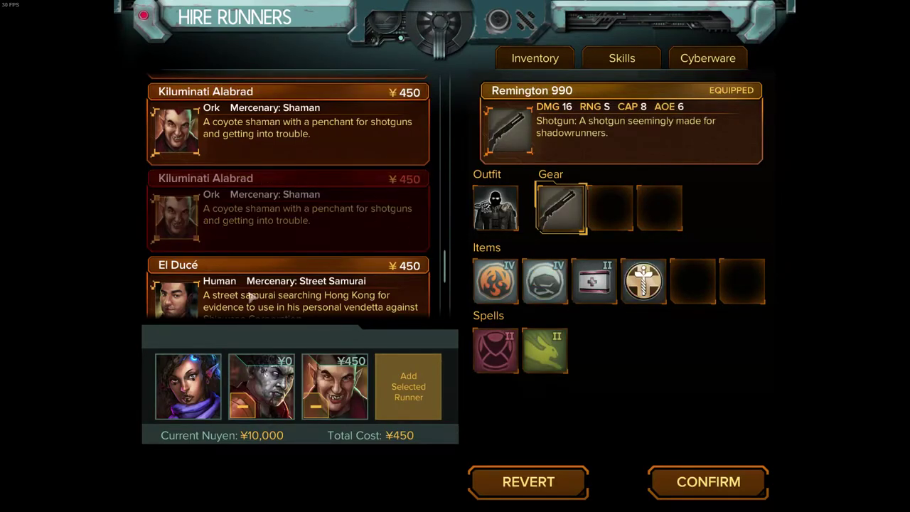
{"action": "left_click", "coordinate": [409, 386]}
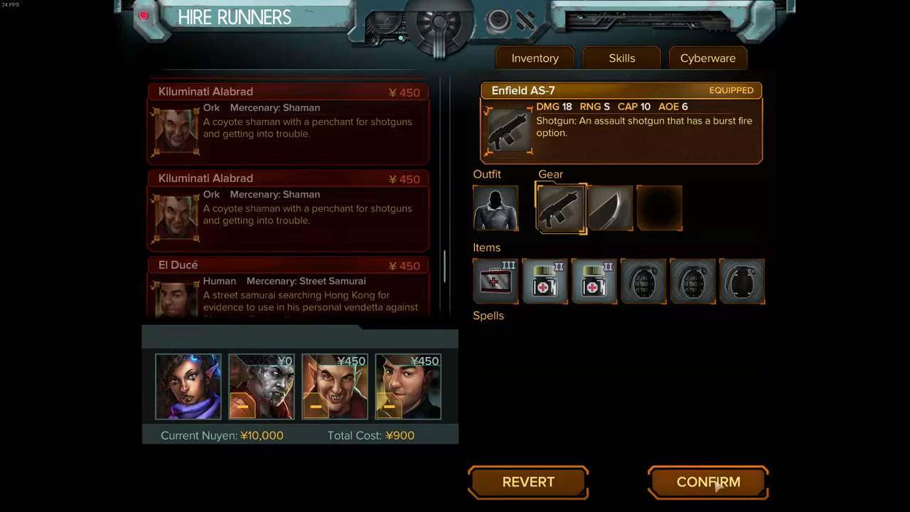
{"action": "left_click", "coordinate": [708, 482]}
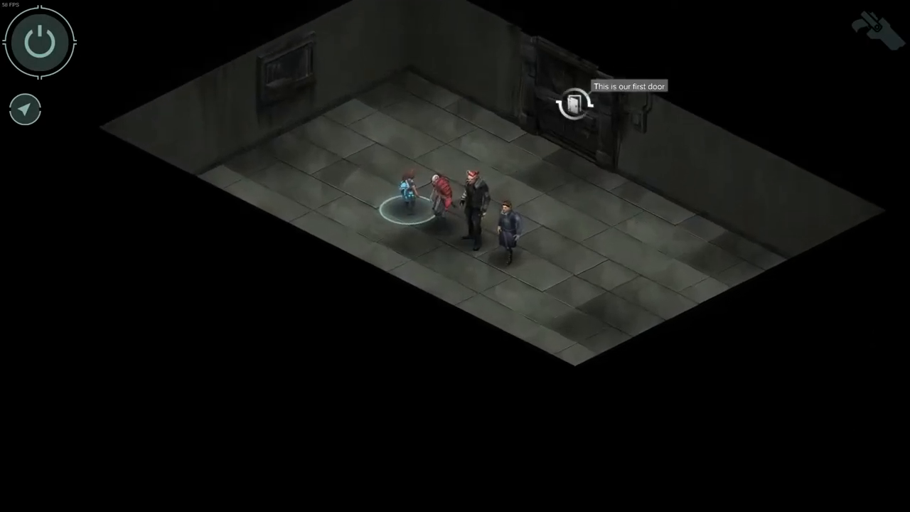
- Check a runner's inventory, then move the team past the first door into the corridor
{"action": "left_click", "coordinate": [572, 103]}
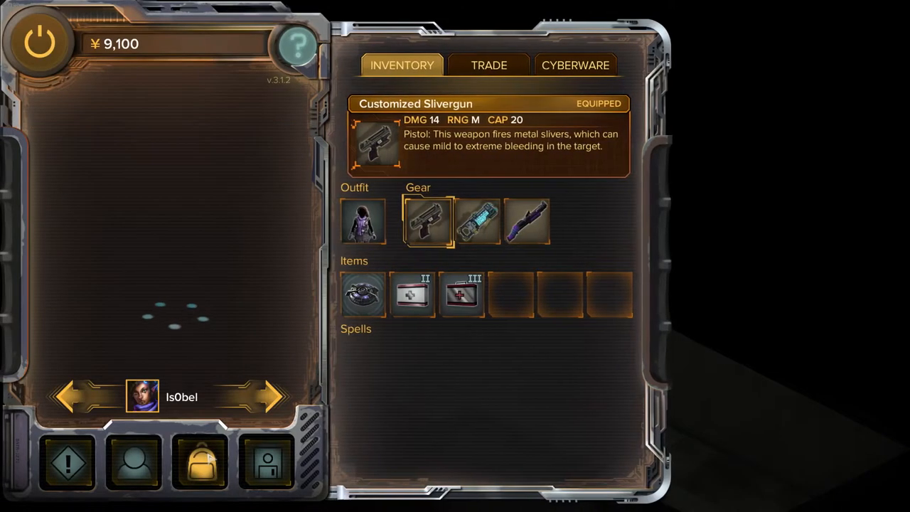
{"action": "left_click", "coordinate": [273, 397]}
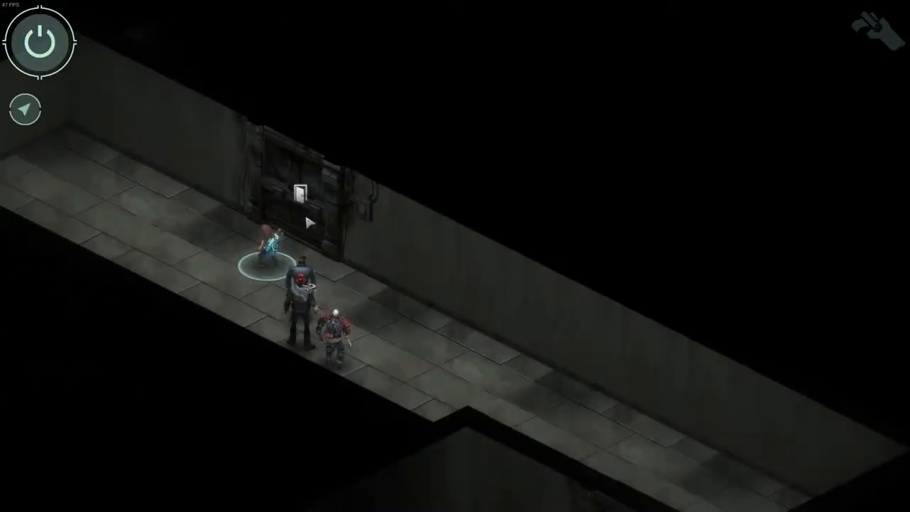
{"action": "left_click", "coordinate": [469, 71]}
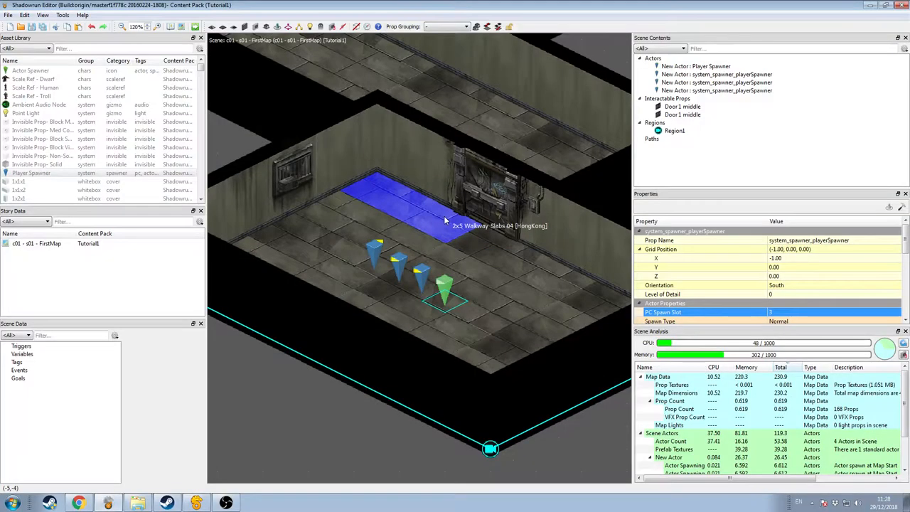
- Filter the Asset Library to Characters and scroll to the Knight Errant entries
{"action": "scroll", "scroll_direction": "down", "scroll_amount": 3}
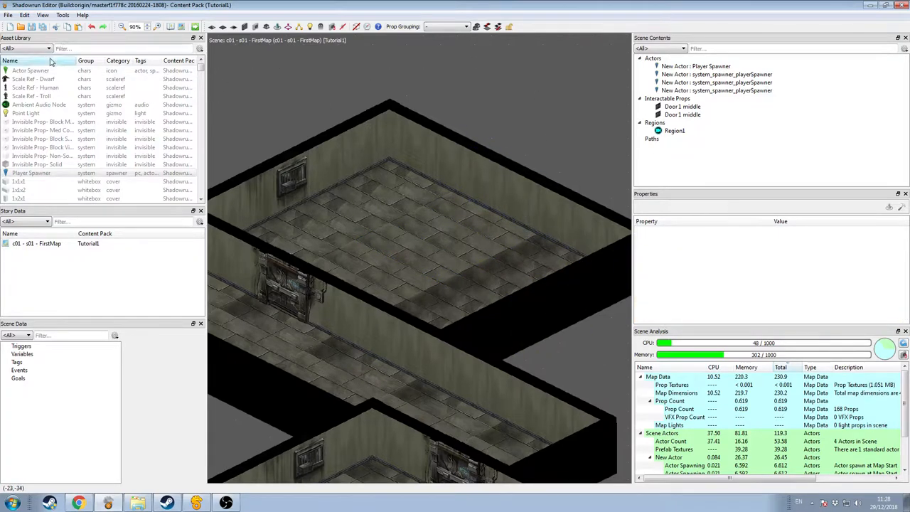
{"action": "left_click", "coordinate": [48, 48]}
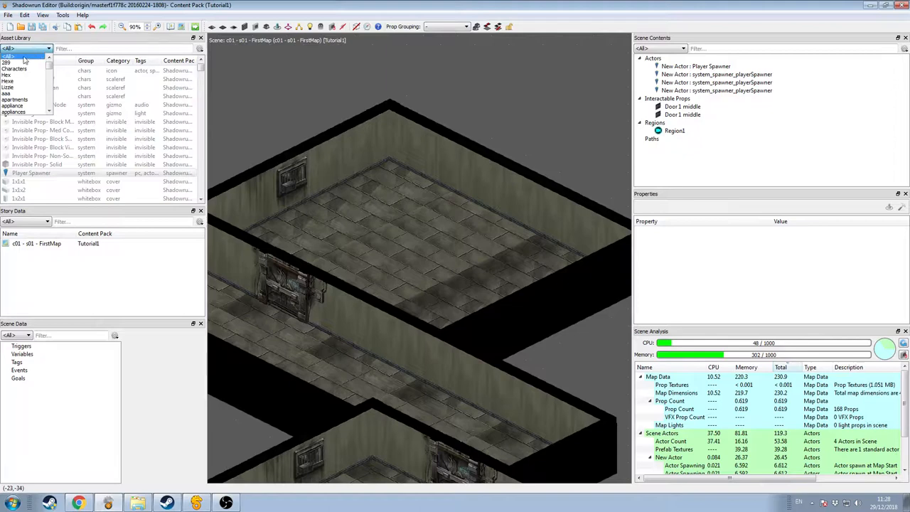
{"action": "left_click", "coordinate": [14, 69]}
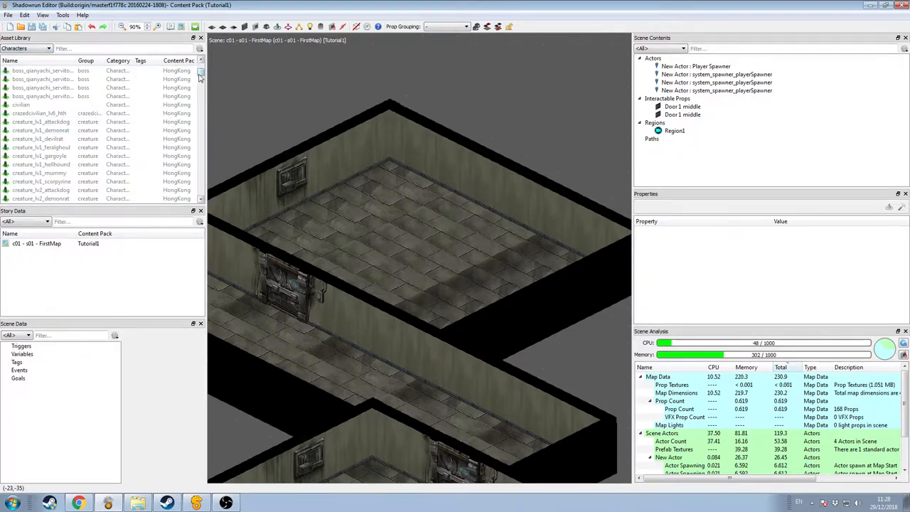
{"action": "scroll", "scroll_direction": "down", "scroll_amount": 3}
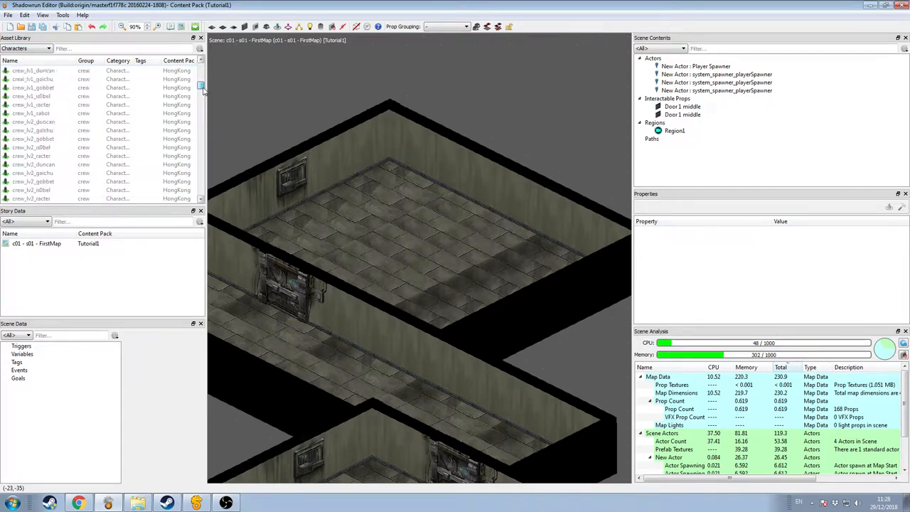
{"action": "scroll", "scroll_direction": "down", "scroll_amount": 3}
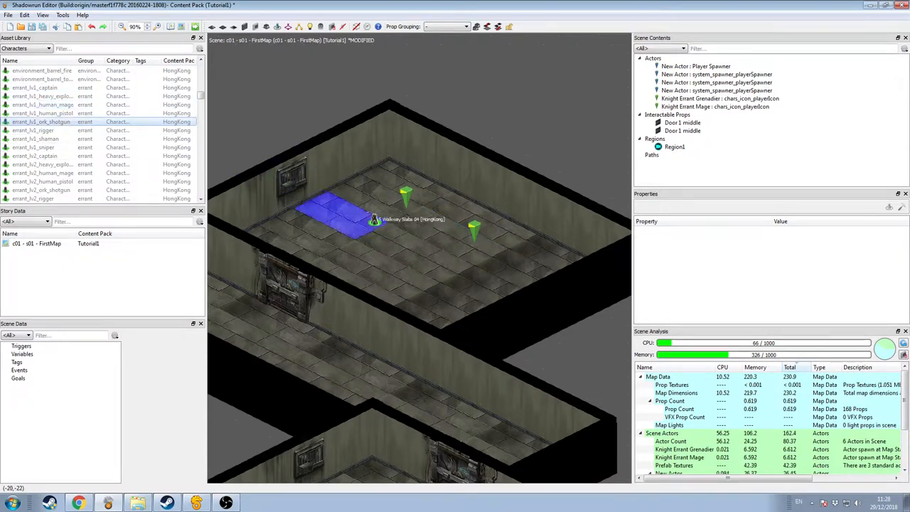
- Place a Knight Errant enforcer in the room, reposition it and check its properties
{"action": "left_click_drag", "start_coordinate": [327, 213], "coordinate": [483, 285]}
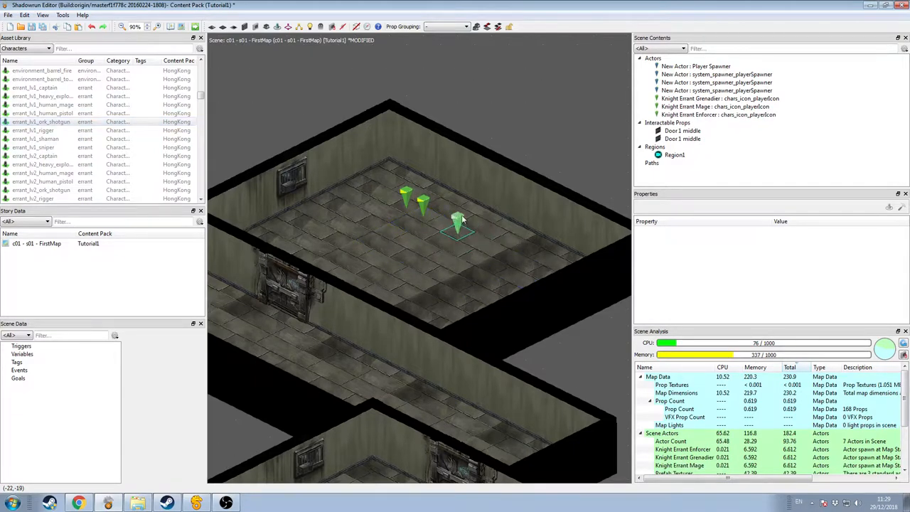
{"action": "left_click", "coordinate": [396, 178]}
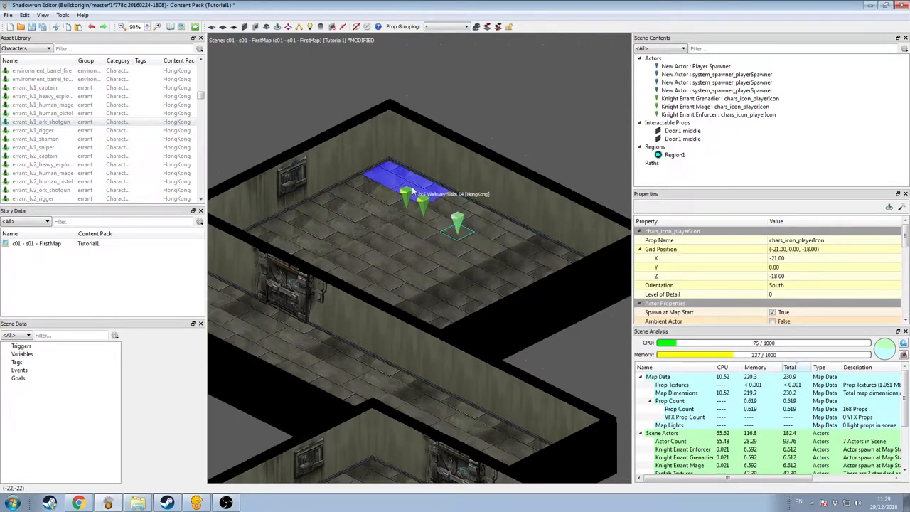
{"action": "left_click_drag", "start_coordinate": [413, 188], "coordinate": [472, 230]}
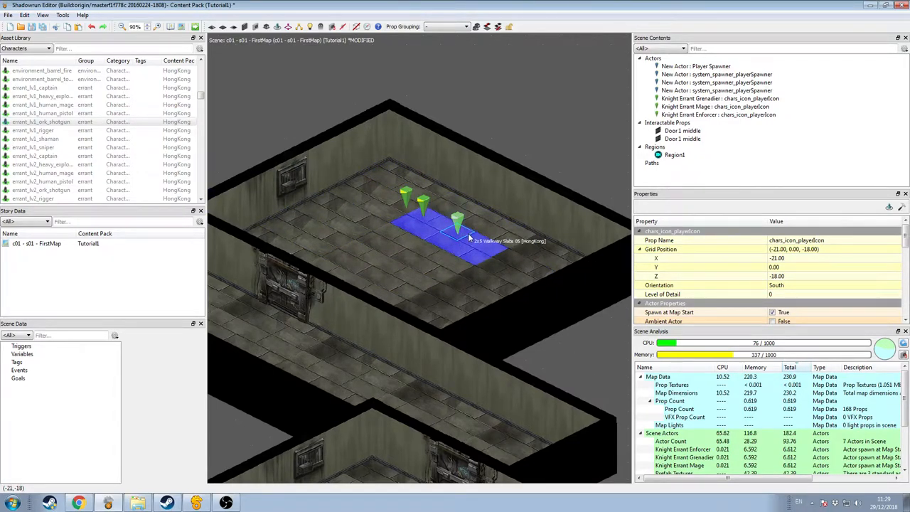
{"action": "left_click", "coordinate": [391, 320]}
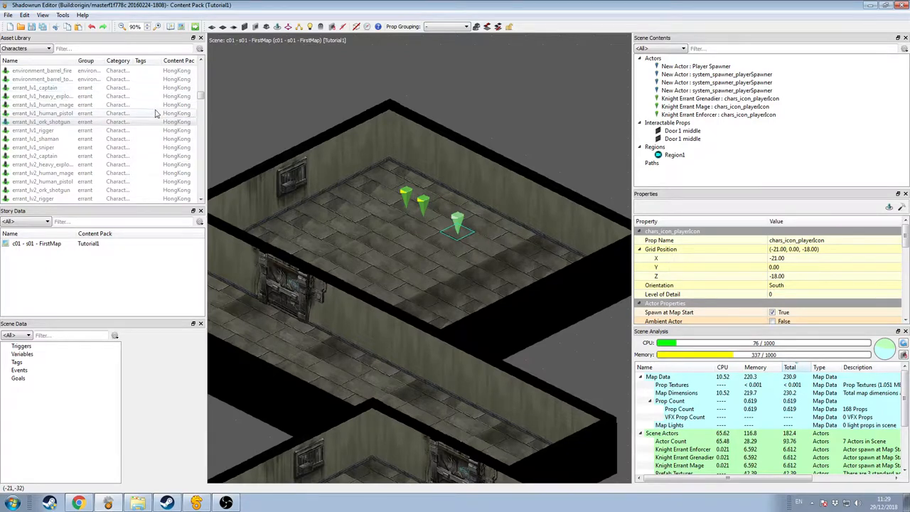
{"action": "scroll", "scroll_direction": "down", "scroll_amount": 3}
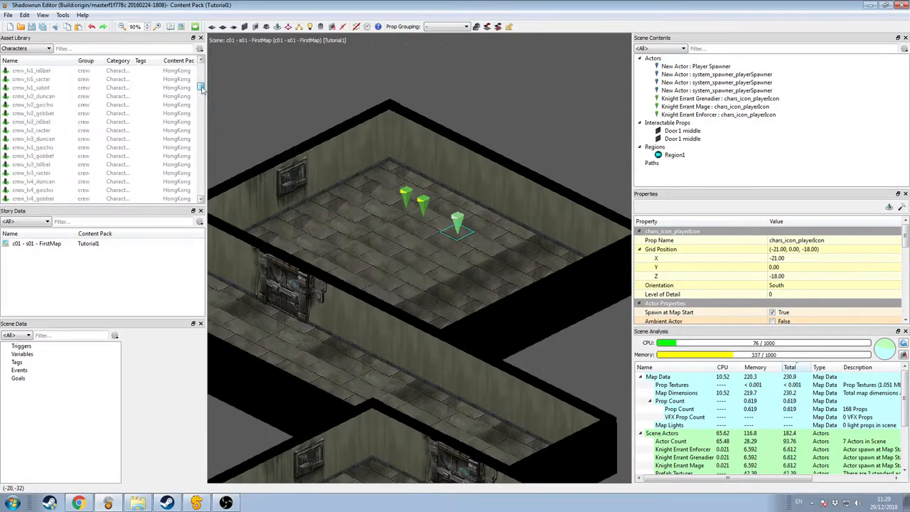
{"action": "left_click", "coordinate": [49, 48]}
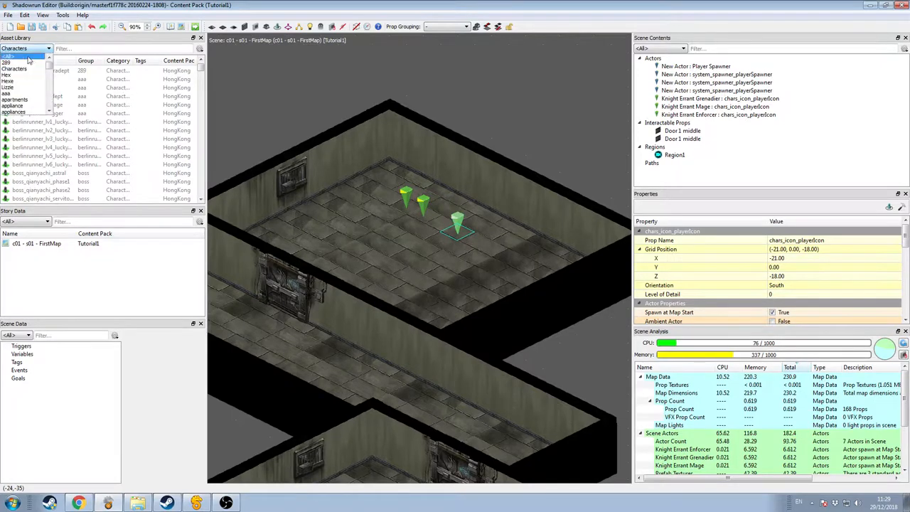
{"action": "mouse_move", "coordinate": [40, 79]}
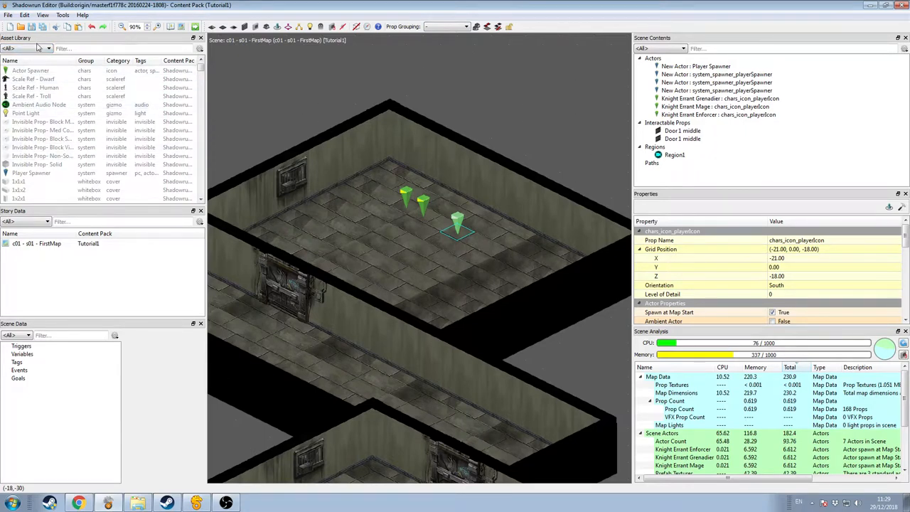
- Place a fourth Actor Spawner on the corridor floor beside the three Knight Errant actors
{"action": "left_click", "coordinate": [30, 71]}
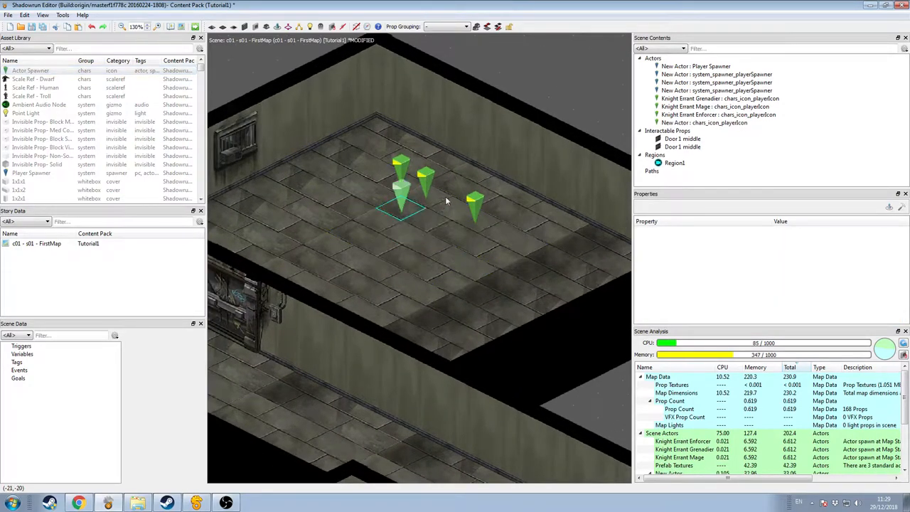
{"action": "left_click", "coordinate": [472, 202]}
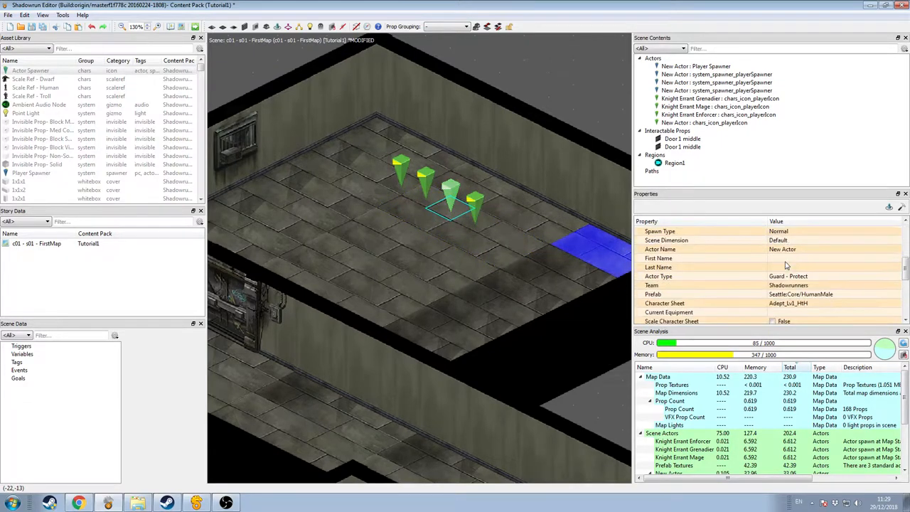
{"action": "mouse_move", "coordinate": [805, 262]}
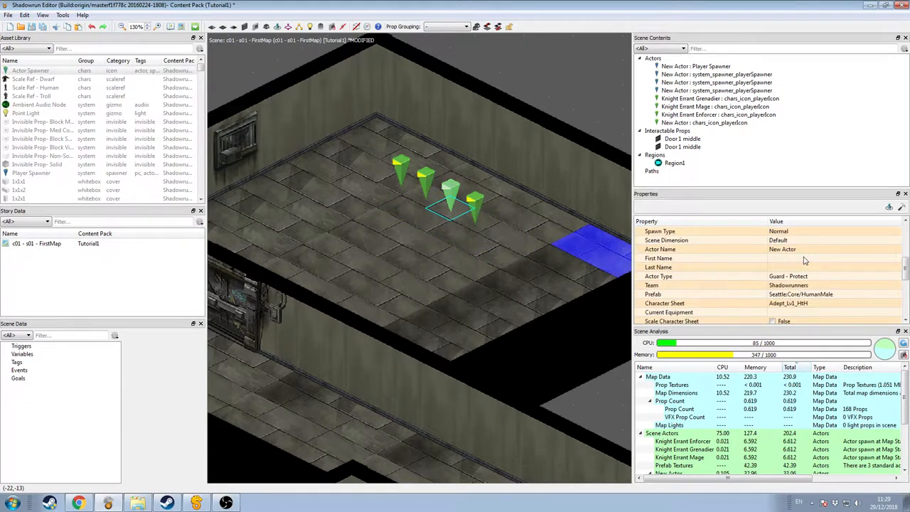
{"action": "mouse_move", "coordinate": [690, 276]}
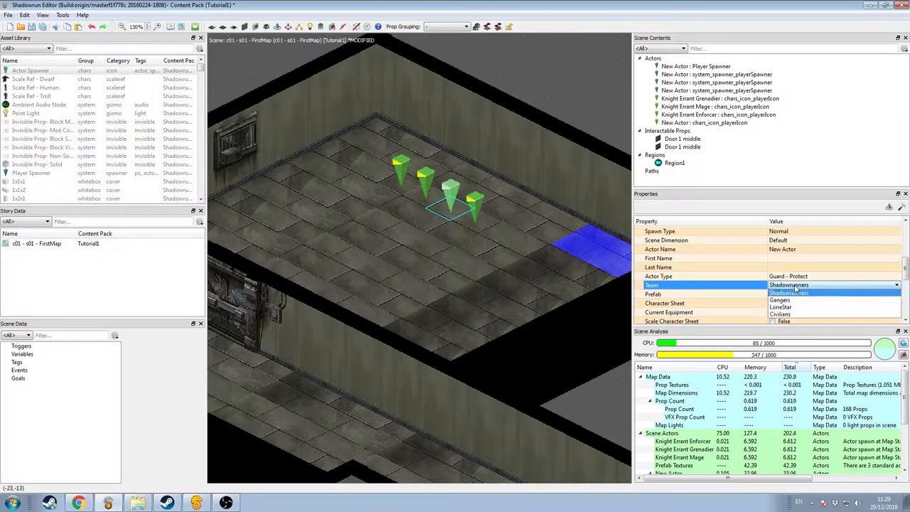
- Set the new actor's Team property to LoneStar instead of Shadowrunners
{"action": "left_click", "coordinate": [781, 307]}
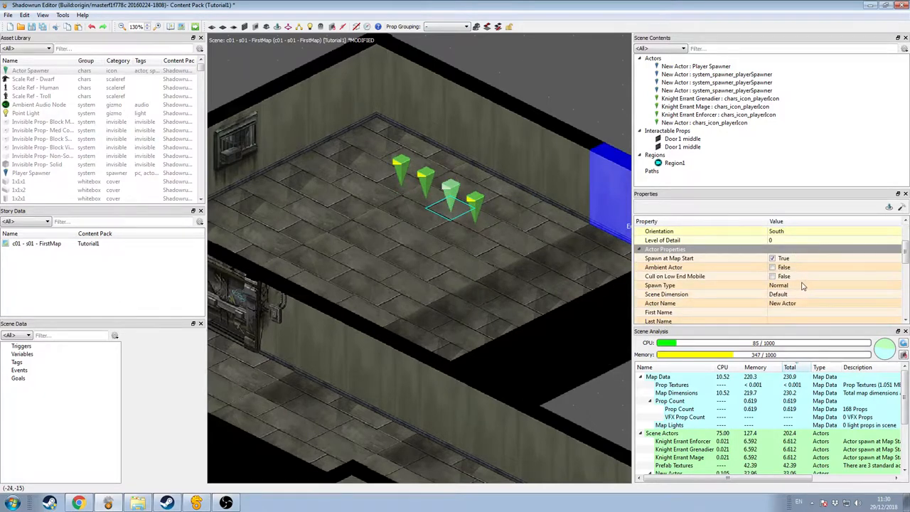
{"action": "scroll", "scroll_direction": "down", "scroll_amount": 3}
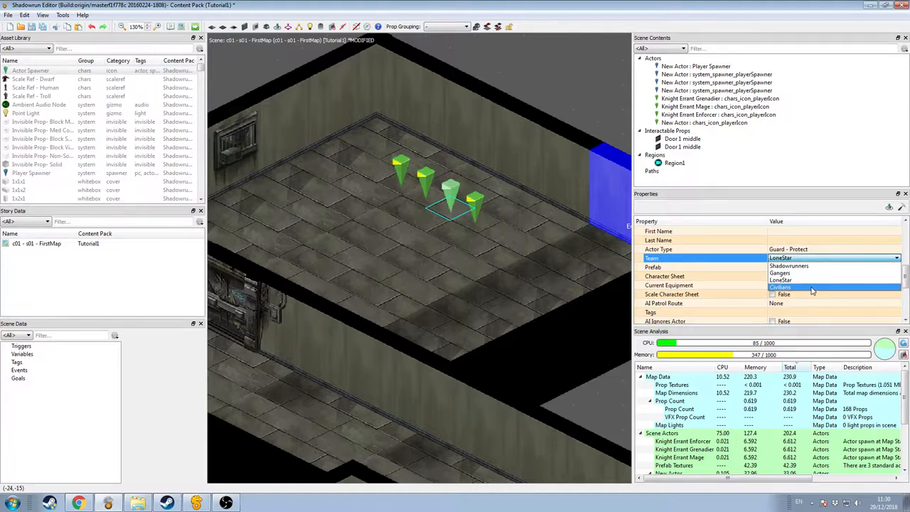
{"action": "mouse_move", "coordinate": [820, 280]}
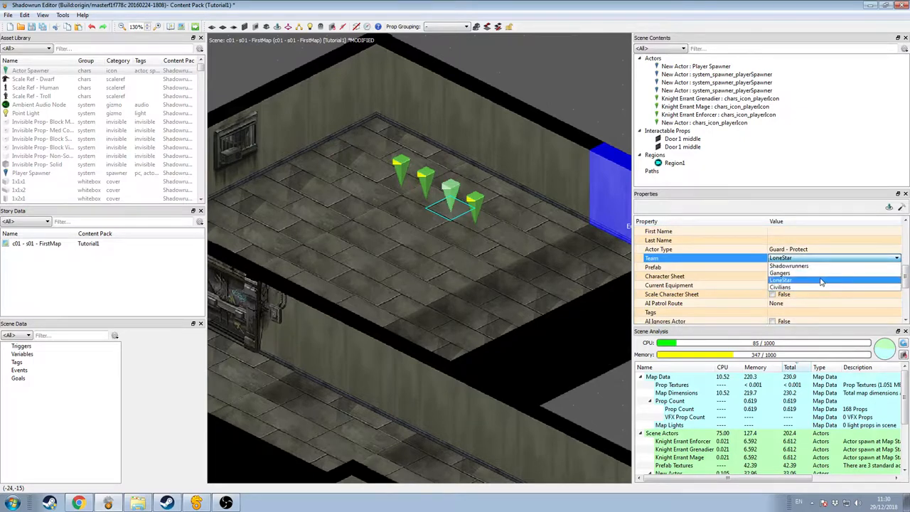
{"action": "mouse_move", "coordinate": [822, 285]}
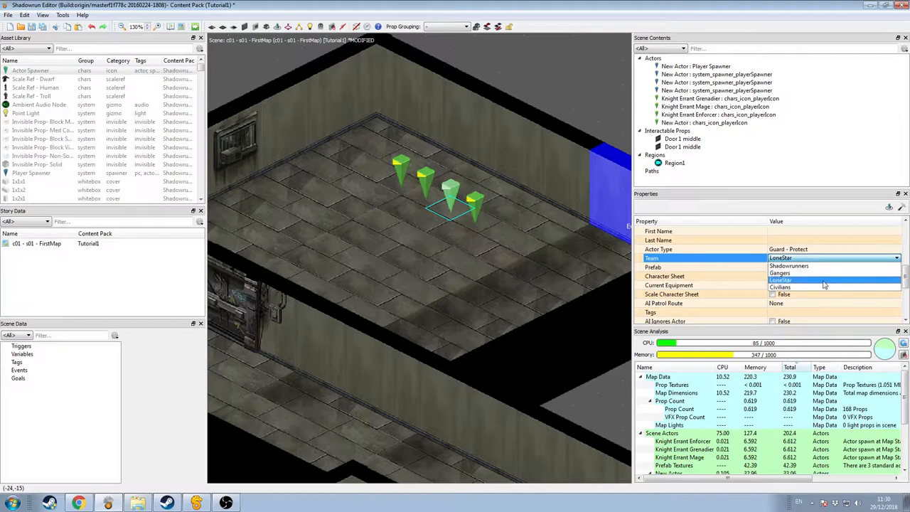
{"action": "left_click", "coordinate": [780, 279]}
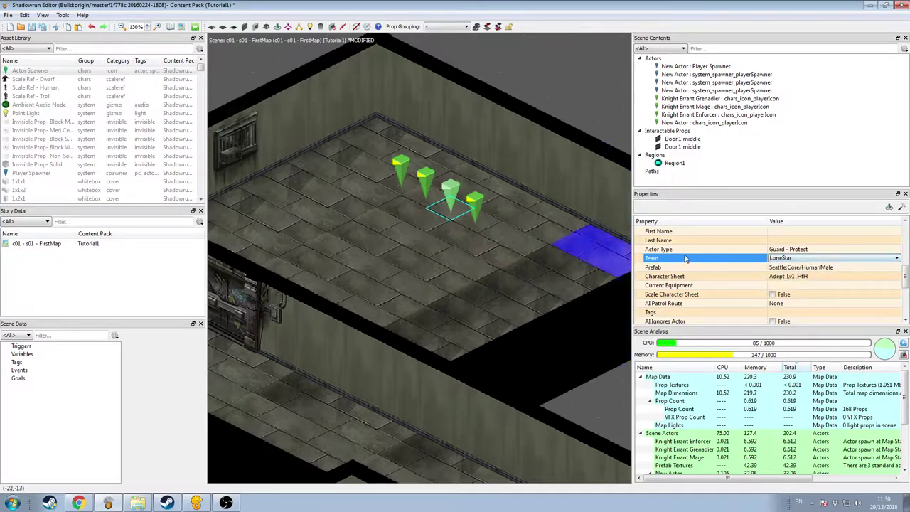
{"action": "left_click", "coordinate": [704, 249]}
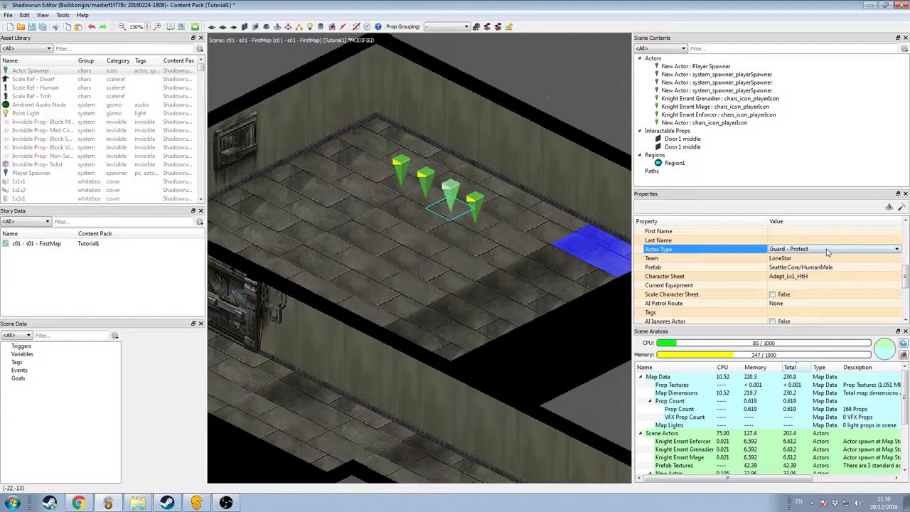
{"action": "left_click", "coordinate": [896, 248]}
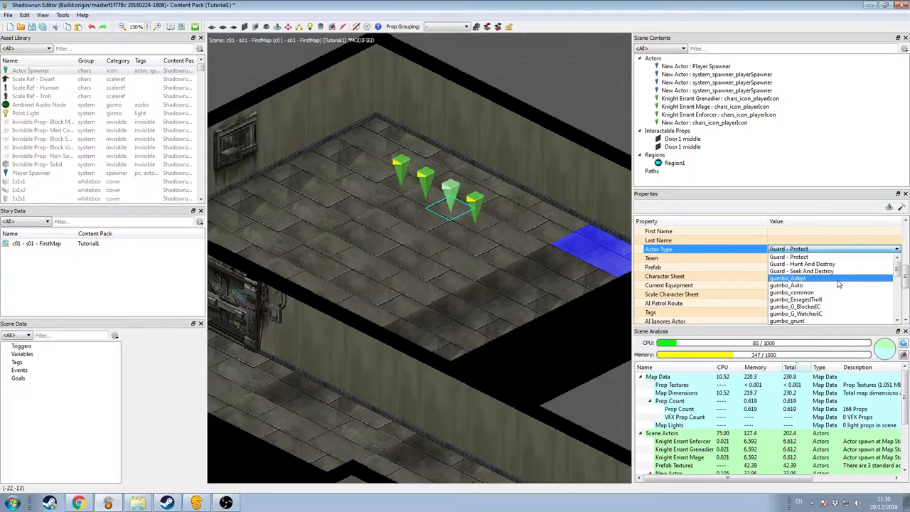
{"action": "mouse_move", "coordinate": [840, 263]}
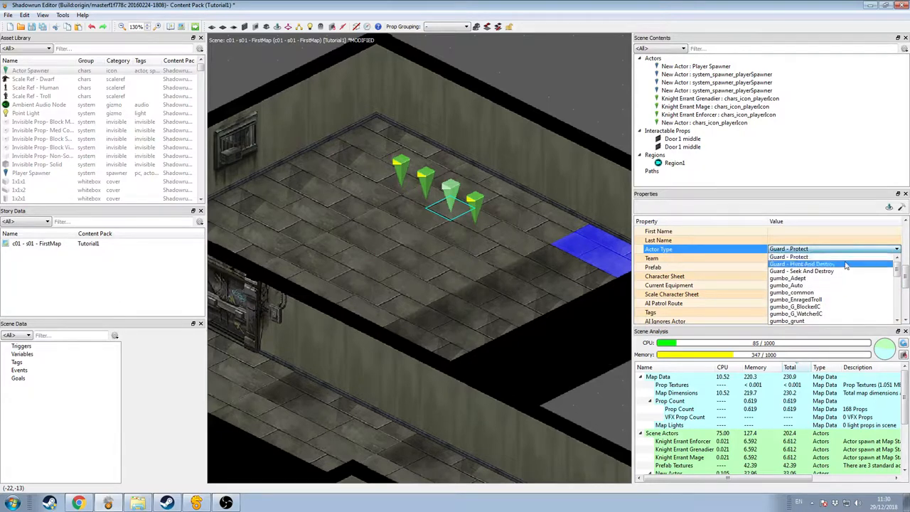
{"action": "mouse_move", "coordinate": [845, 285]}
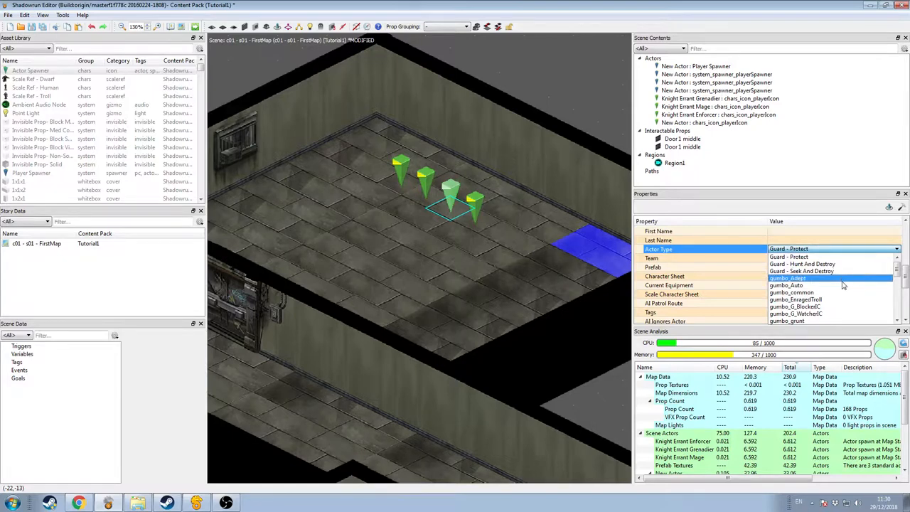
{"action": "scroll", "scroll_direction": "down", "scroll_amount": 3}
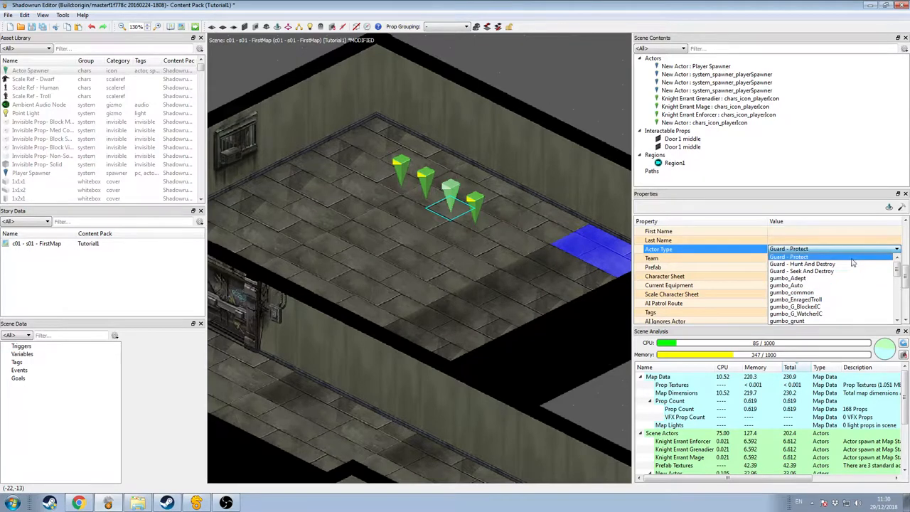
{"action": "left_click", "coordinate": [790, 248]}
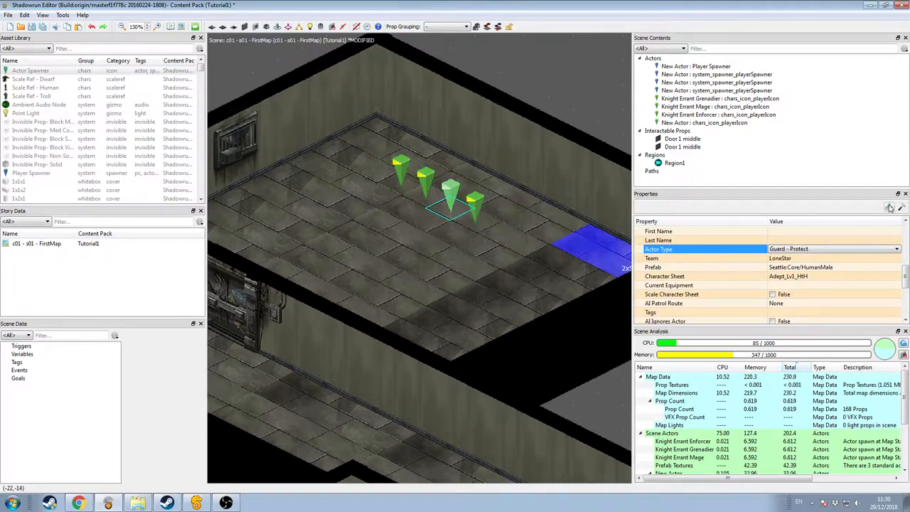
{"action": "mouse_move", "coordinate": [889, 208]}
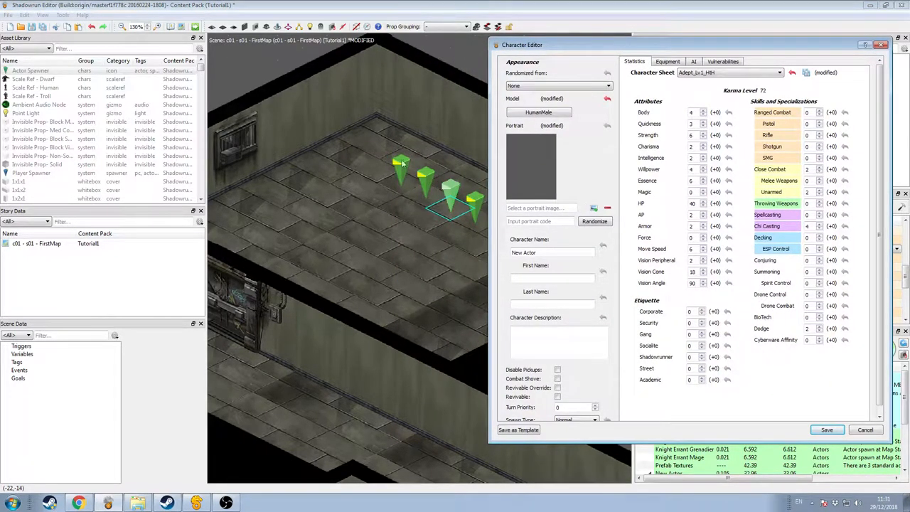
{"action": "mouse_move", "coordinate": [498, 151]}
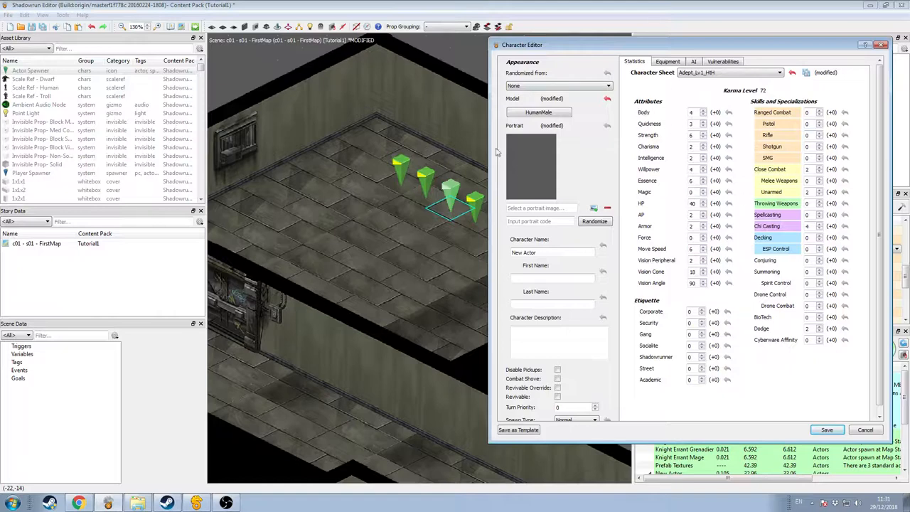
{"action": "mouse_move", "coordinate": [668, 305]}
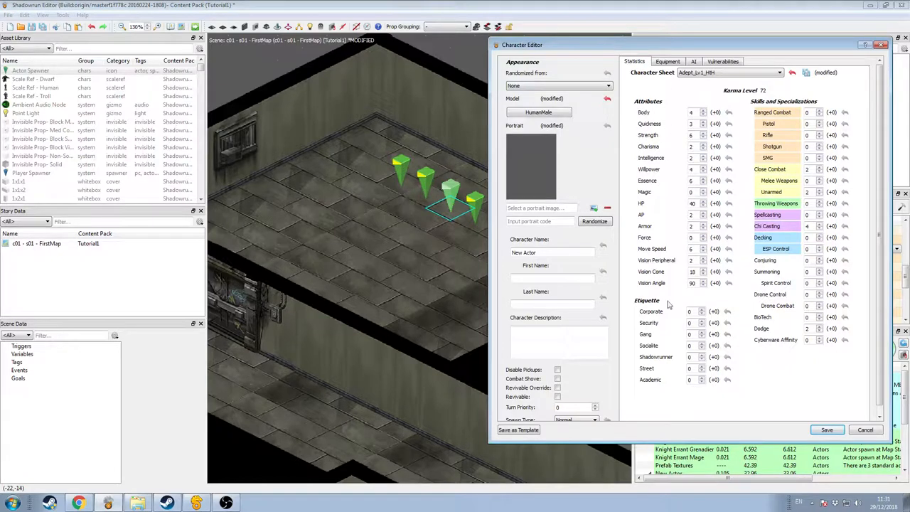
{"action": "mouse_move", "coordinate": [745, 71]}
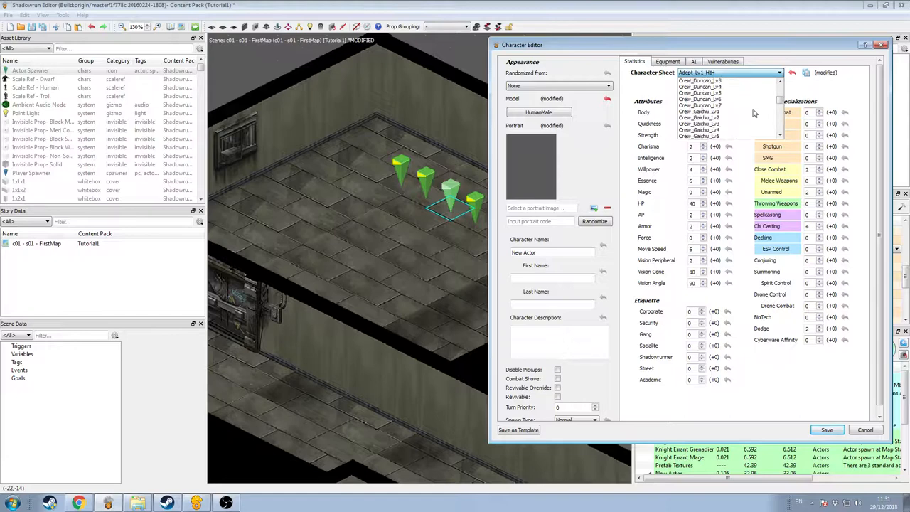
- Assign the Lv1 Human Pistol character sheet to the LoneStar guard
{"action": "scroll", "scroll_direction": "down", "scroll_amount": 3}
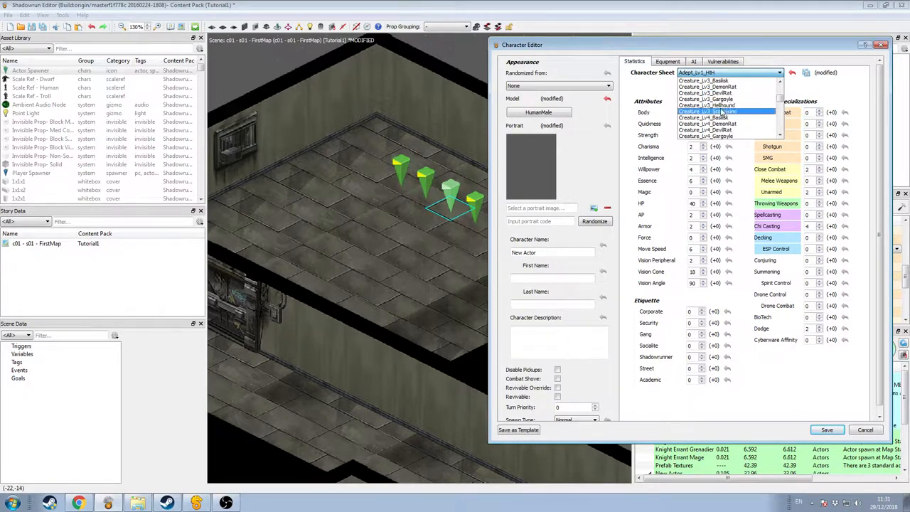
{"action": "mouse_move", "coordinate": [742, 117]}
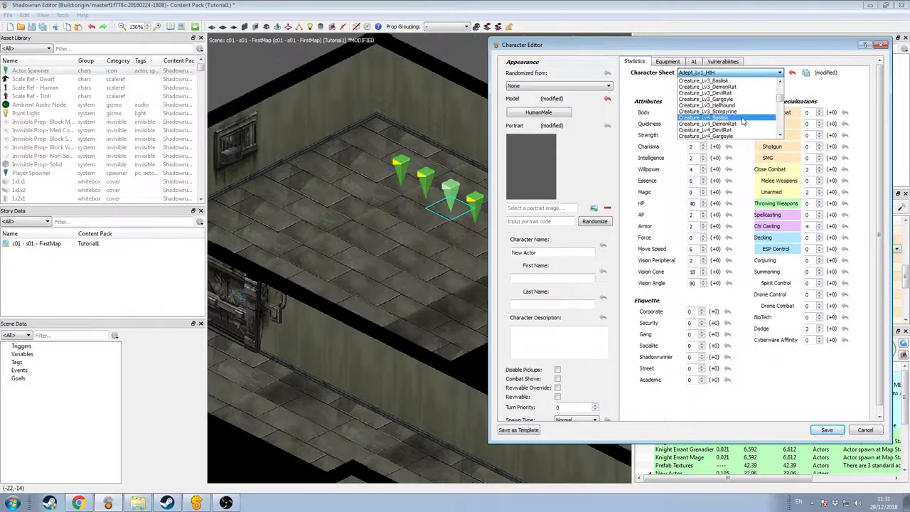
{"action": "scroll", "scroll_direction": "down", "scroll_amount": 3}
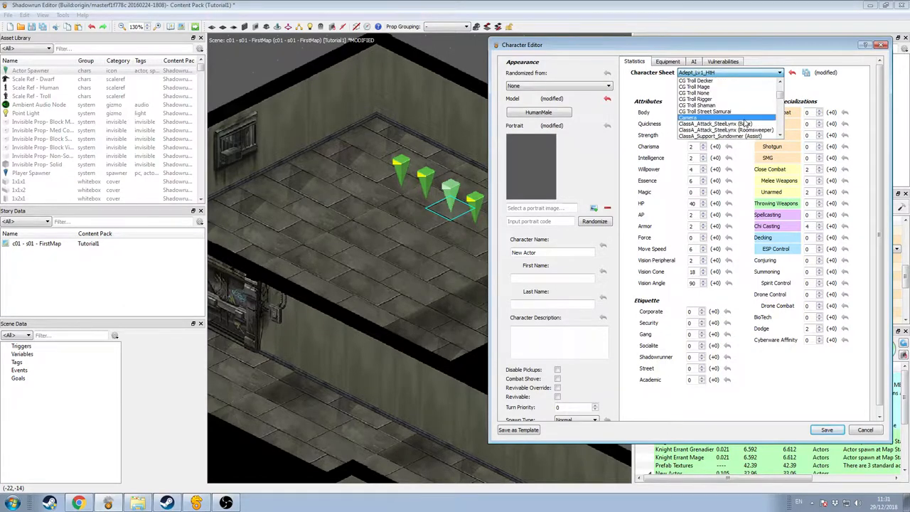
{"action": "scroll", "scroll_direction": "down", "scroll_amount": 3}
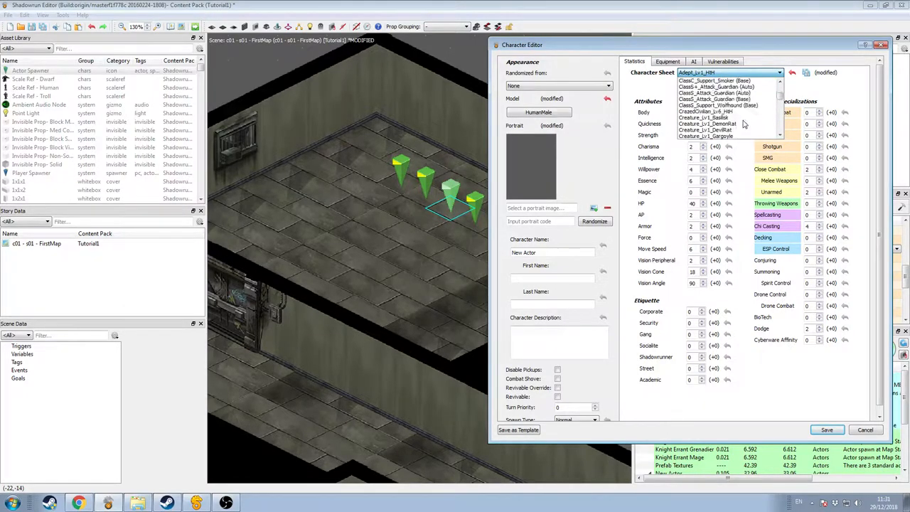
{"action": "scroll", "scroll_direction": "down", "scroll_amount": 3}
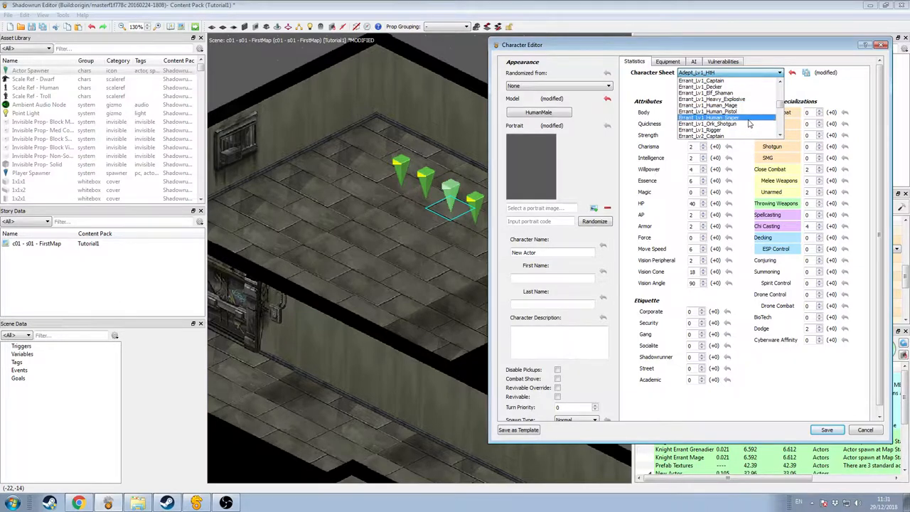
{"action": "left_click", "coordinate": [709, 111]}
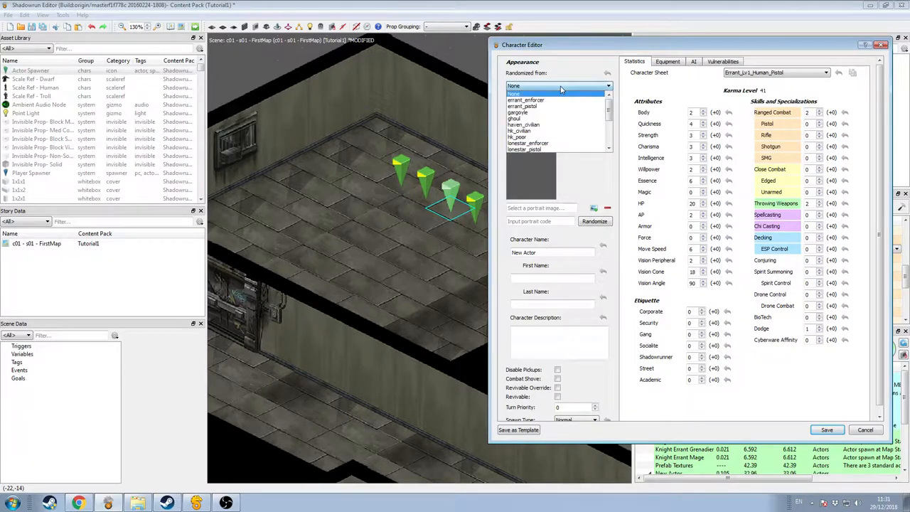
- Clear the randomized appearance preset and set the body model to Seattle > Core > TrollMale
{"action": "left_click", "coordinate": [524, 105]}
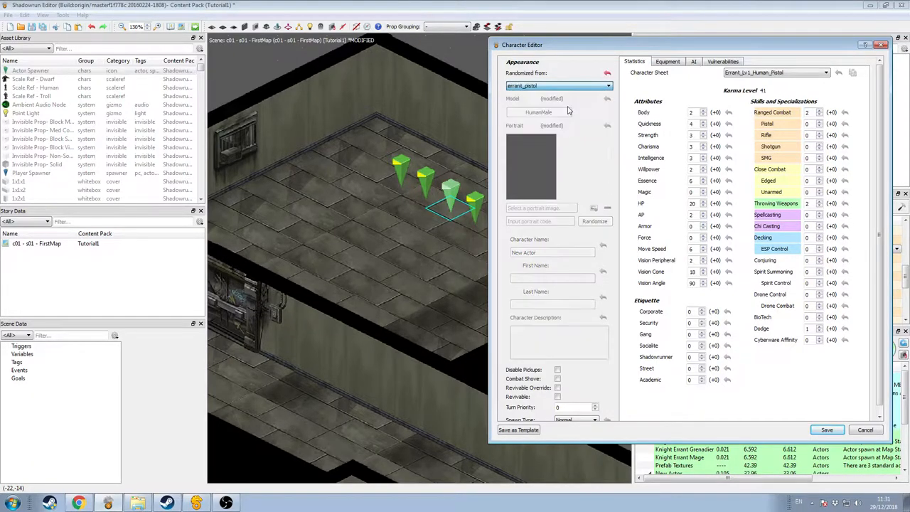
{"action": "left_click", "coordinate": [609, 86]}
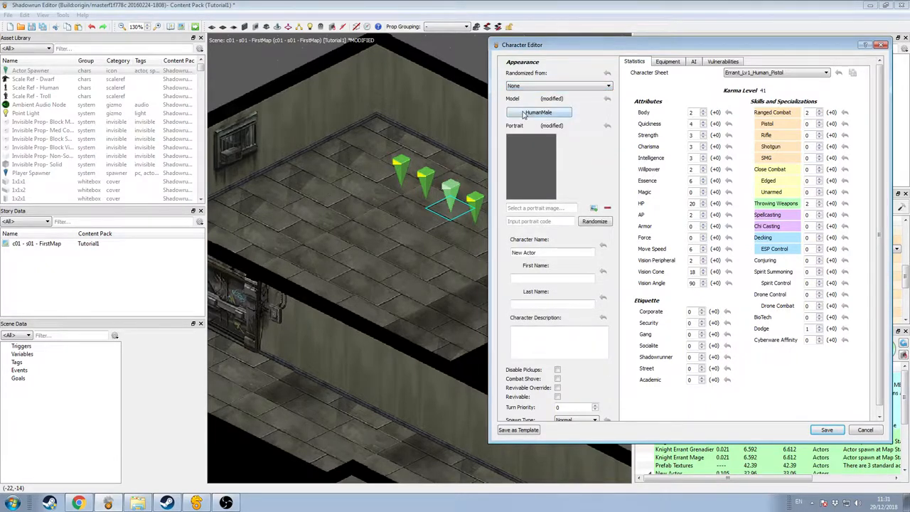
{"action": "left_click", "coordinate": [538, 112]}
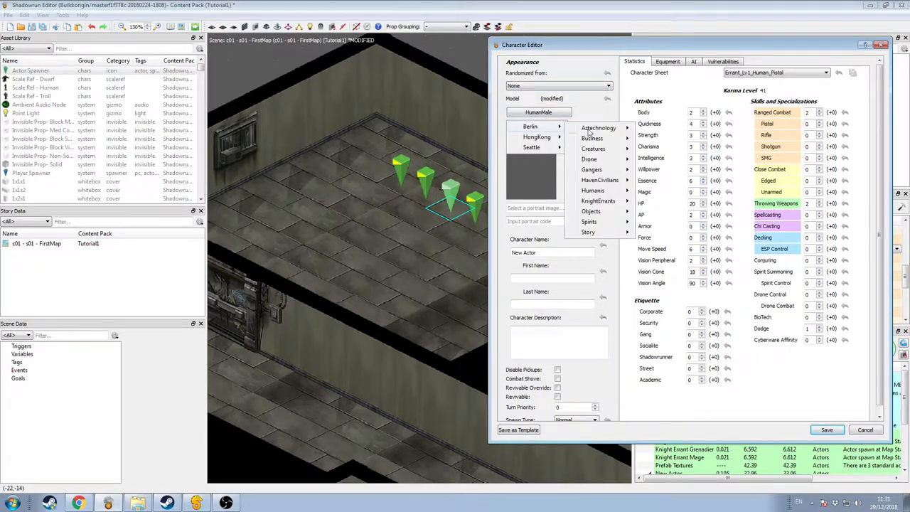
{"action": "left_click", "coordinate": [598, 200]}
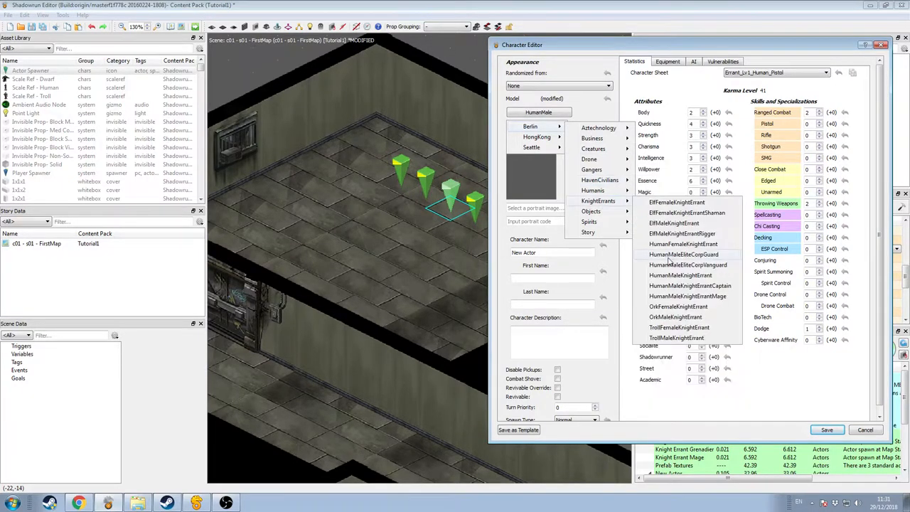
{"action": "mouse_move", "coordinate": [694, 288]}
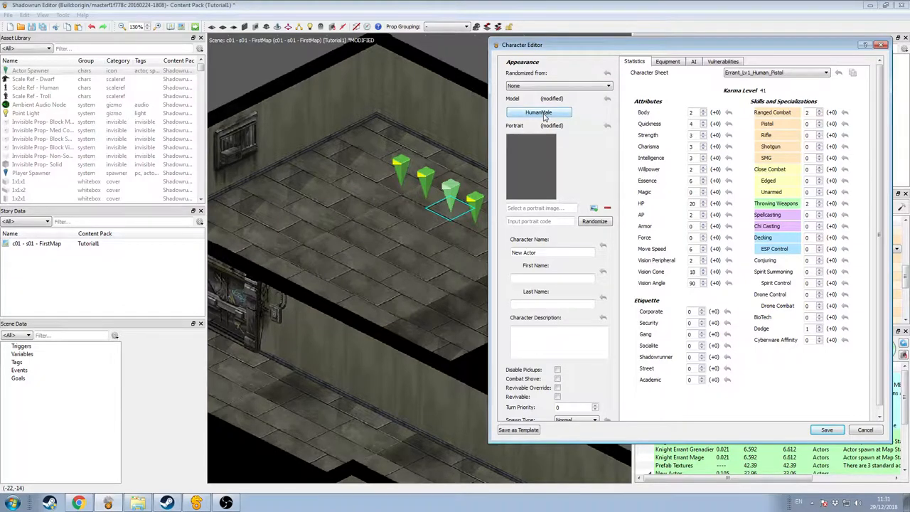
{"action": "left_click", "coordinate": [538, 113]}
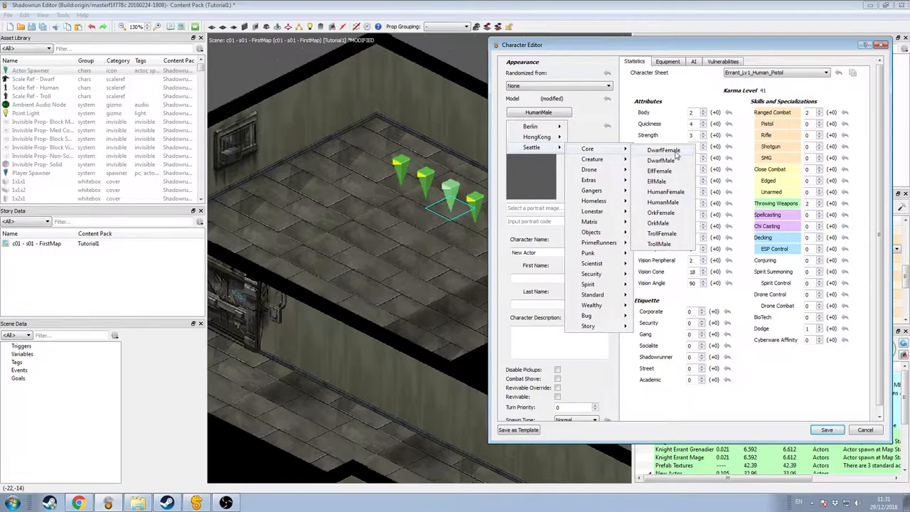
{"action": "mouse_move", "coordinate": [676, 159]}
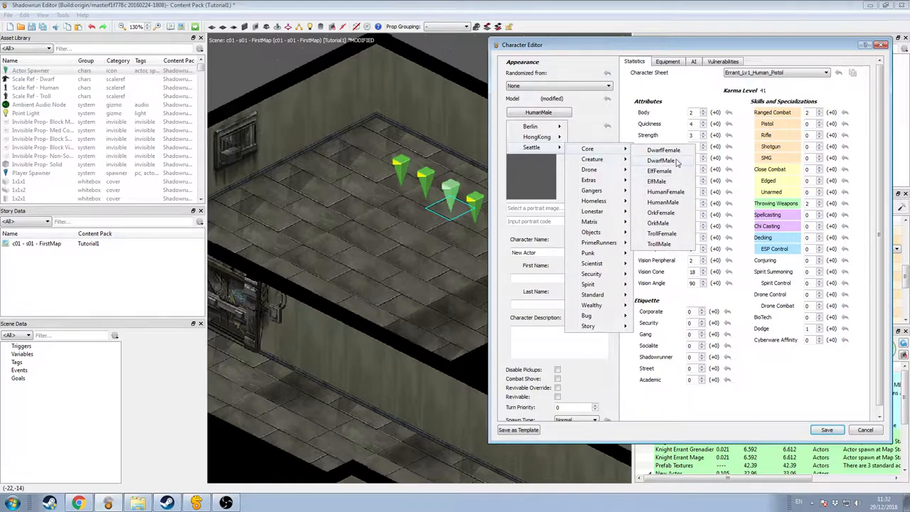
{"action": "mouse_move", "coordinate": [665, 192]}
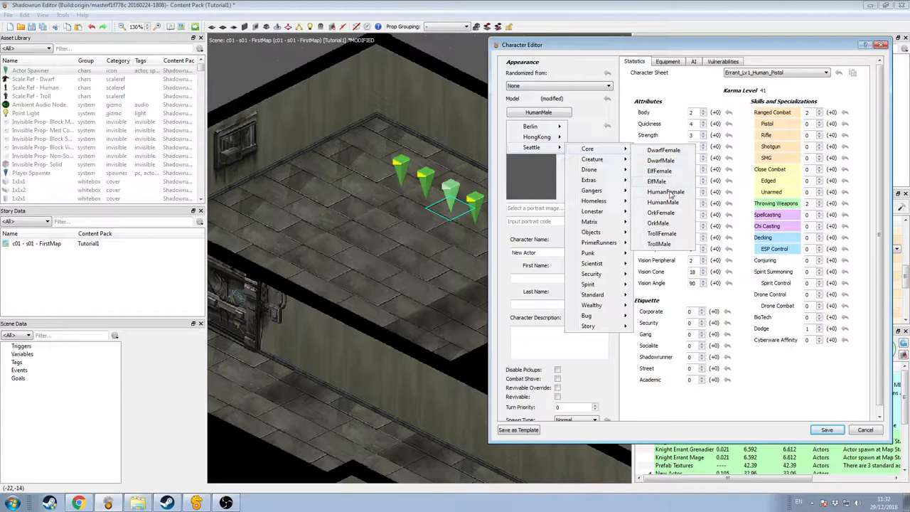
{"action": "mouse_move", "coordinate": [660, 244]}
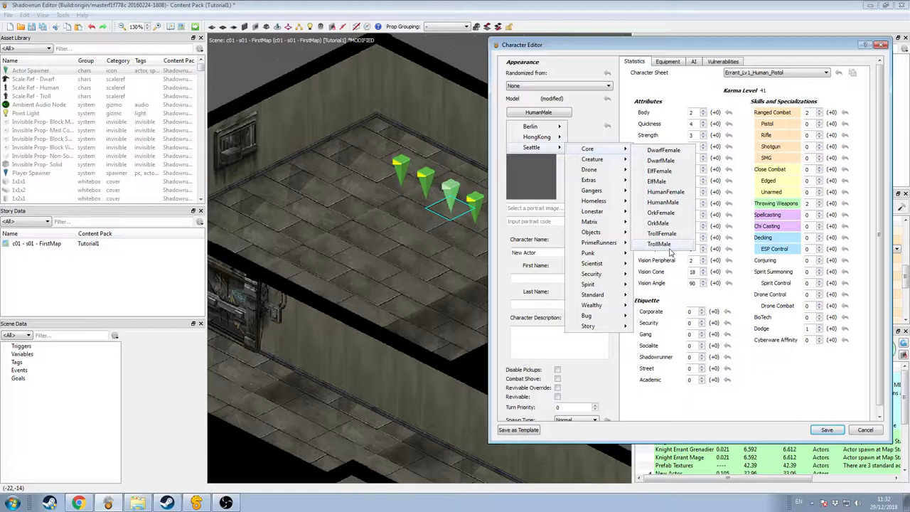
{"action": "left_click", "coordinate": [660, 245]}
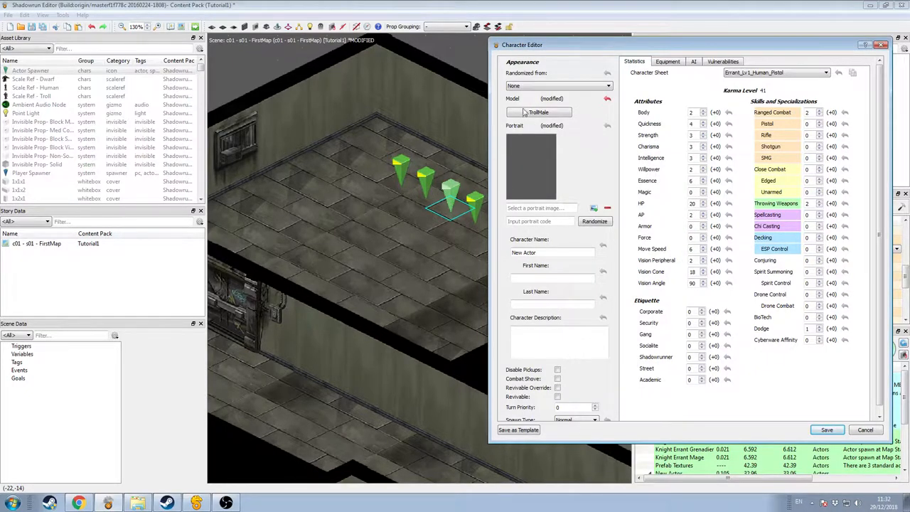
- Add the NPC_HK_Magic_CorpMage outfit from HK NPC Outfits to the character's equipment
{"action": "left_click", "coordinate": [667, 61]}
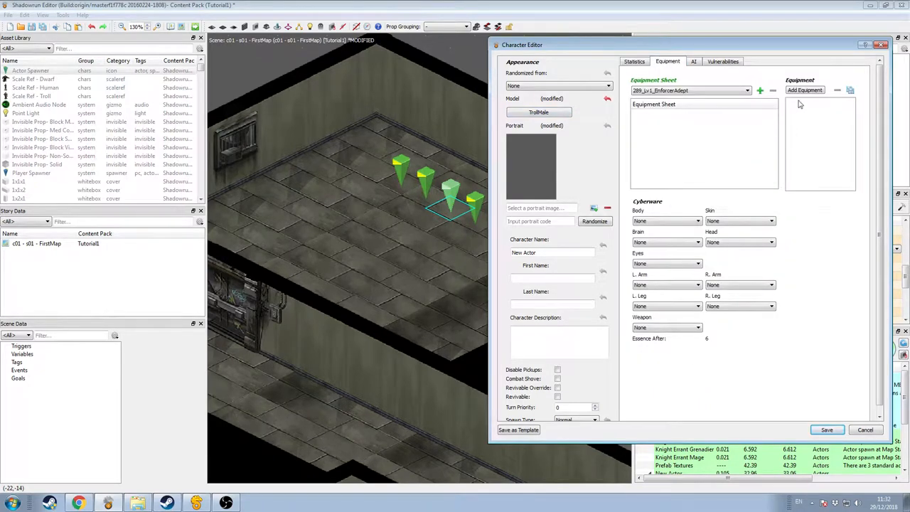
{"action": "left_click", "coordinate": [805, 89]}
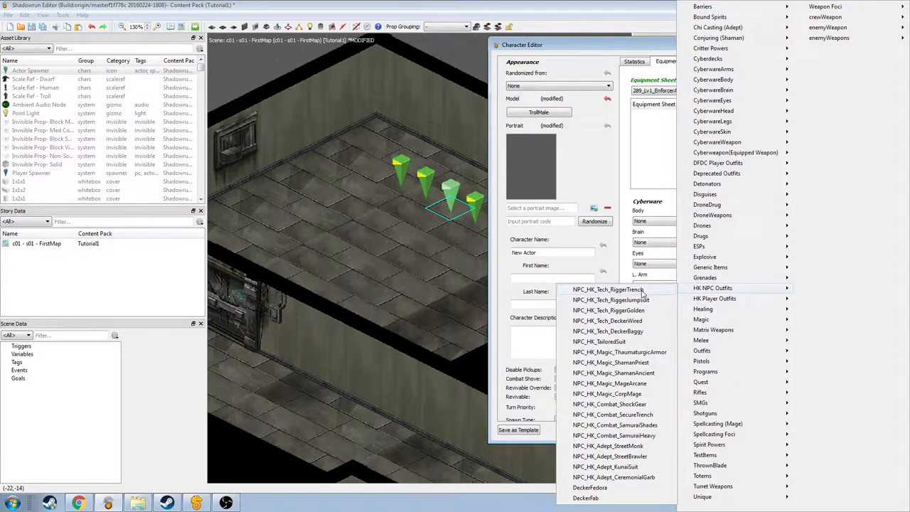
{"action": "mouse_move", "coordinate": [640, 397]}
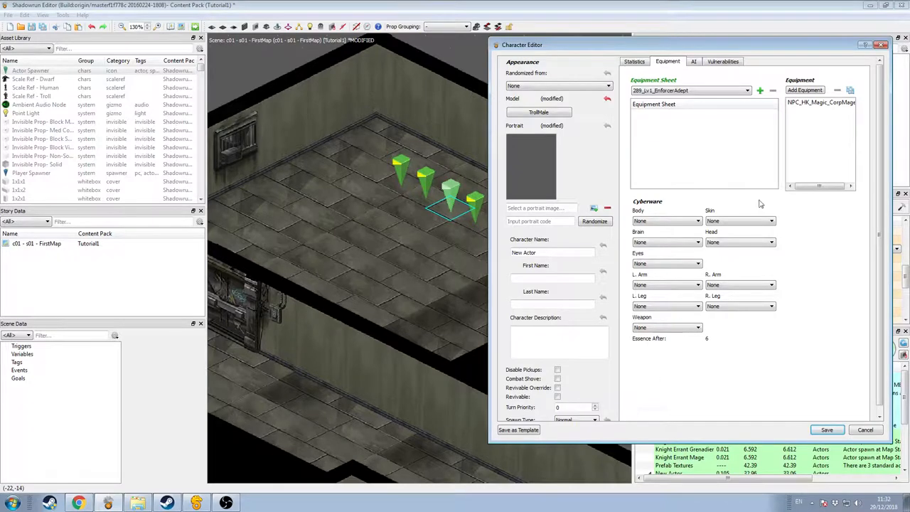
{"action": "mouse_move", "coordinate": [523, 188]}
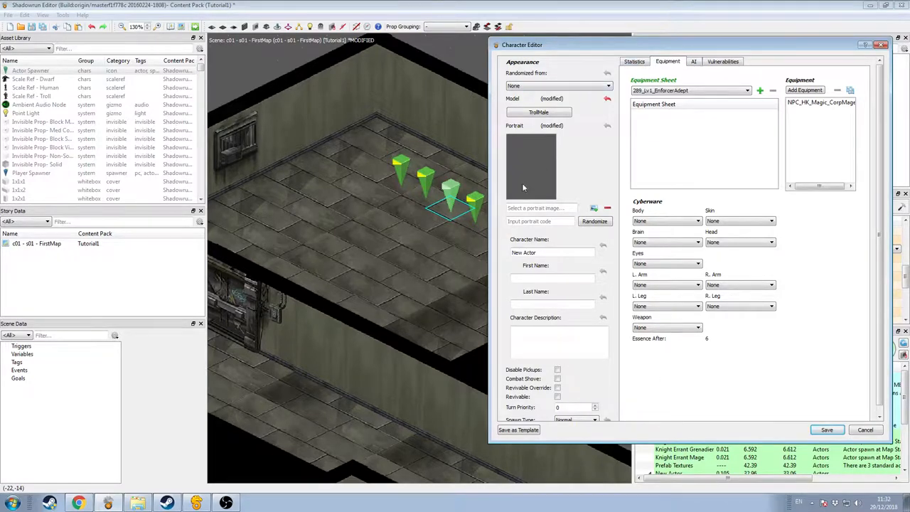
{"action": "mouse_move", "coordinate": [563, 148]}
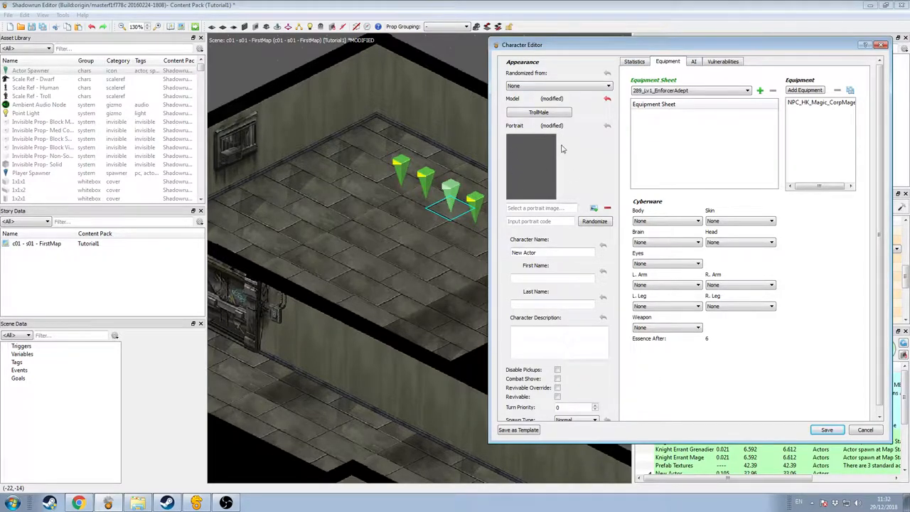
{"action": "mouse_move", "coordinate": [576, 159]}
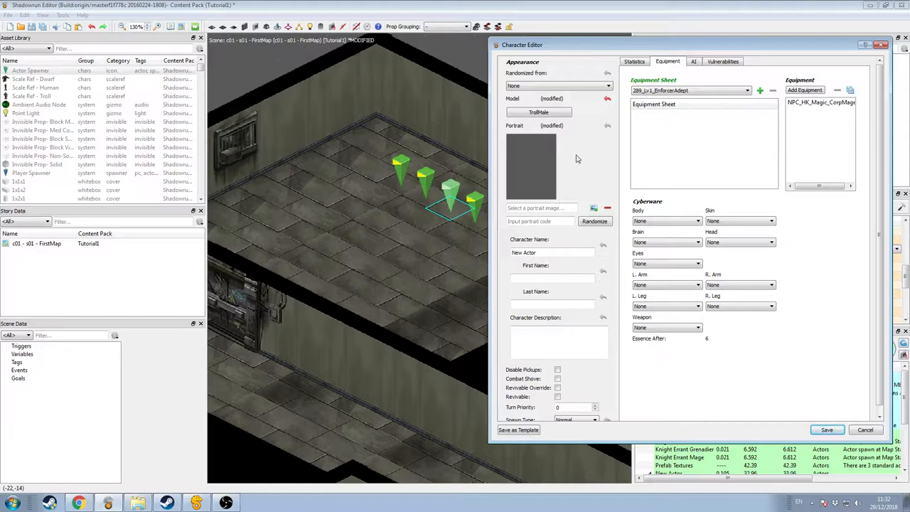
{"action": "mouse_move", "coordinate": [587, 215]}
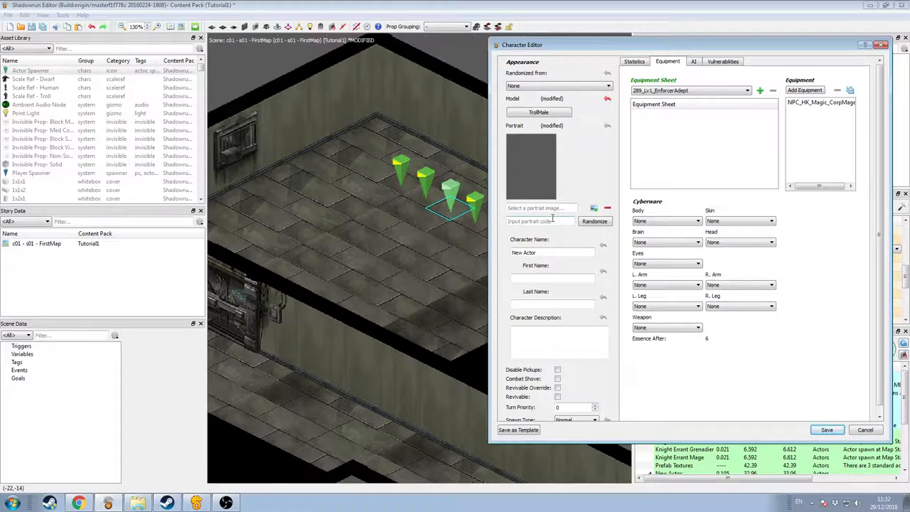
{"action": "left_click", "coordinate": [539, 221]}
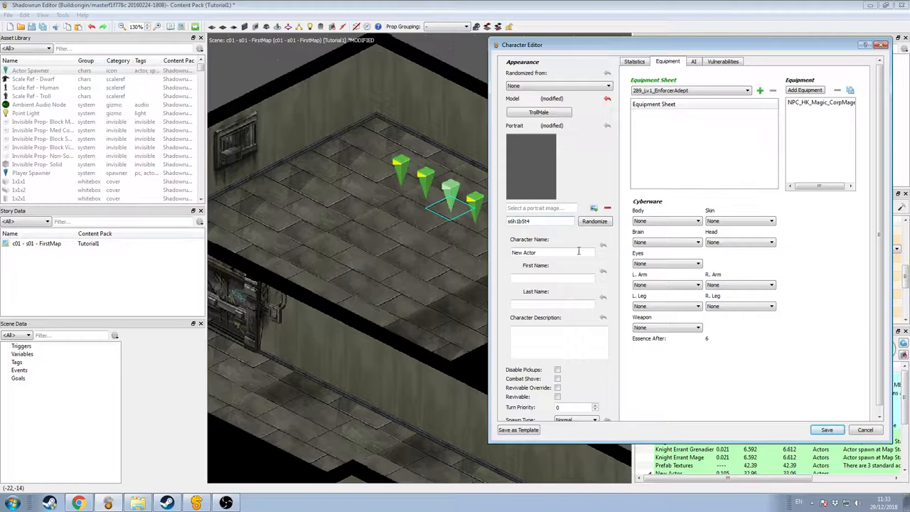
- Bring up the Select Portrait dialog listing HongKong backer portraits
{"action": "left_click", "coordinate": [594, 208]}
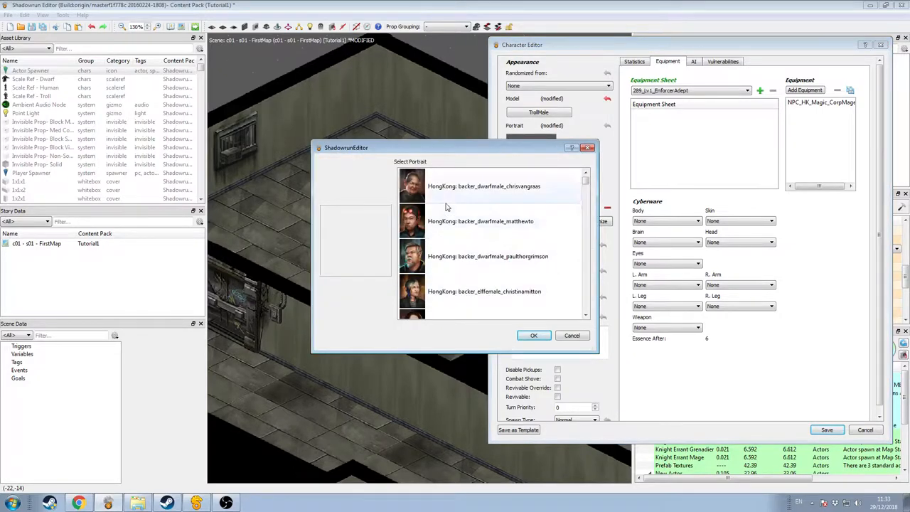
- Choose the grey-haired human male portrait and rename the character to 'Guard Captain'
{"action": "scroll", "scroll_direction": "down", "scroll_amount": 3}
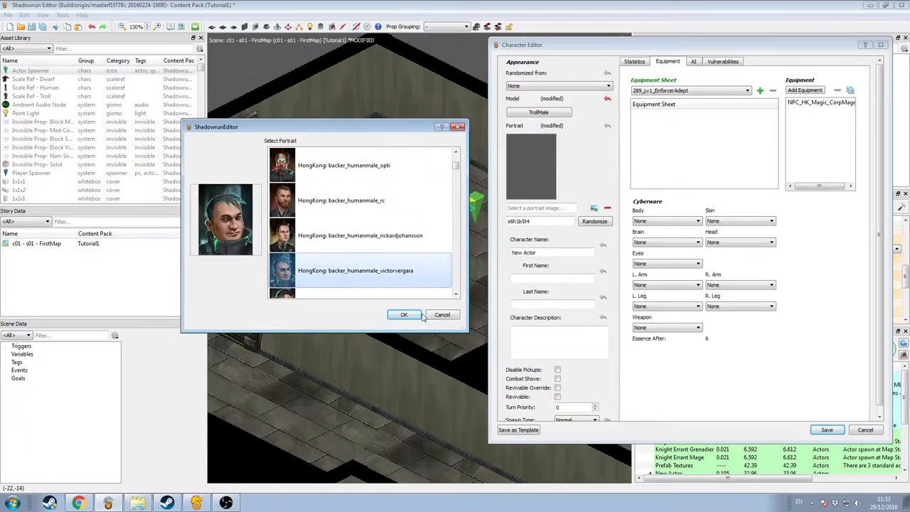
{"action": "left_click", "coordinate": [404, 314]}
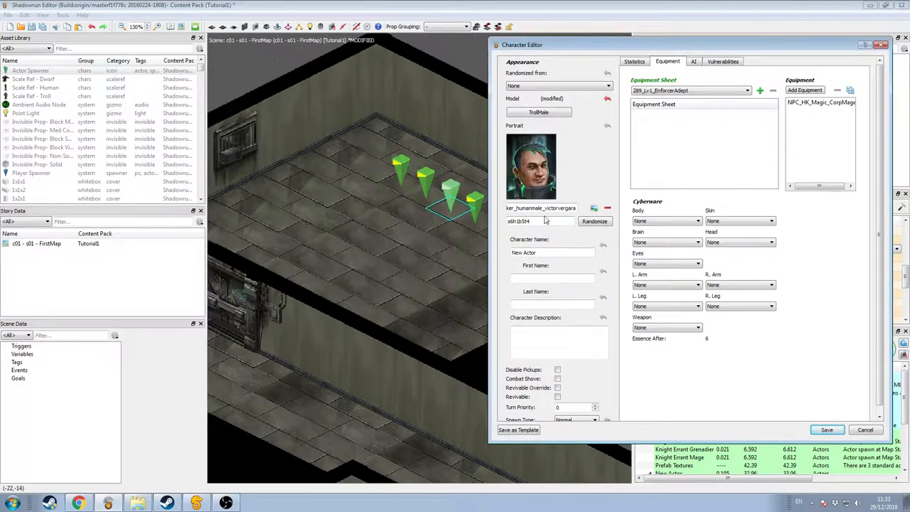
{"action": "triple_click", "coordinate": [553, 253]}
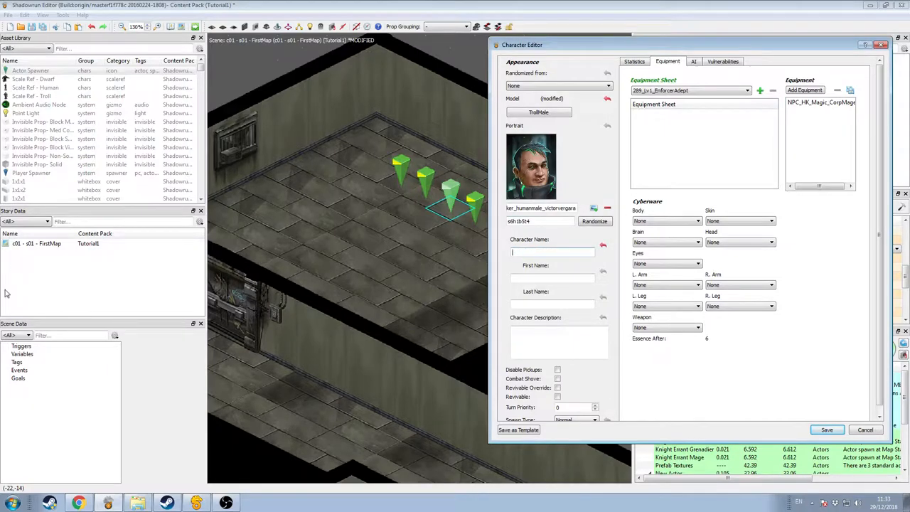
{"action": "type", "text": "Guard Captain"}
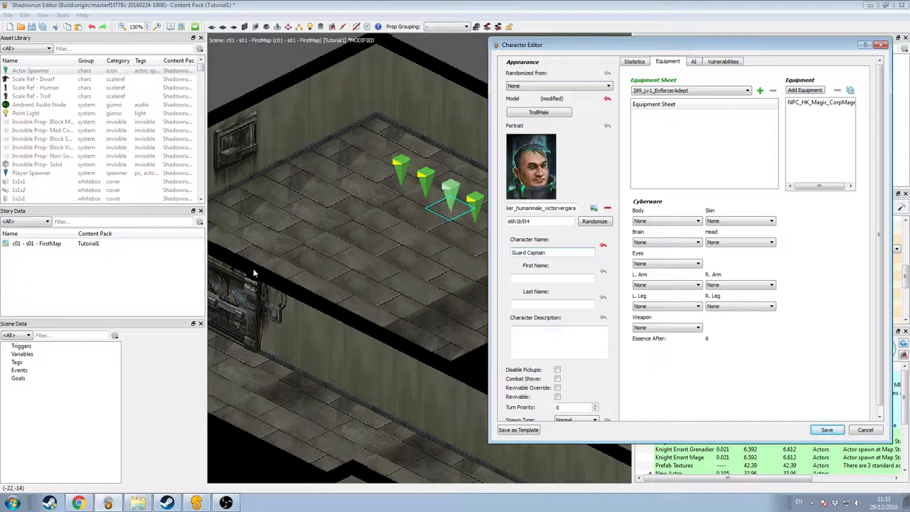
{"action": "mouse_move", "coordinate": [678, 78]}
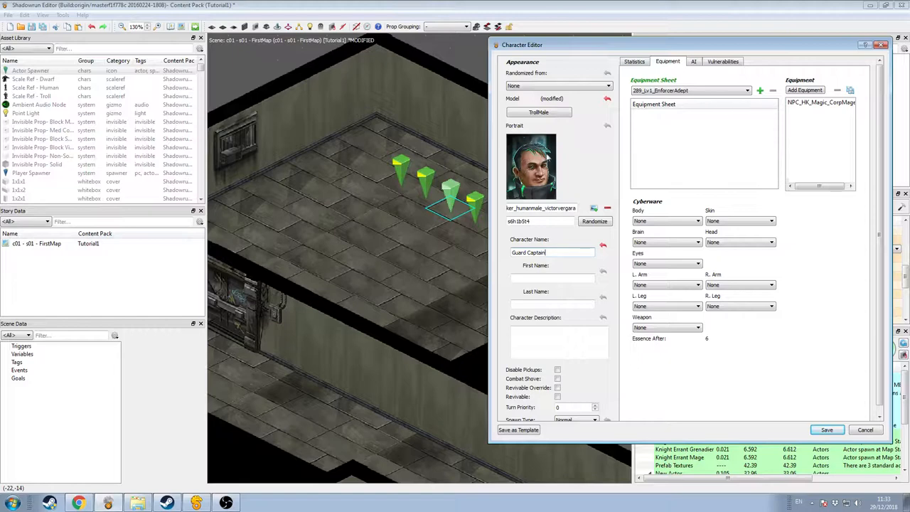
{"action": "left_click", "coordinate": [634, 62]}
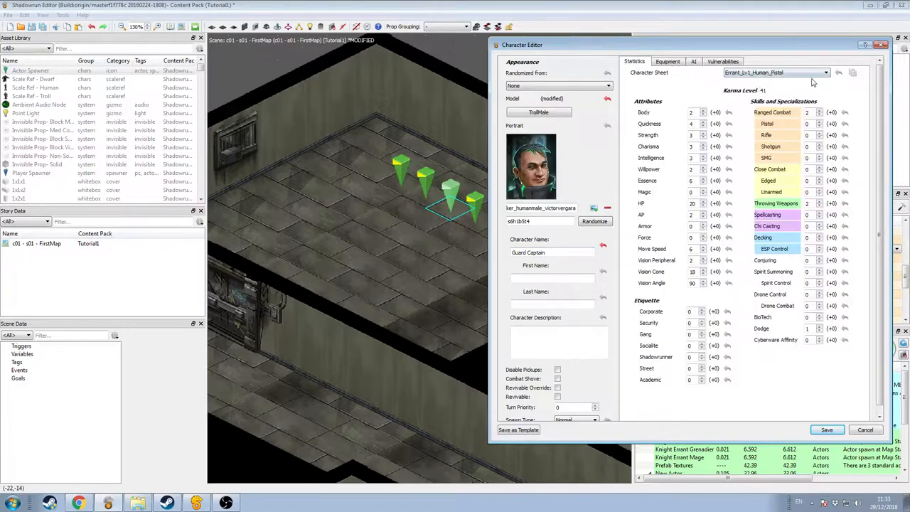
{"action": "mouse_move", "coordinate": [648, 304]}
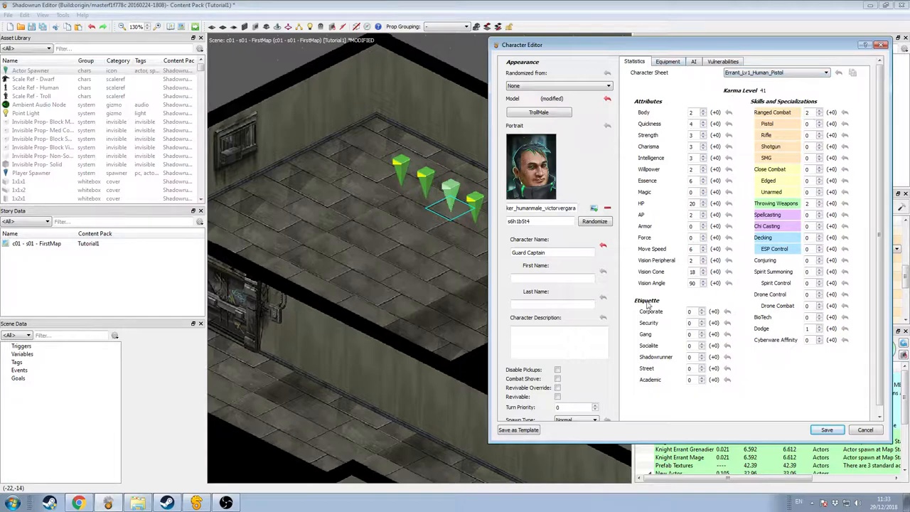
- Apply the Lv1 pistol equipment sheet to the Guard Captain and save the character into the scene
{"action": "left_click", "coordinate": [667, 61]}
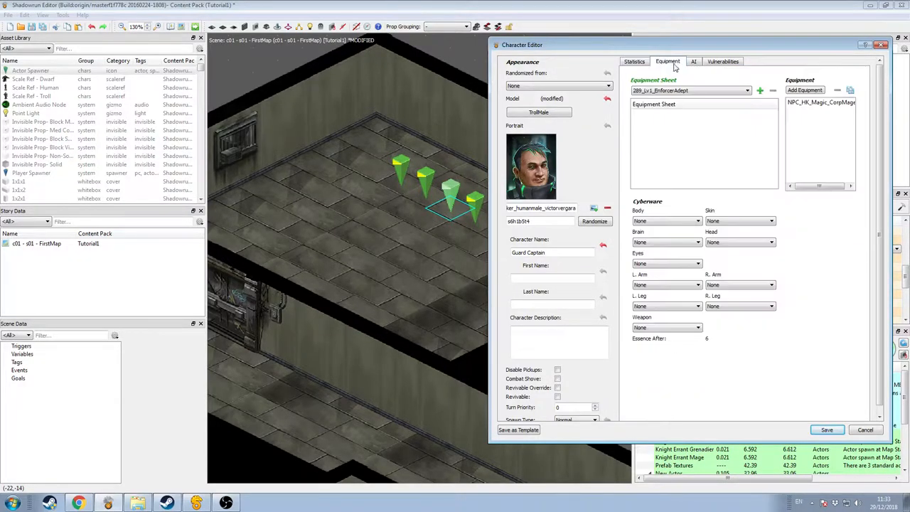
{"action": "left_click", "coordinate": [805, 91]}
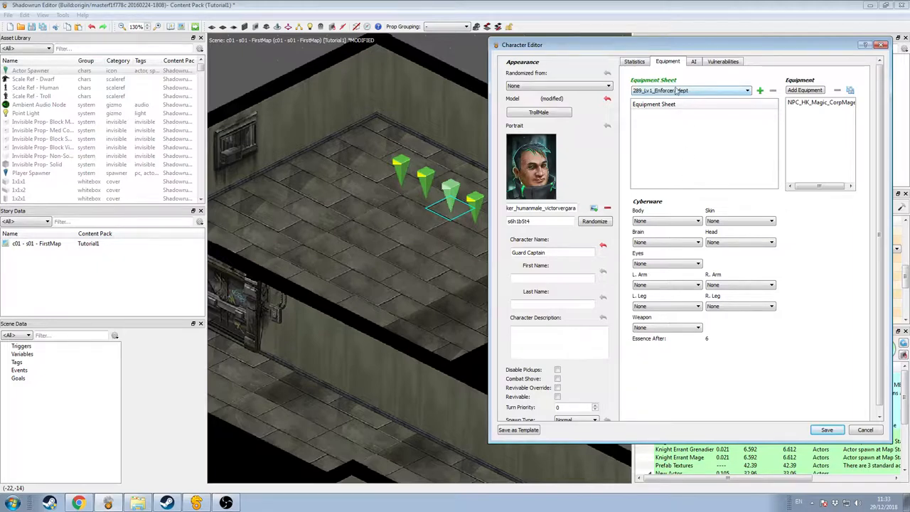
{"action": "left_click", "coordinate": [746, 91]}
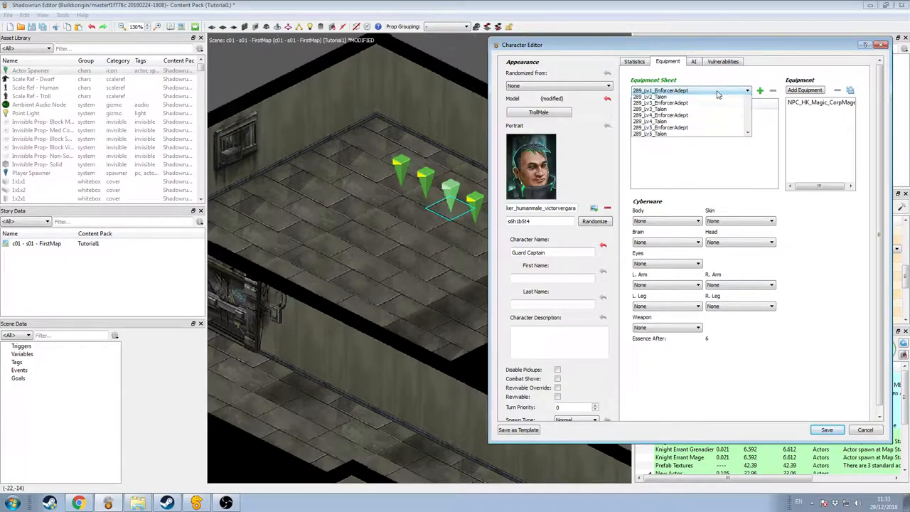
{"action": "scroll", "scroll_direction": "down", "scroll_amount": 3}
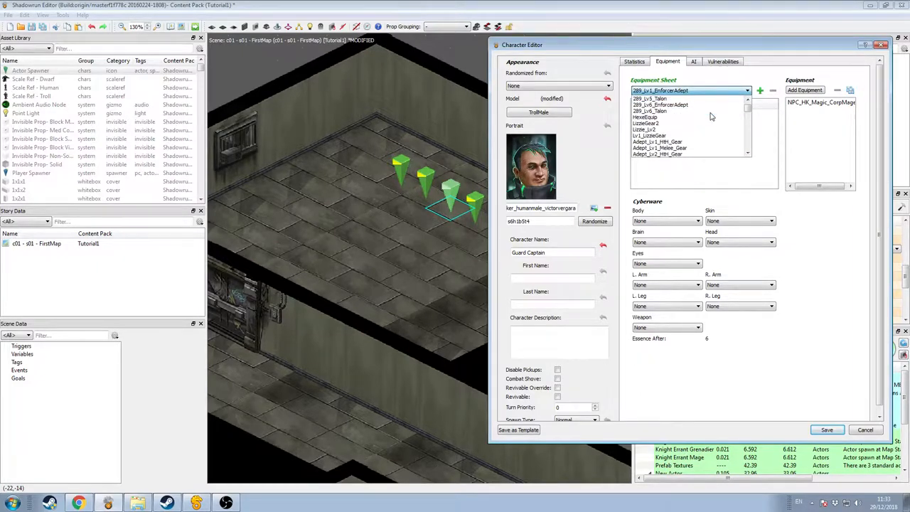
{"action": "scroll", "scroll_direction": "down", "scroll_amount": 3}
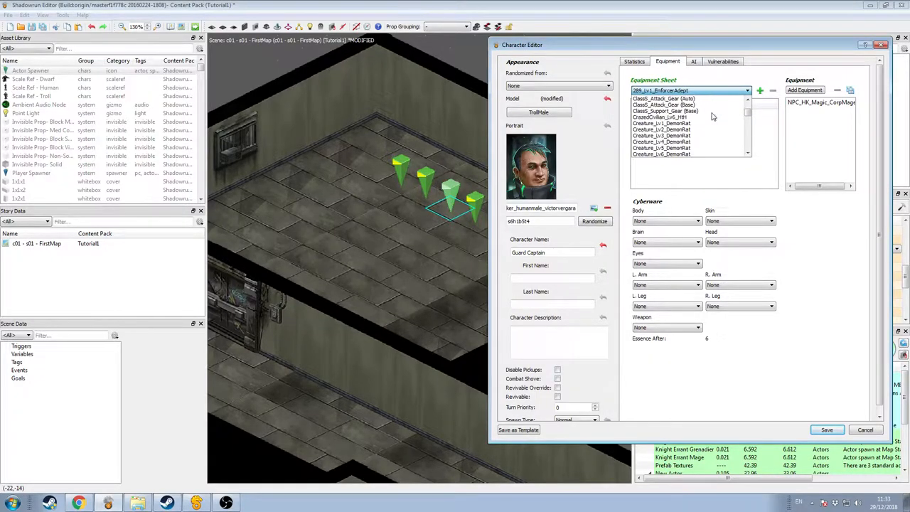
{"action": "scroll", "scroll_direction": "down", "scroll_amount": 3}
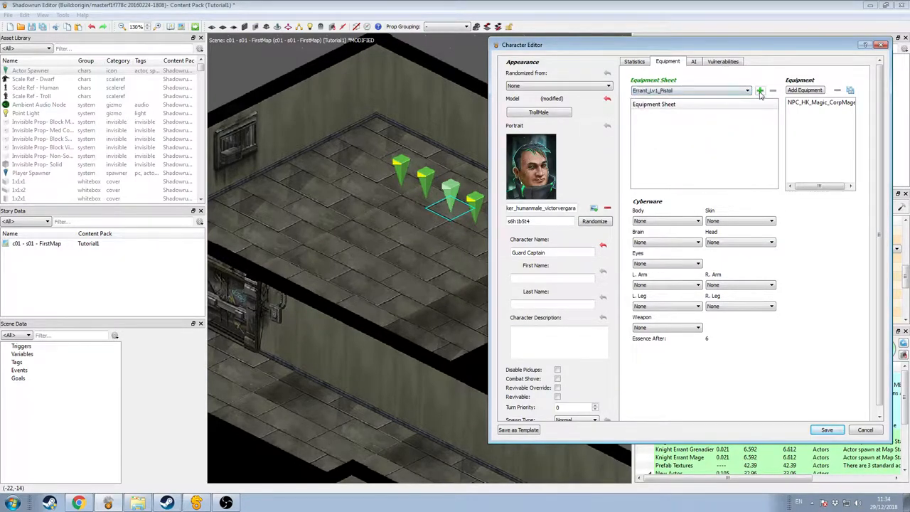
{"action": "left_click", "coordinate": [759, 91]}
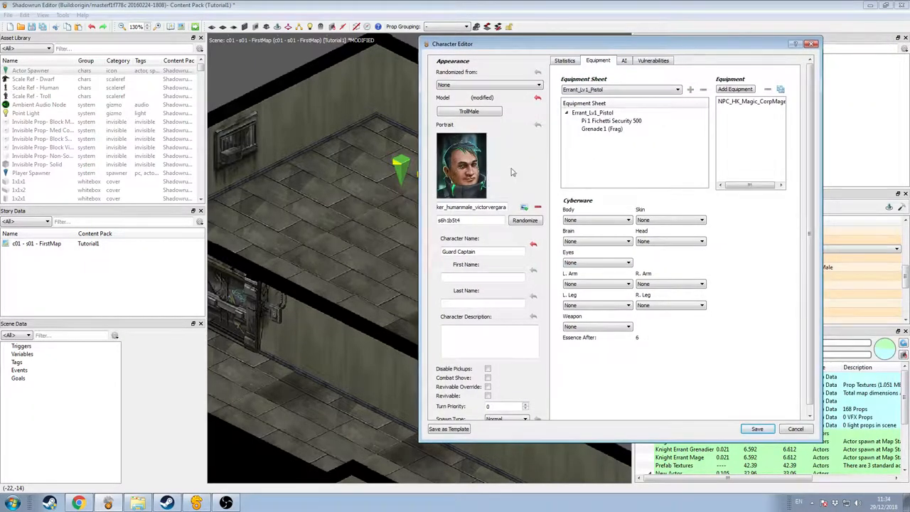
{"action": "left_click", "coordinate": [565, 60]}
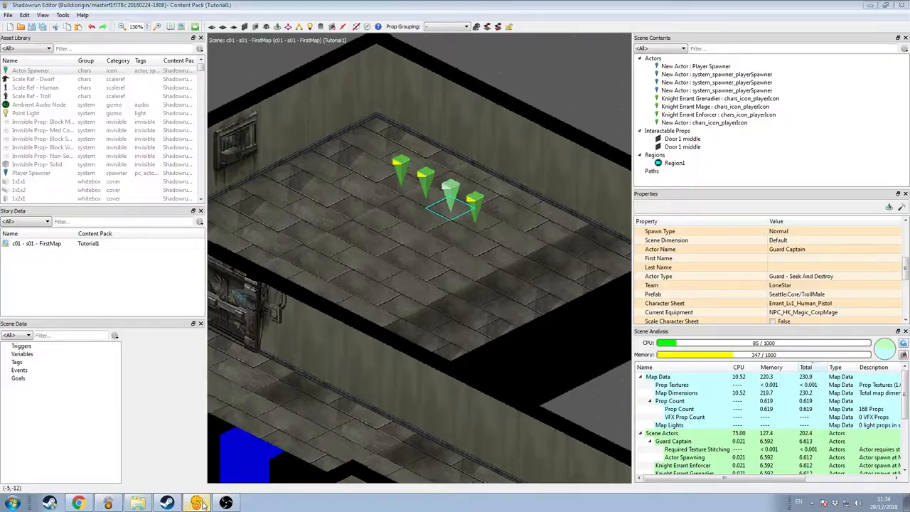
- Launch the scene in Shadowrun Returns for testing, reaching the Hire Runners screen
{"action": "left_click", "coordinate": [197, 504]}
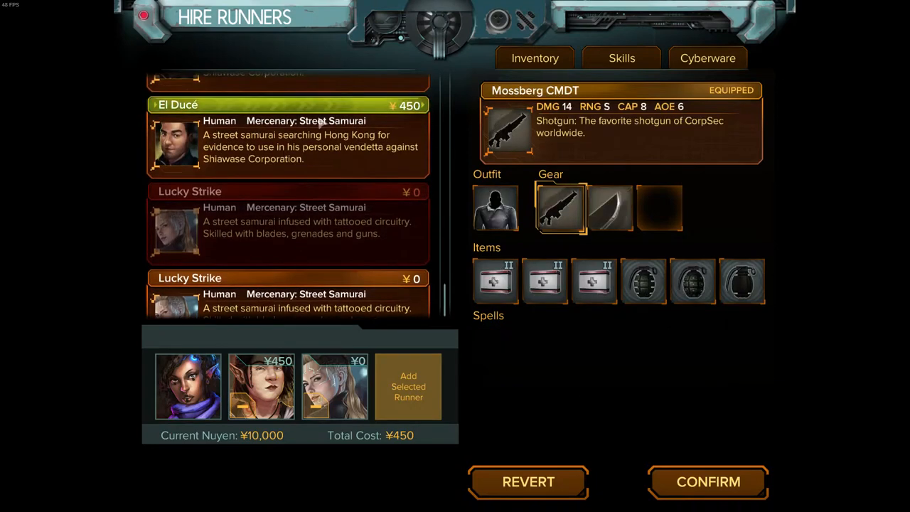
- Confirm the runner hire and load into the dark starting corridor room
{"action": "left_click", "coordinate": [708, 480]}
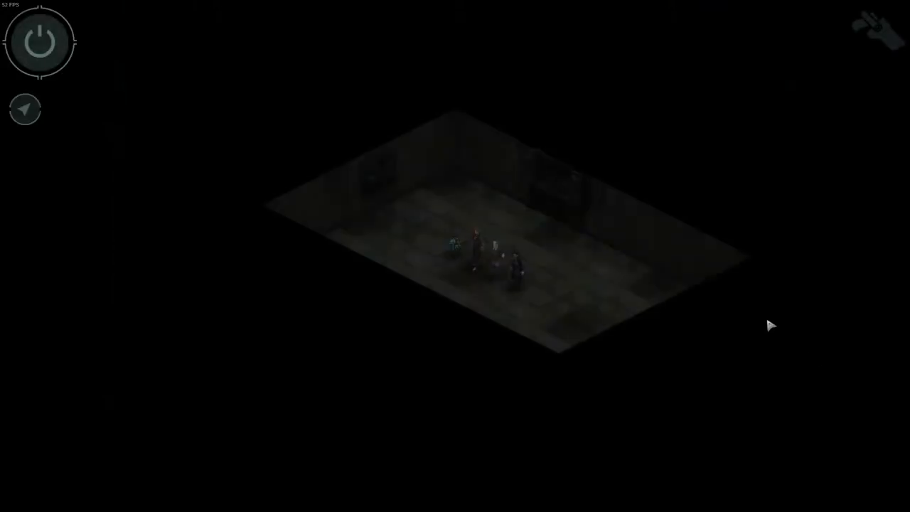
- Move the runners down the corridor and fire the Mini-Grenade Launcher at the Guard Captain
{"action": "left_click", "coordinate": [523, 269]}
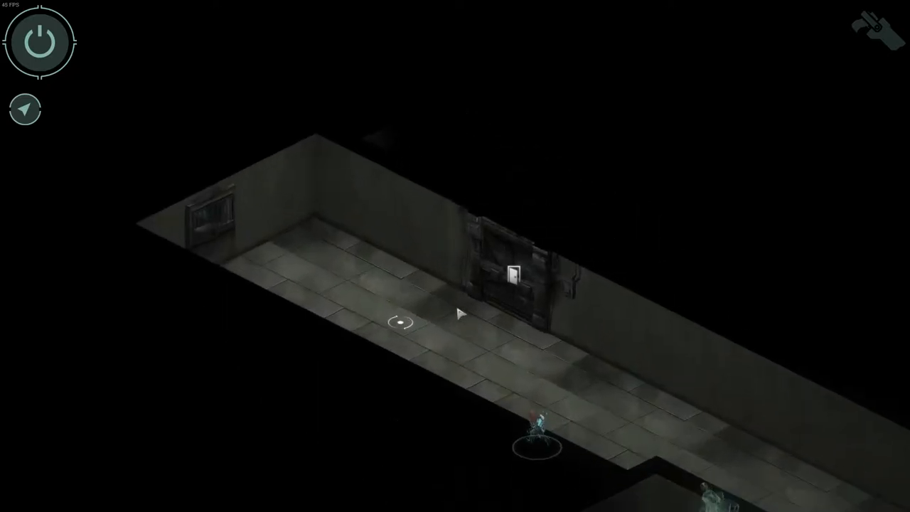
{"action": "left_click", "coordinate": [452, 310]}
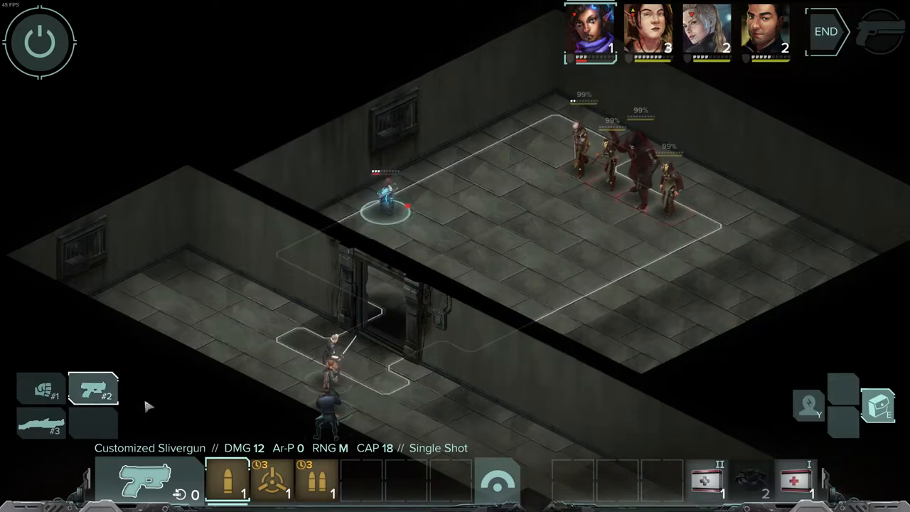
{"action": "left_click", "coordinate": [40, 424]}
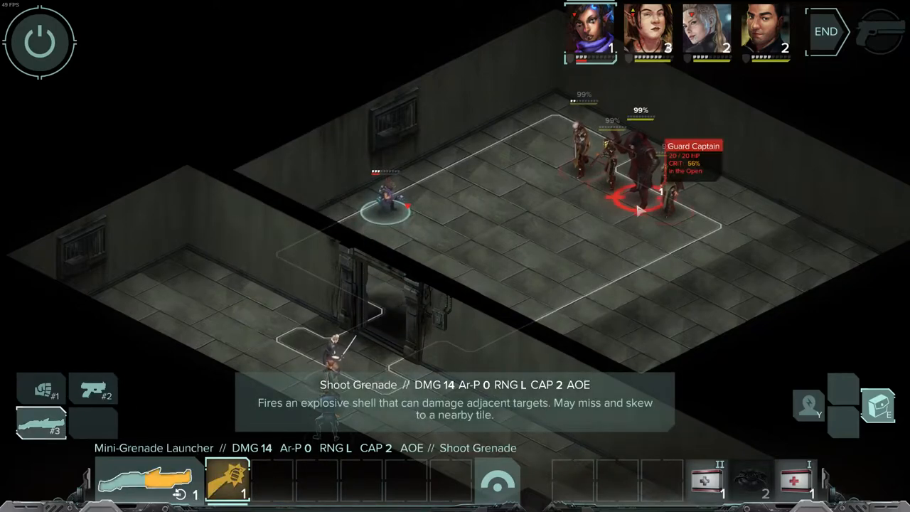
{"action": "left_click", "coordinate": [637, 193]}
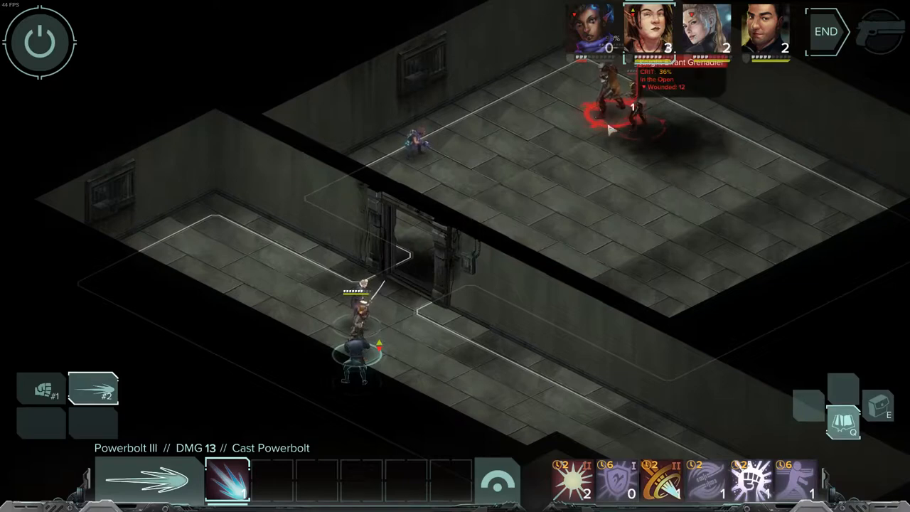
{"action": "mouse_move", "coordinate": [623, 135]}
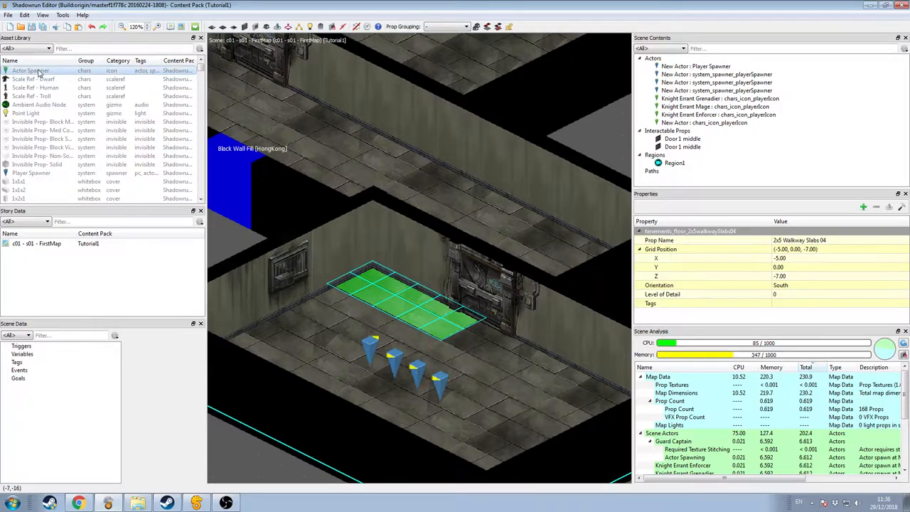
- Place a new Actor Spawner on the corridor floor as a Civilians Non-Combatant
{"action": "left_click", "coordinate": [397, 291]}
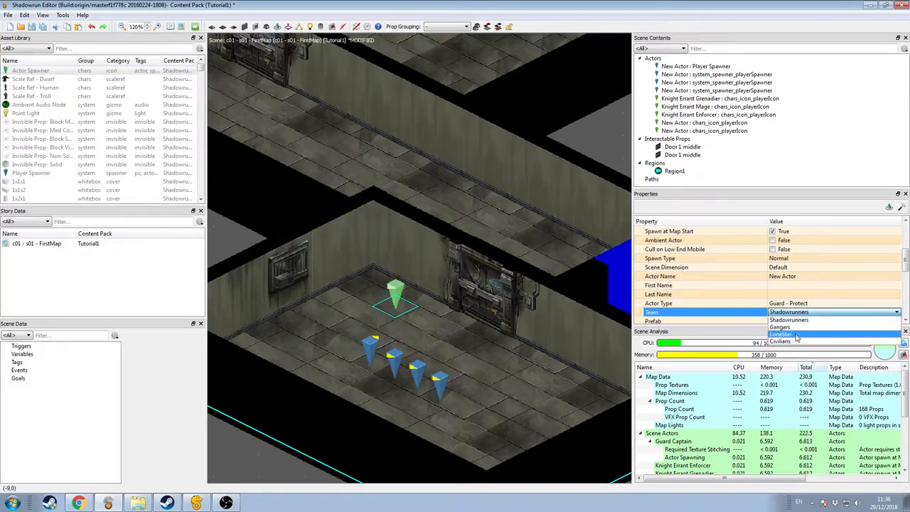
{"action": "left_click", "coordinate": [781, 341]}
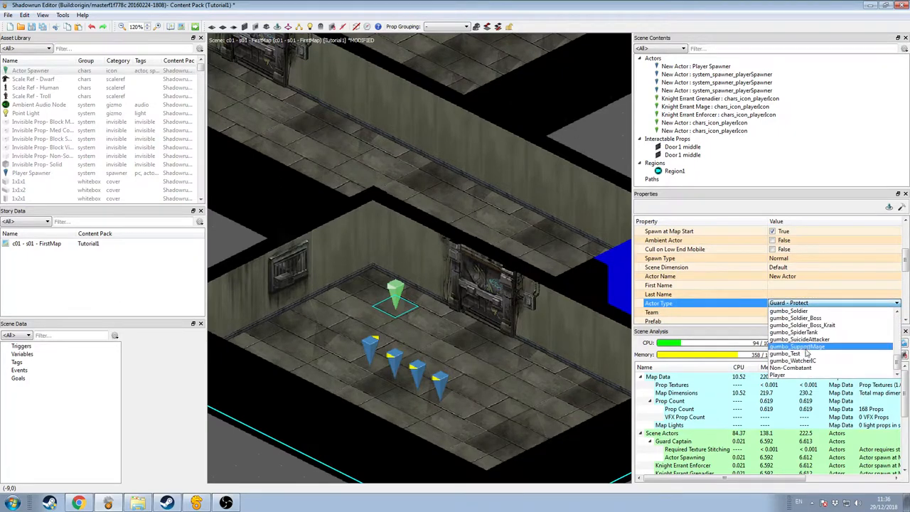
{"action": "left_click", "coordinate": [791, 353]}
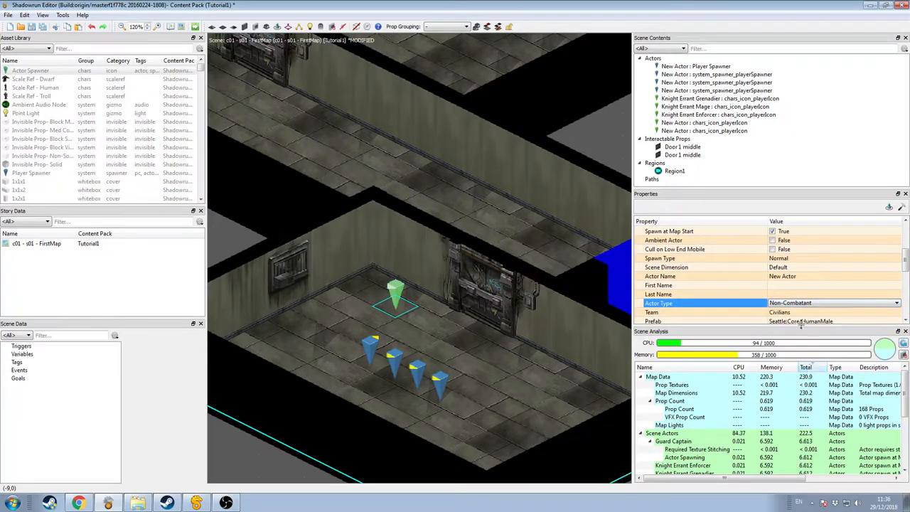
- Change the actor to Player type on the Shadowrunners team and bring up its character sheet
{"action": "left_click", "coordinate": [896, 302]}
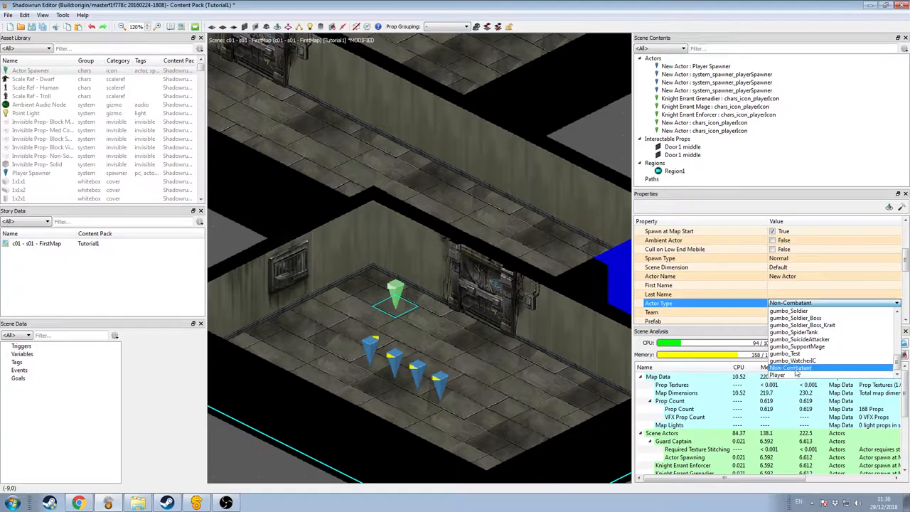
{"action": "left_click", "coordinate": [777, 375]}
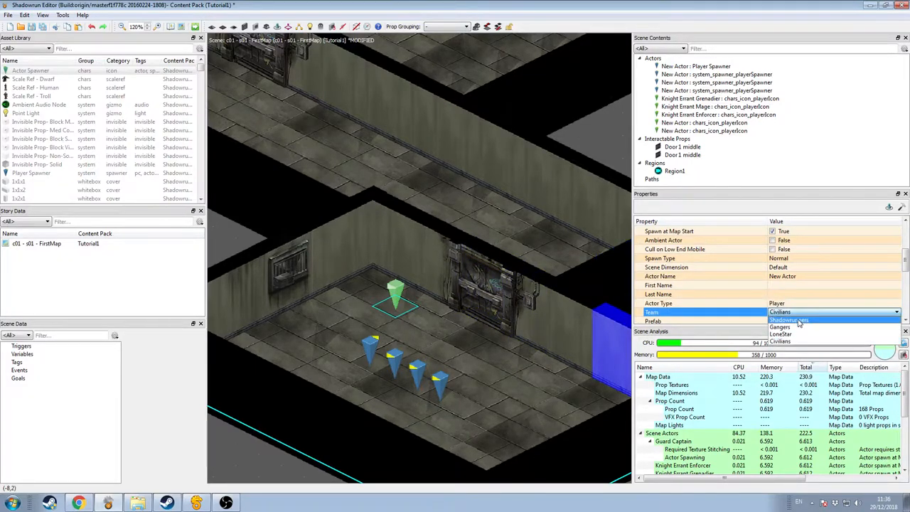
{"action": "left_click", "coordinate": [788, 318]}
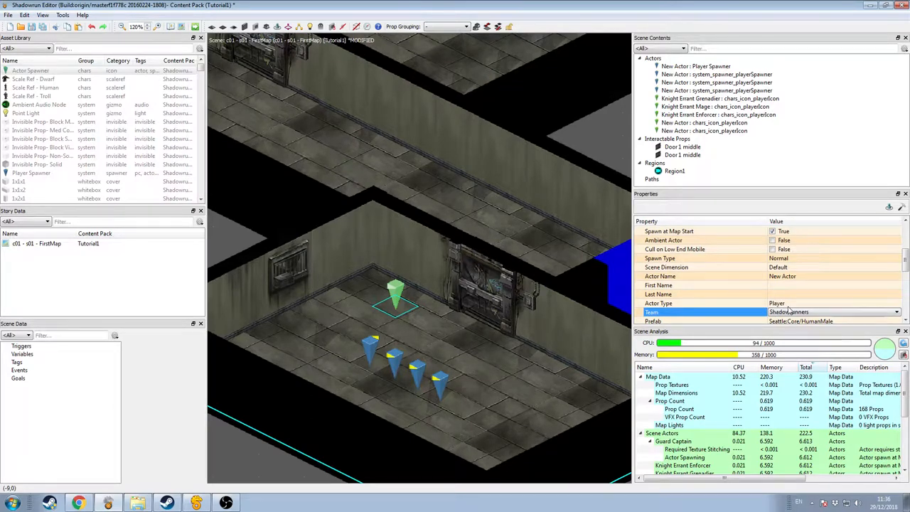
{"action": "mouse_move", "coordinate": [391, 333]}
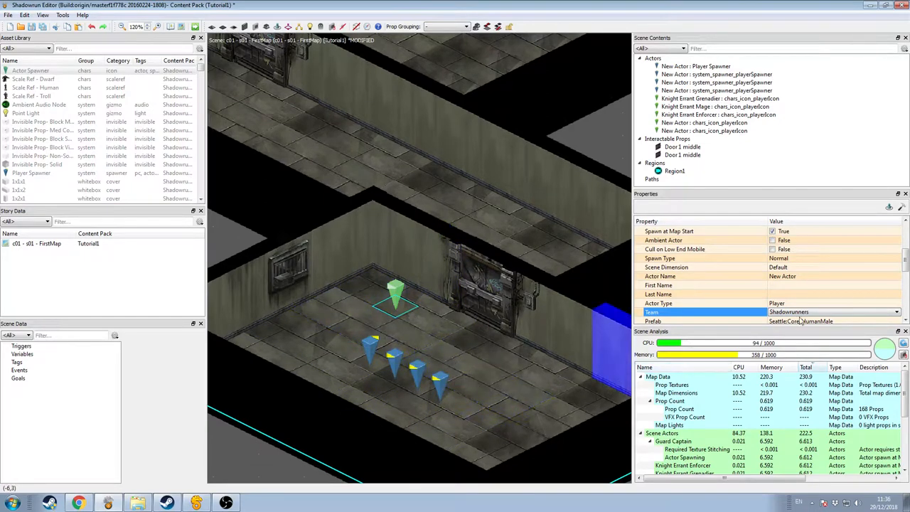
{"action": "left_click", "coordinate": [711, 303]}
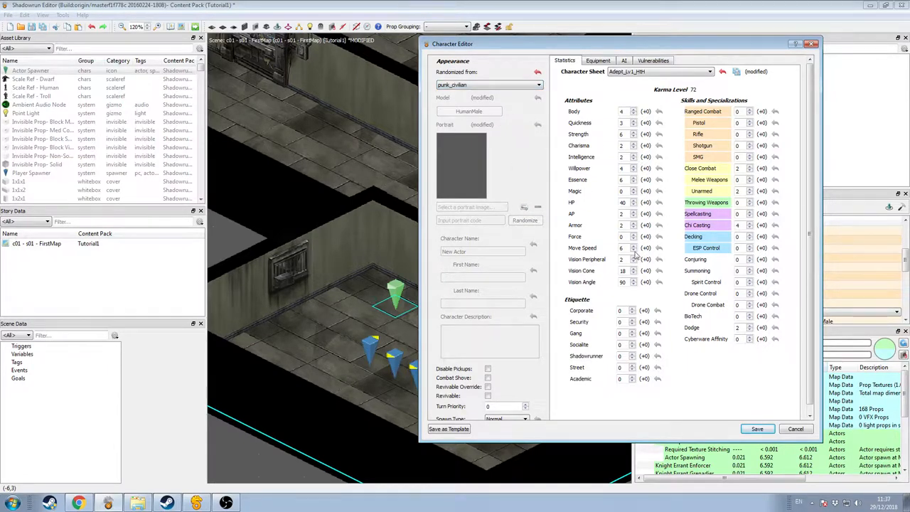
- Show the actor's Equipment and cyberware settings in the Character Editor
{"action": "left_click", "coordinate": [598, 60]}
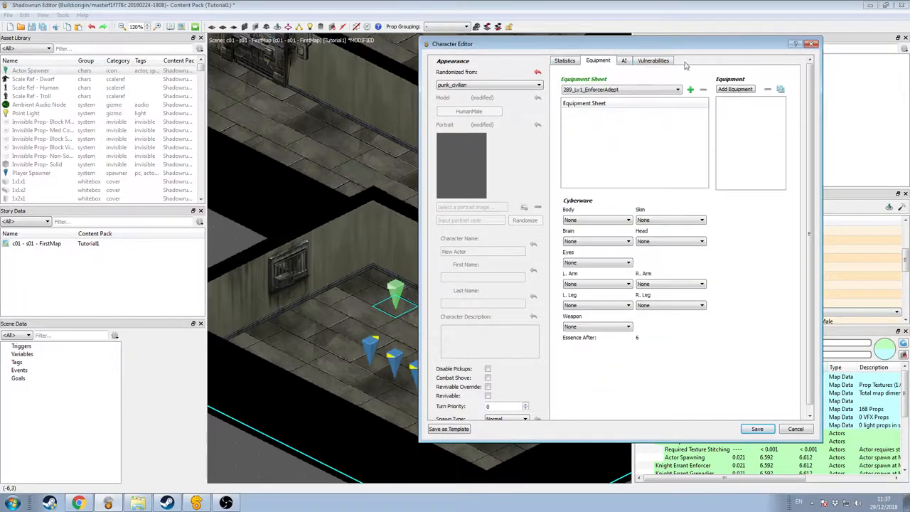
{"action": "mouse_move", "coordinate": [472, 106]}
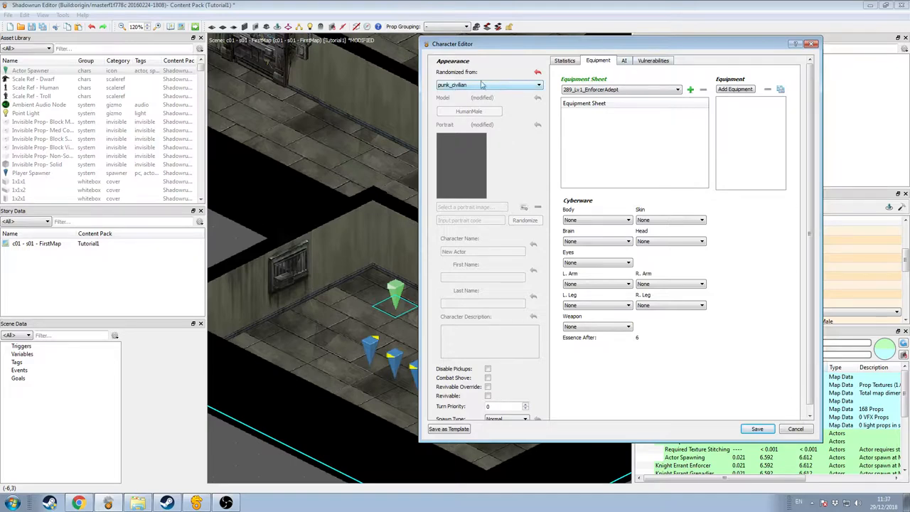
{"action": "mouse_move", "coordinate": [454, 108]}
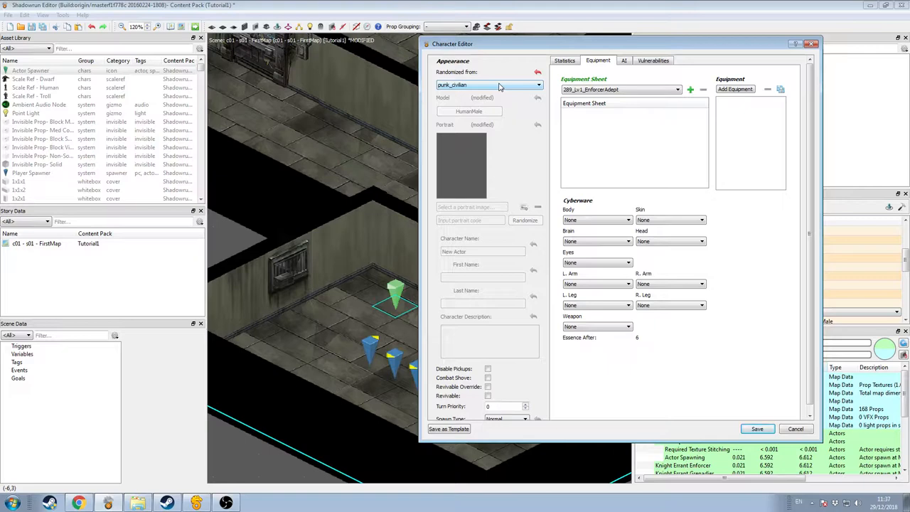
- Give the actor the HumanMalePirate model, the older bearded dwarf portrait and the name Barry
{"action": "left_click", "coordinate": [488, 86]}
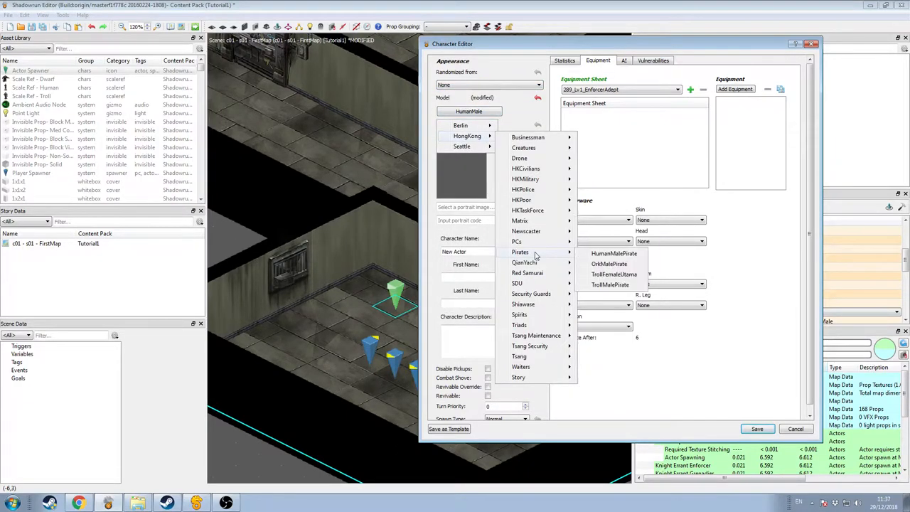
{"action": "mouse_move", "coordinate": [581, 256]}
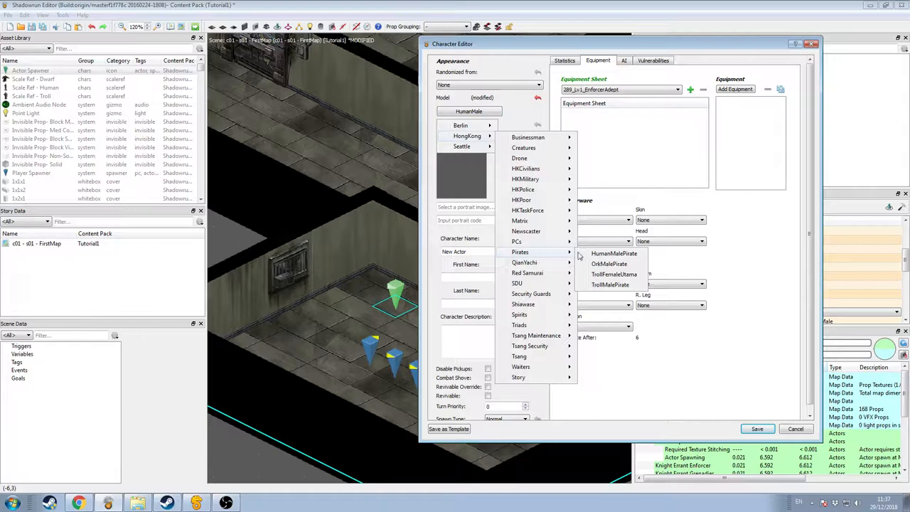
{"action": "left_click", "coordinate": [614, 253]}
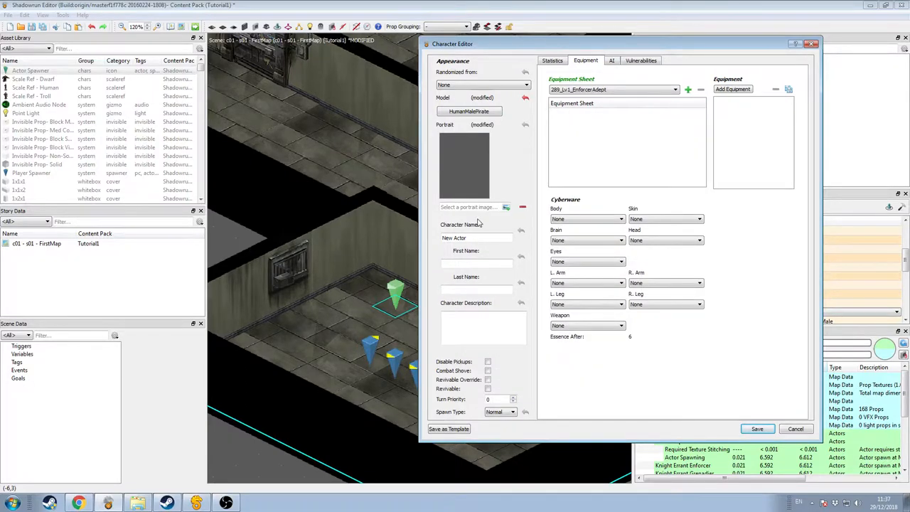
{"action": "left_click", "coordinate": [506, 208]}
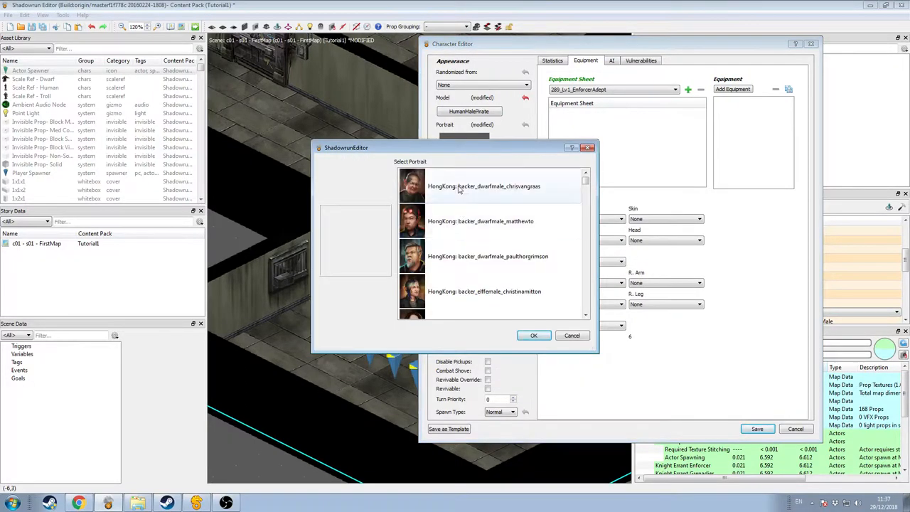
{"action": "left_click", "coordinate": [488, 256]}
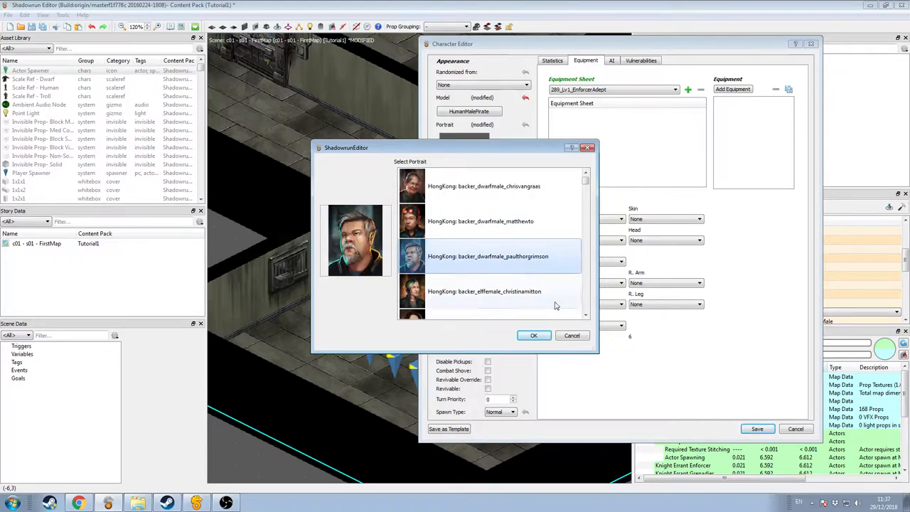
{"action": "left_click", "coordinate": [533, 336]}
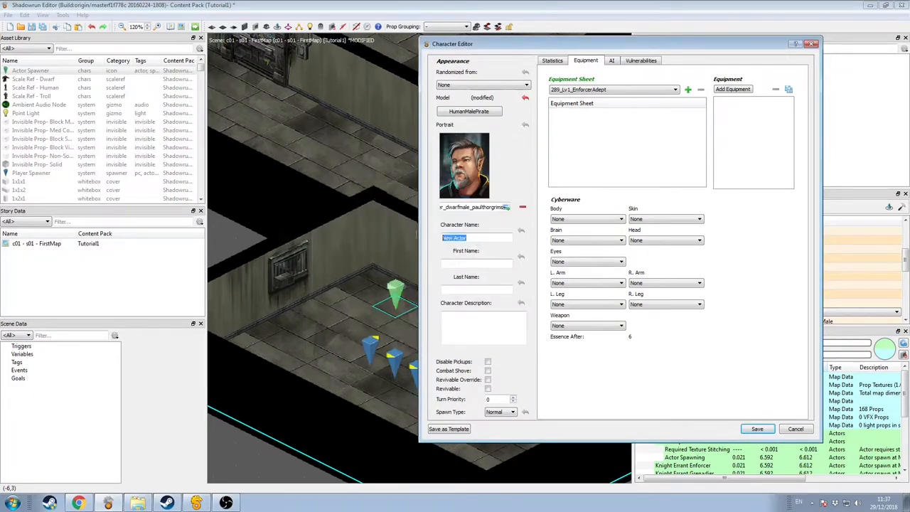
{"action": "type", "text": "Barry"}
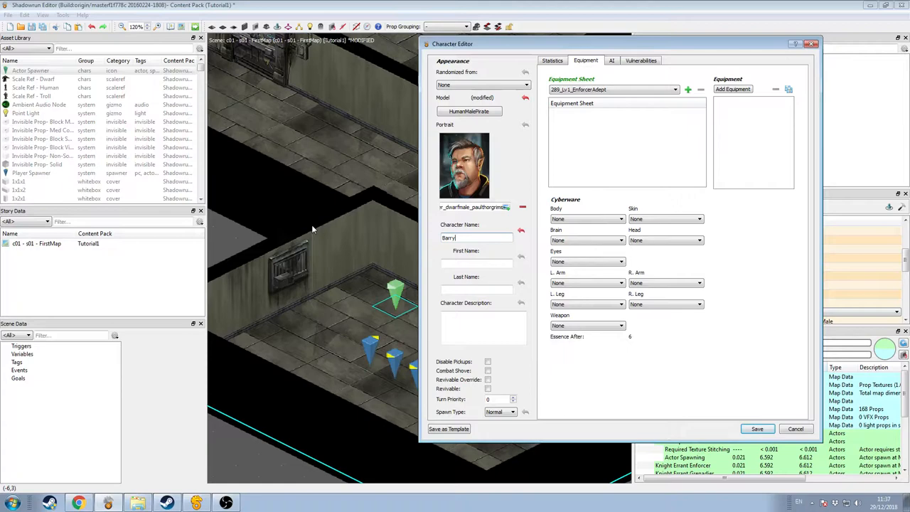
{"action": "mouse_move", "coordinate": [700, 117]}
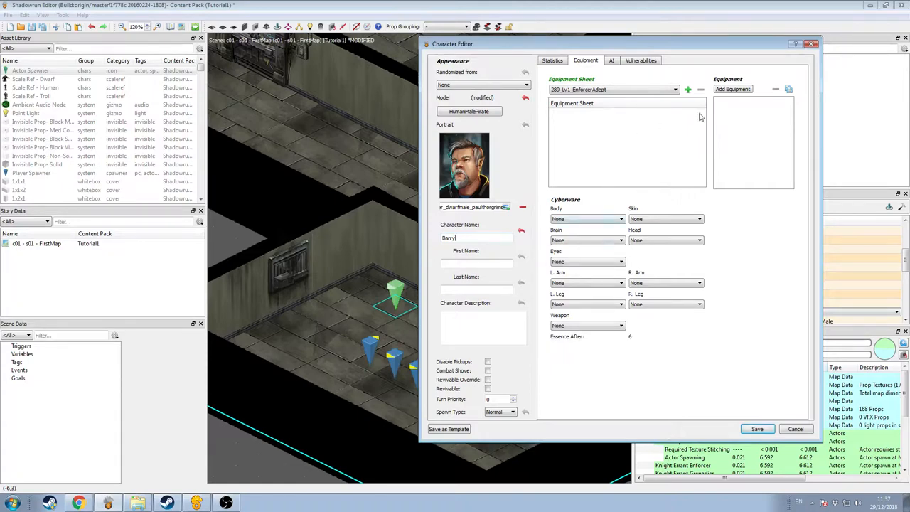
{"action": "mouse_move", "coordinate": [555, 177]}
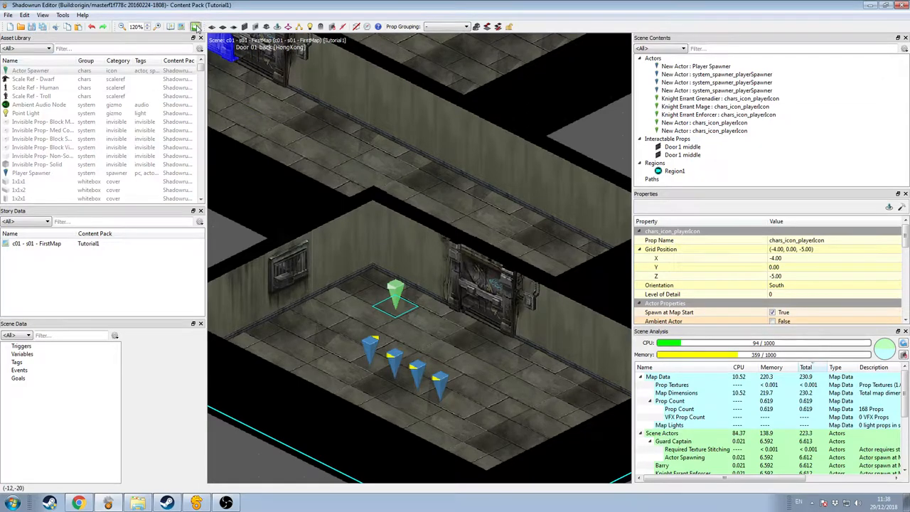
- Launch the corridor scene in the game from the editor toolbar
{"action": "left_click", "coordinate": [196, 27]}
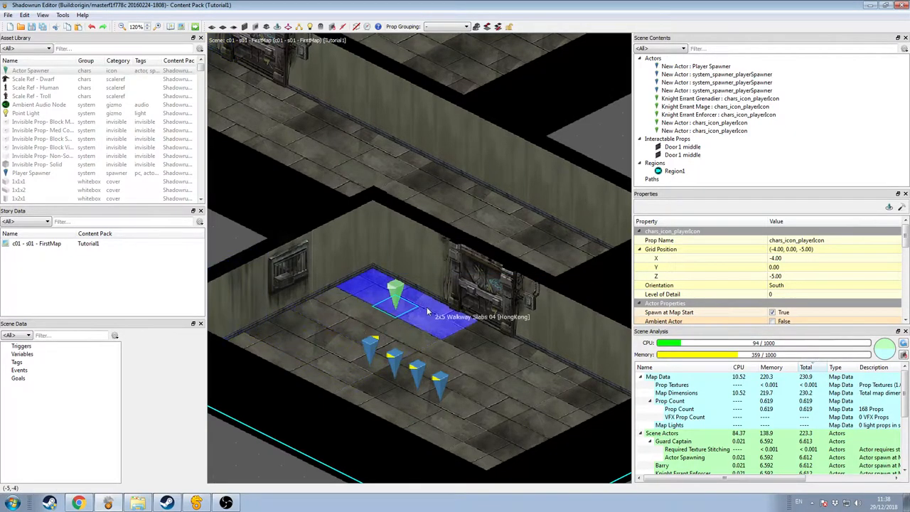
{"action": "mouse_move", "coordinate": [269, 452]}
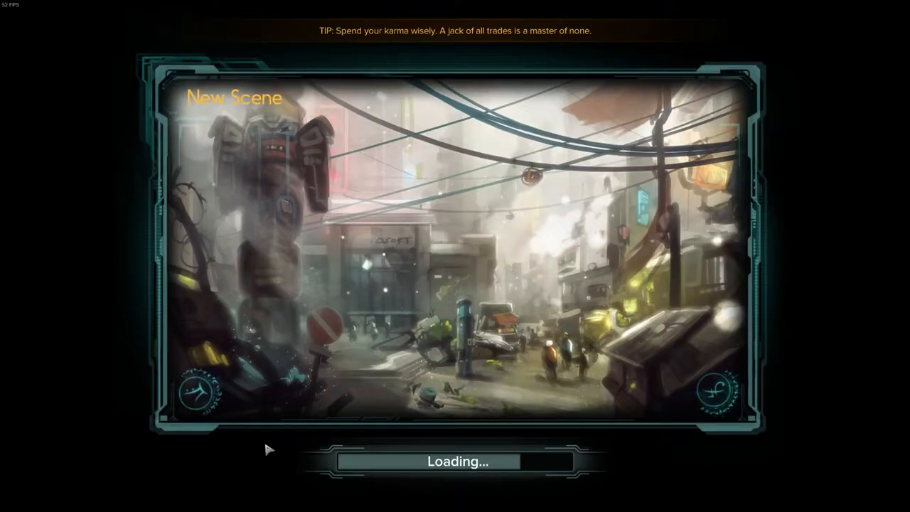
{"action": "mouse_move", "coordinate": [347, 406]}
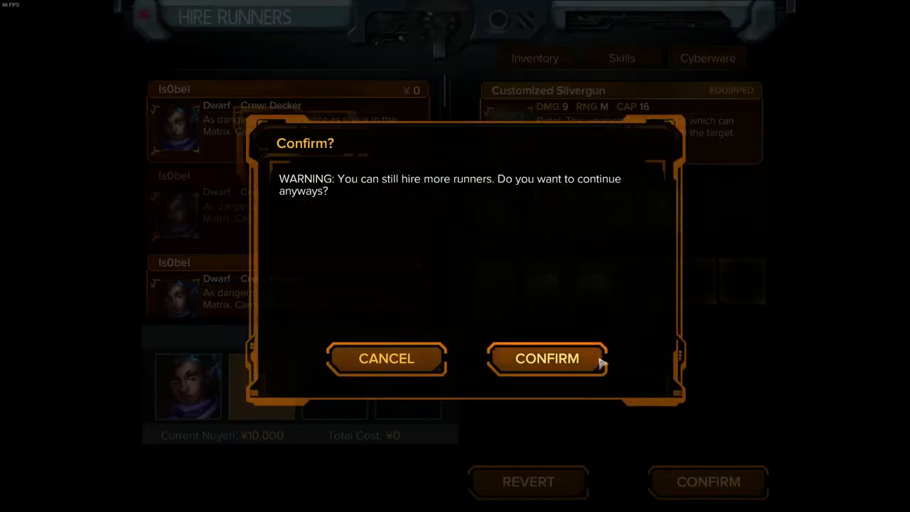
- Confirm the Hire Runners screen despite open slots so the test scene loads
{"action": "left_click", "coordinate": [547, 358]}
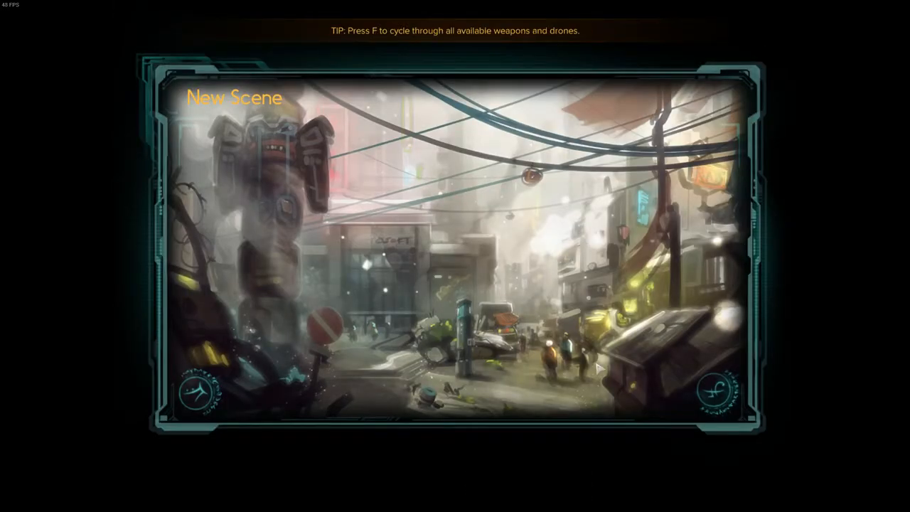